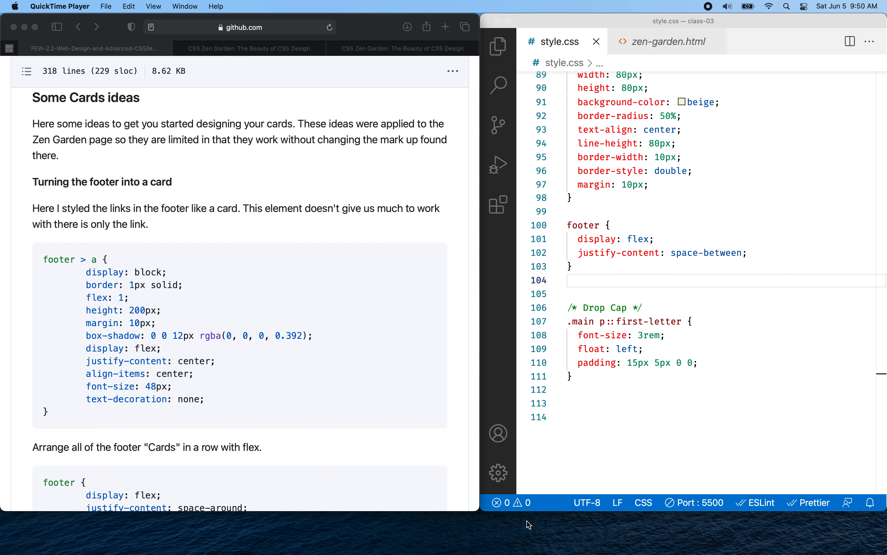
pyautogui.moveTo(480, 514)
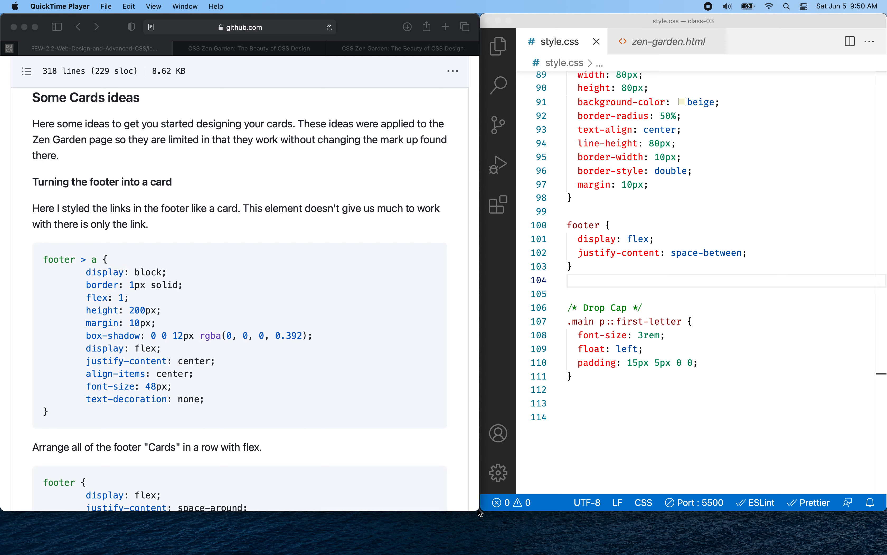
# Step: Scroll through the current Safari page before switching tabs
pyautogui.scroll(3)
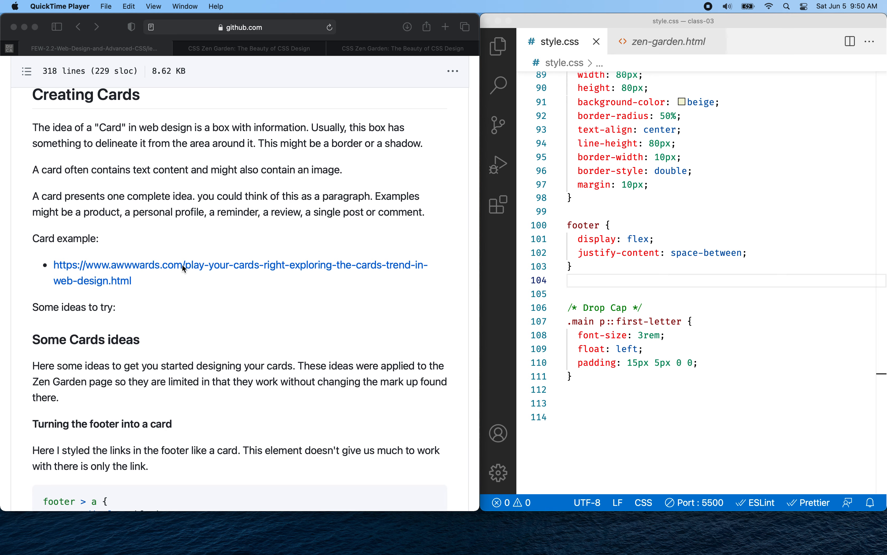
pyautogui.scroll(-3)
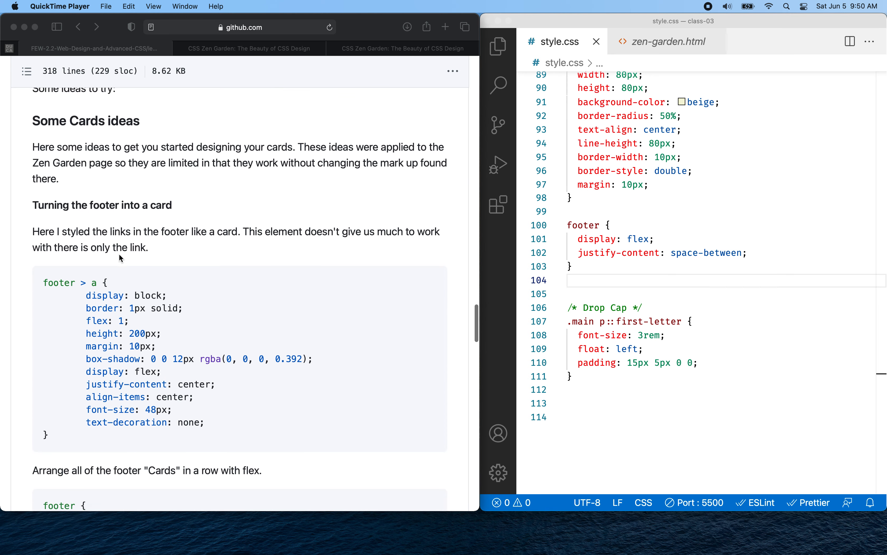
pyautogui.scroll(-3)
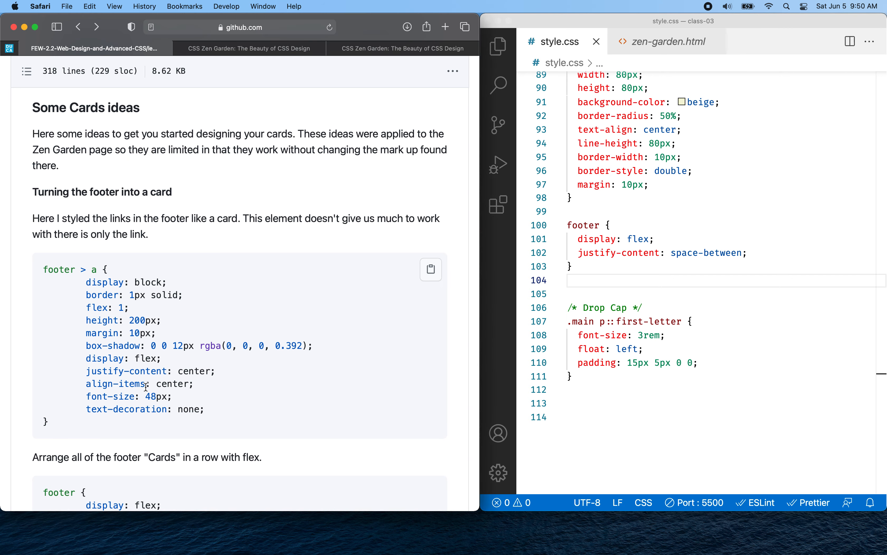
pyautogui.scroll(-3)
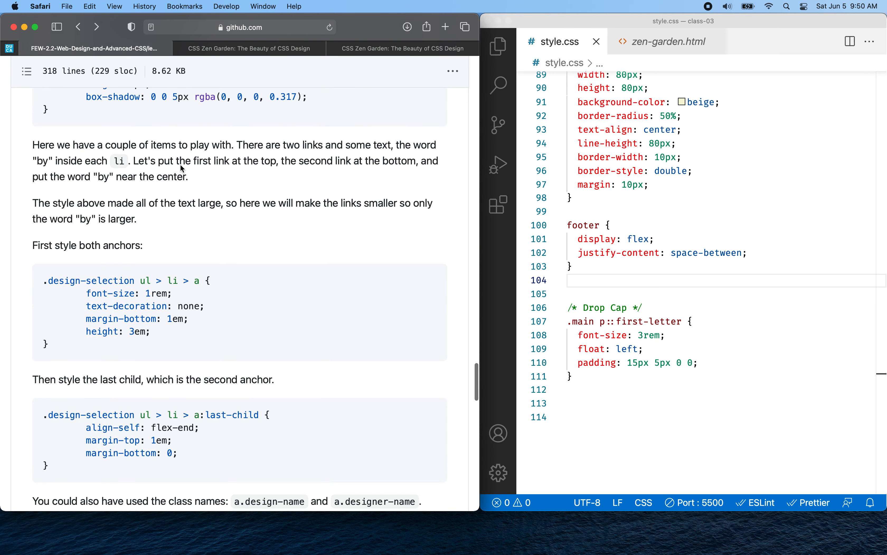
pyautogui.scroll(-3)
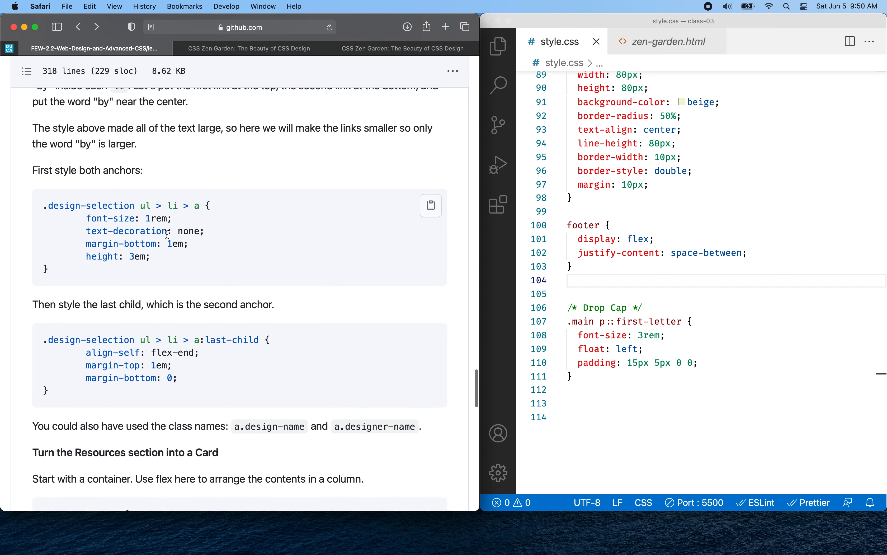
pyautogui.moveTo(638, 287)
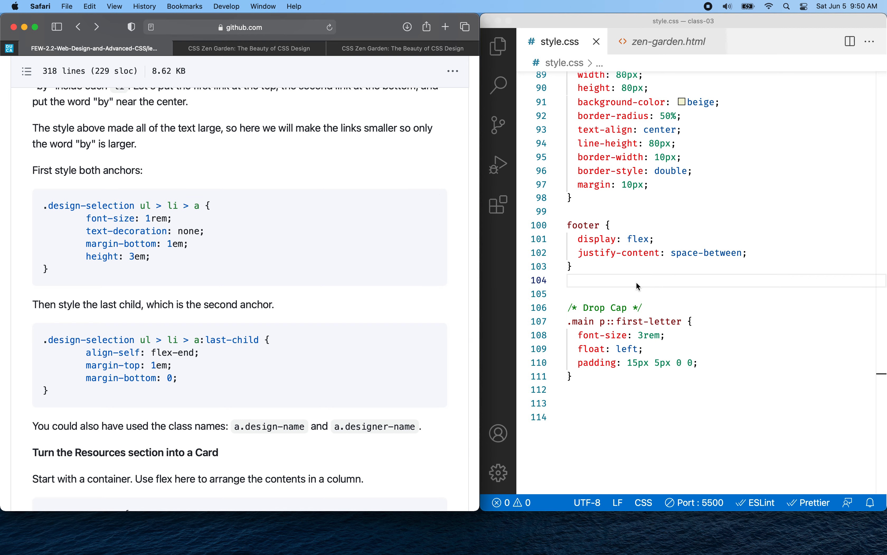
pyautogui.scroll(-3)
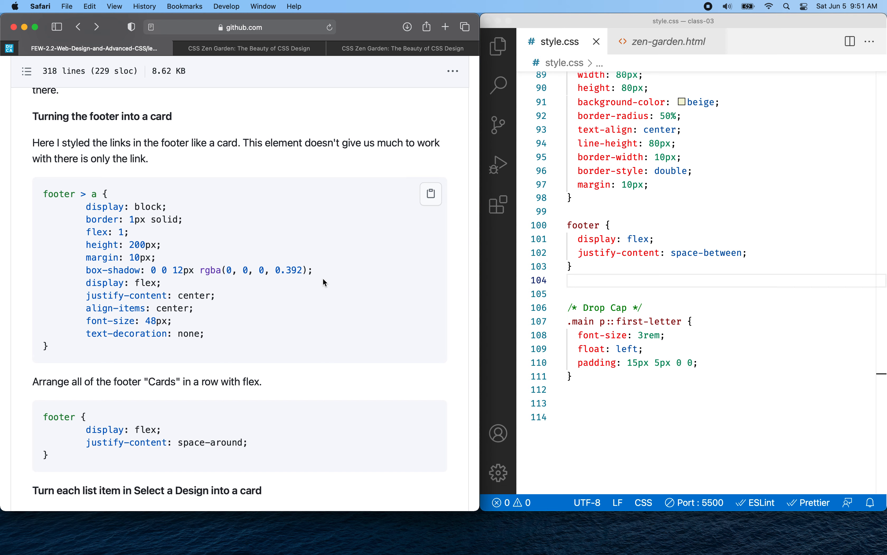
pyautogui.moveTo(321, 284)
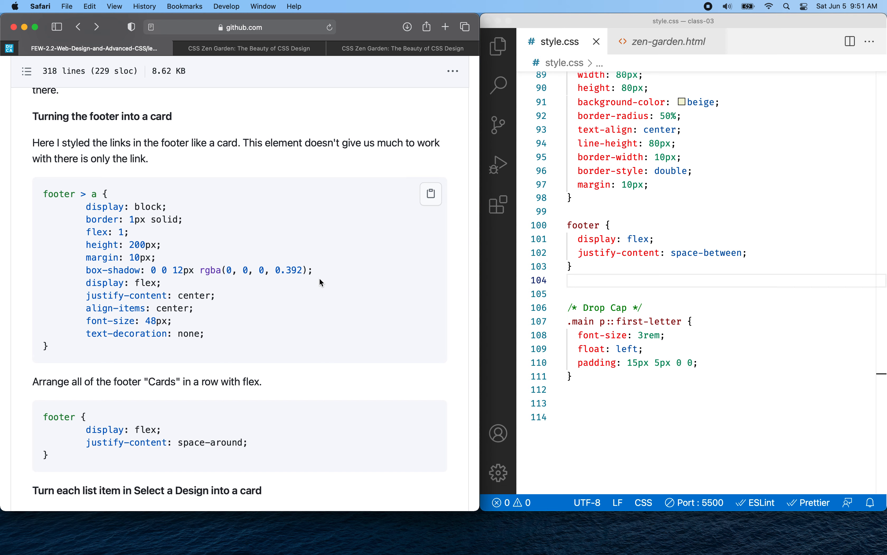
pyautogui.moveTo(655, 221)
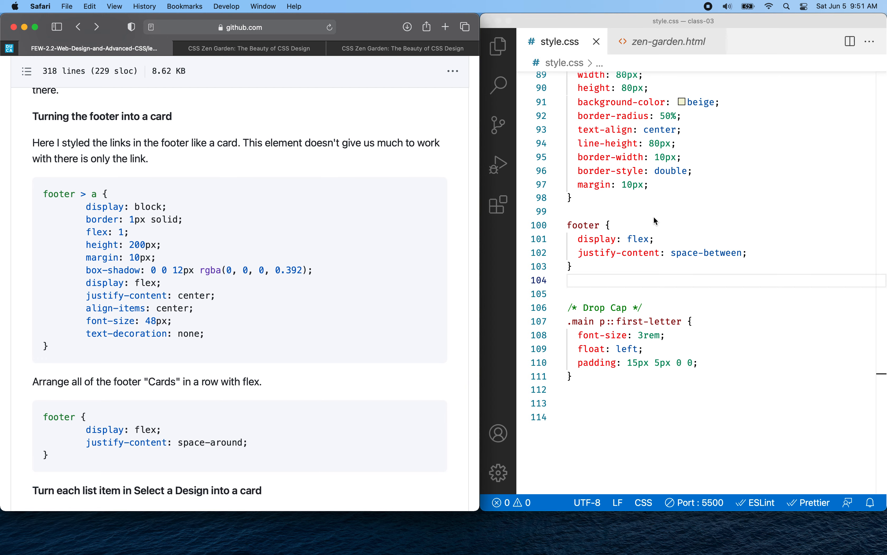
# Step: Switch to the local Zen Garden preview tab and scroll down to its circular footer links
pyautogui.click(403, 48)
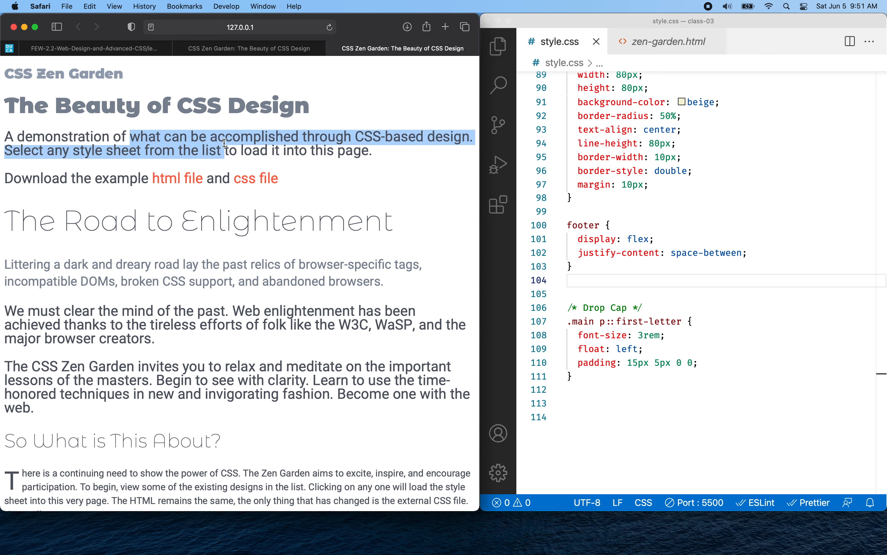
pyautogui.click(377, 183)
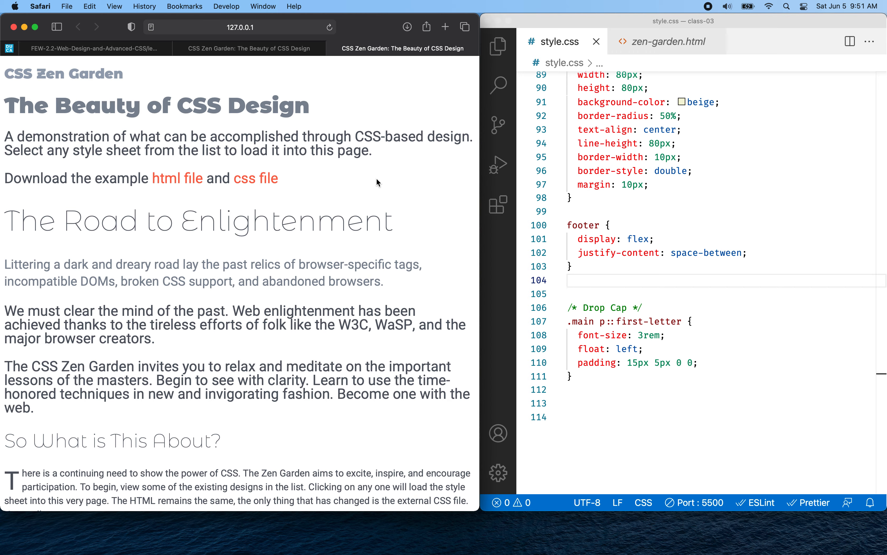
pyautogui.scroll(-3)
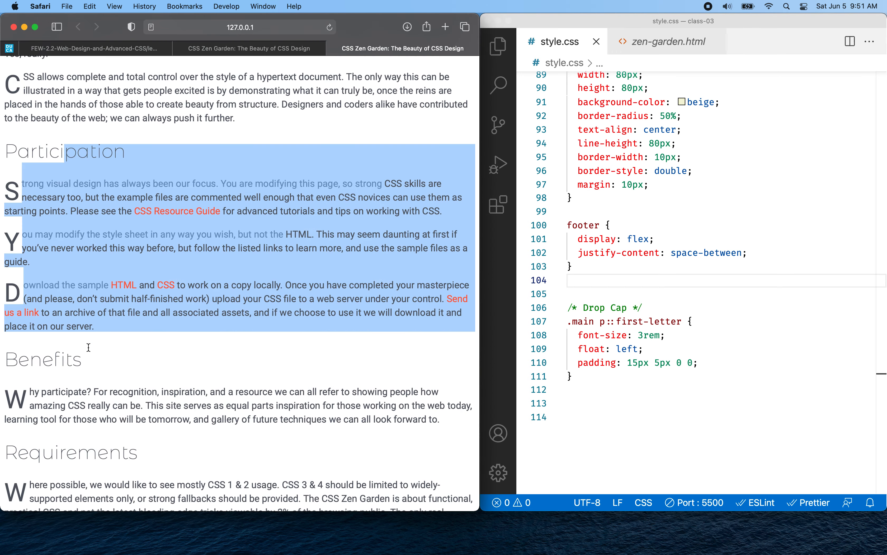
pyautogui.scroll(-3)
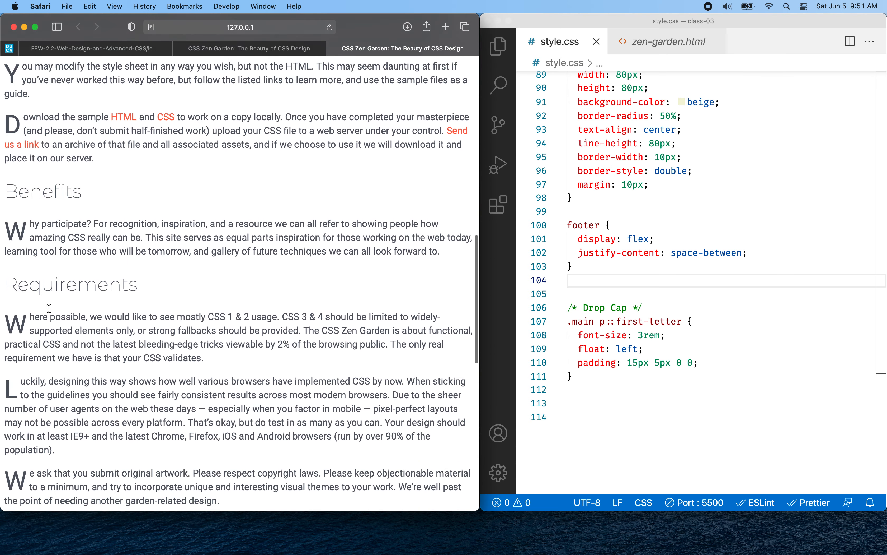
pyautogui.scroll(-3)
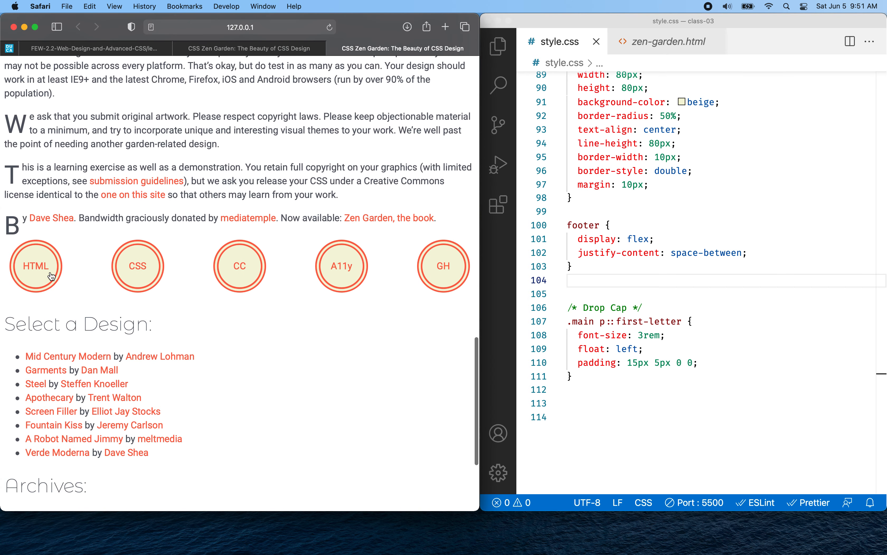
pyautogui.moveTo(103, 242)
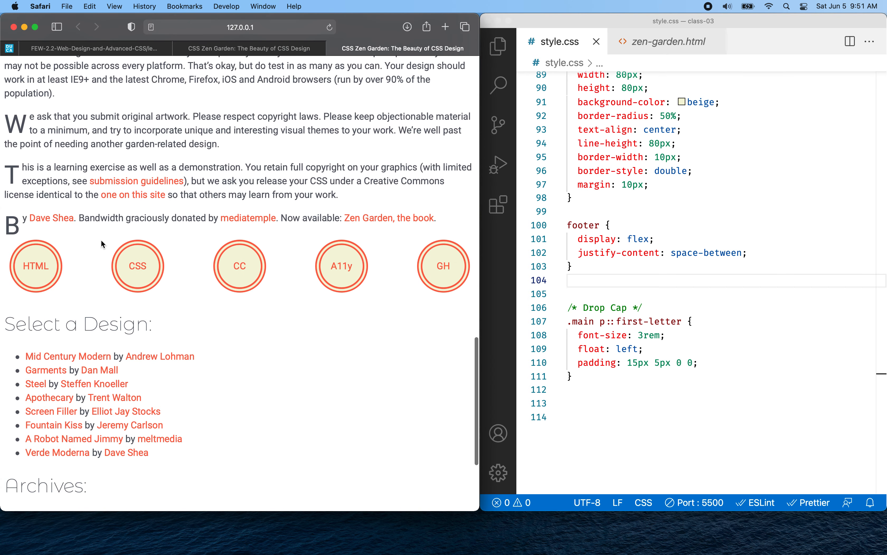
pyautogui.moveTo(307, 286)
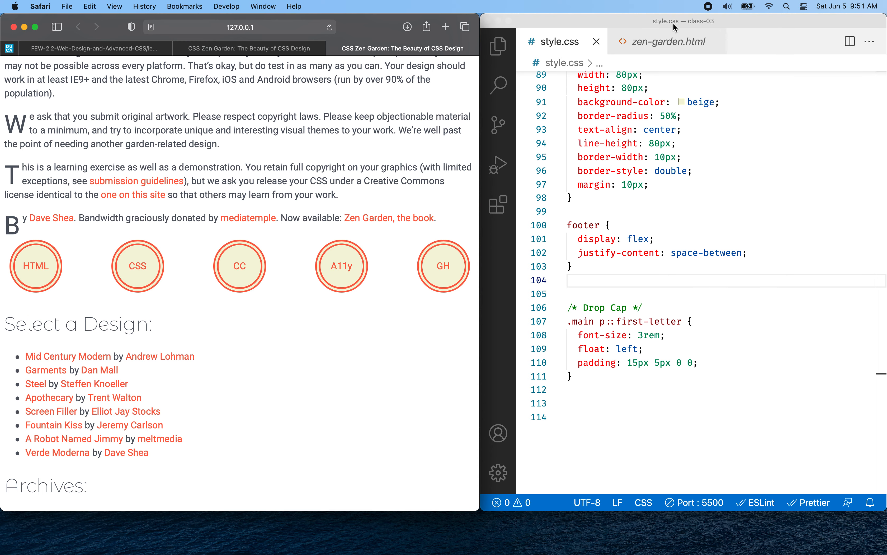
# Step: Open zen-garden.html, locate the <footer> block and highlight its five anchor lines
pyautogui.click(669, 41)
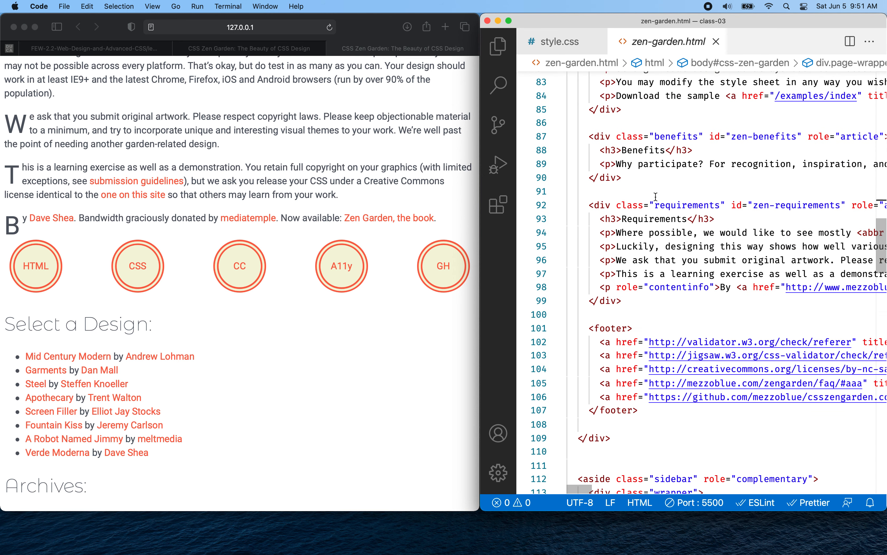
pyautogui.scroll(-3)
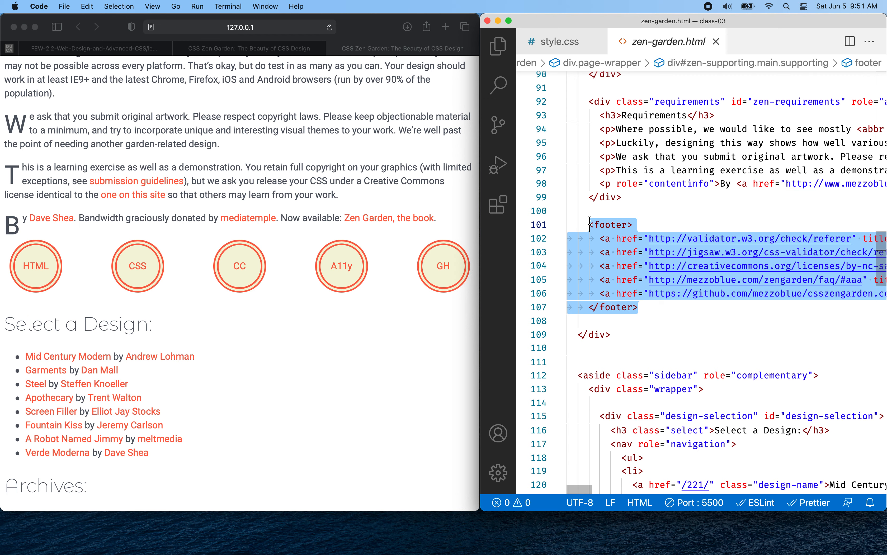
pyautogui.click(589, 239)
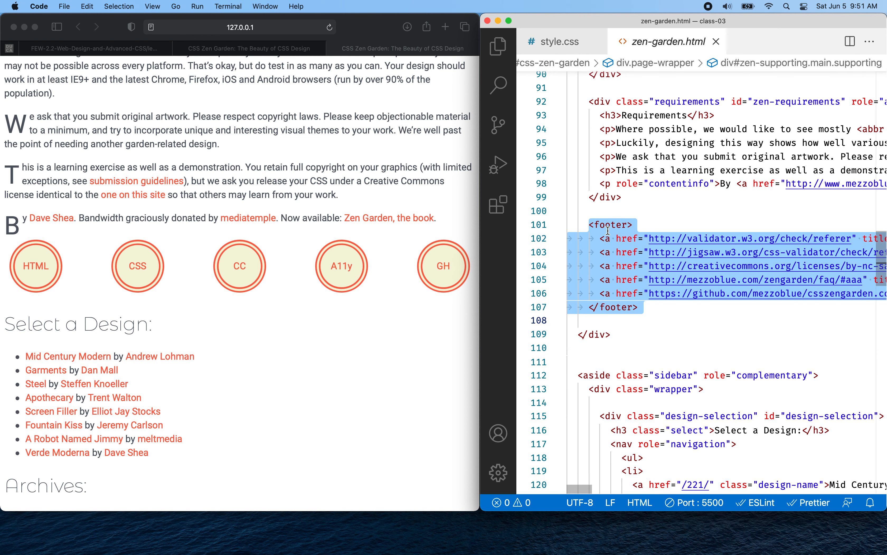
pyautogui.click(597, 224)
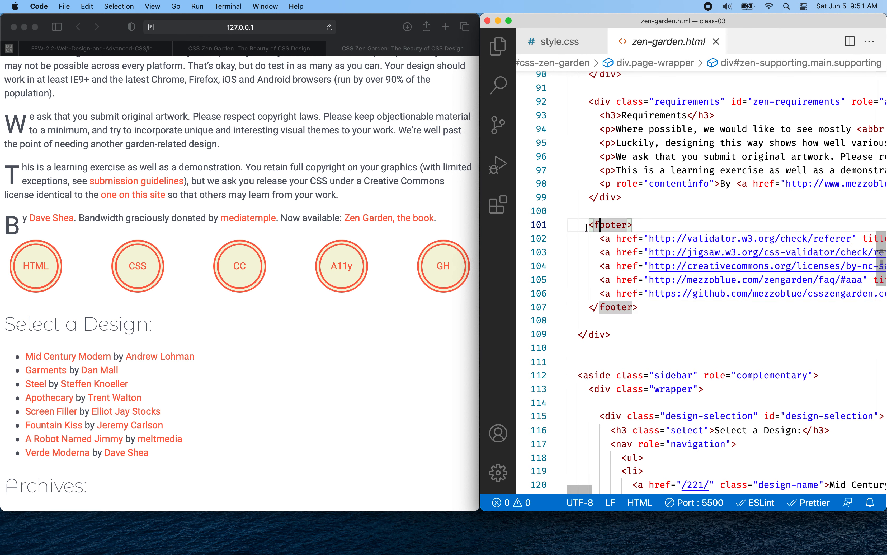
pyautogui.moveTo(600, 238); pyautogui.dragTo(642, 307)
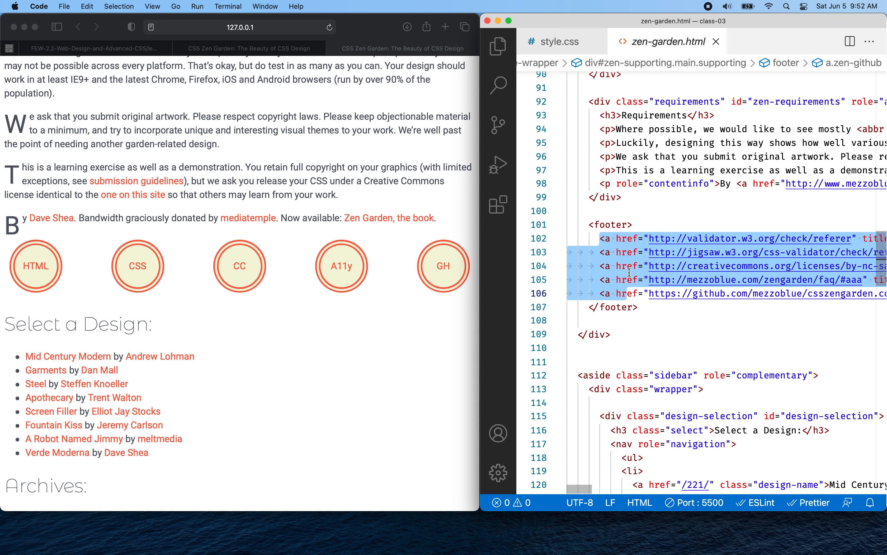
pyautogui.click(634, 308)
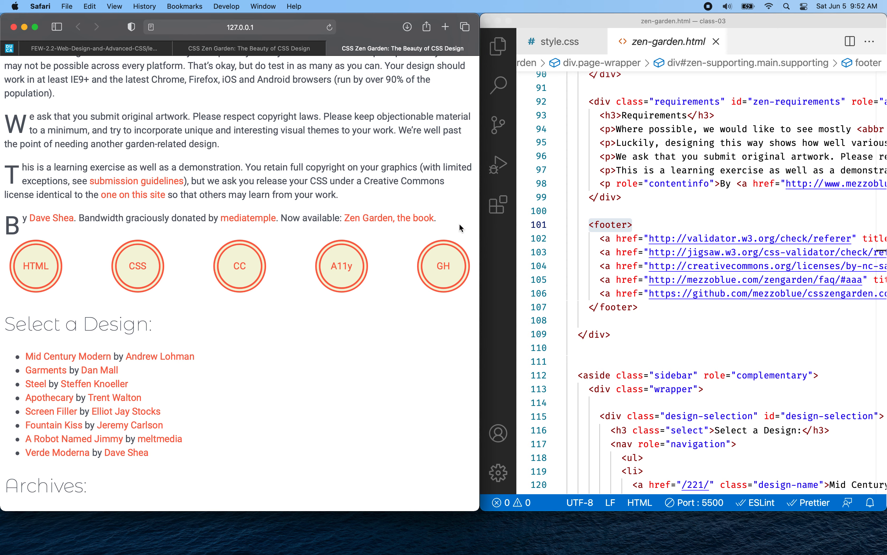
pyautogui.moveTo(435, 238)
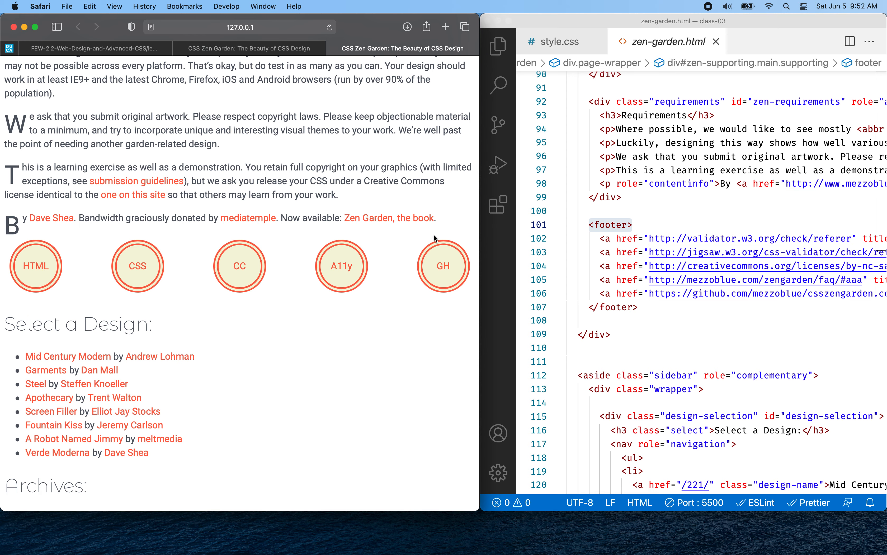
pyautogui.moveTo(442, 273)
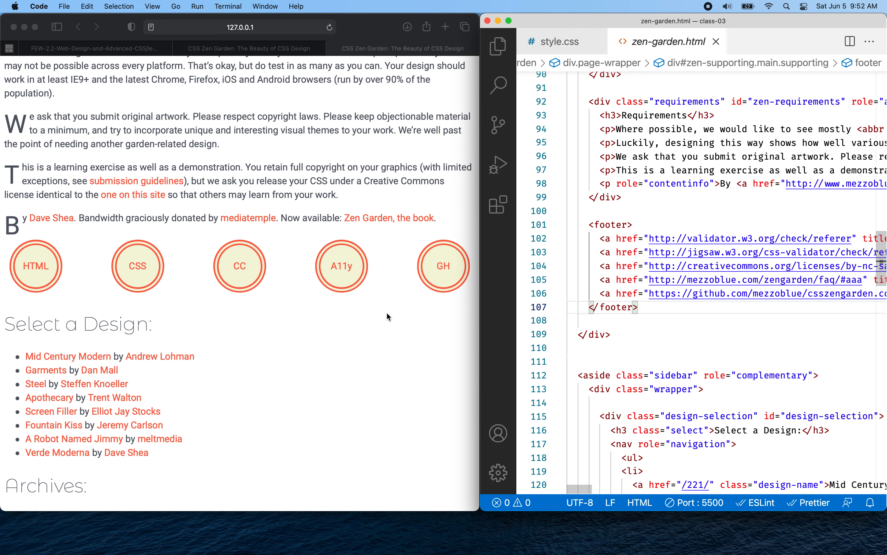
# Step: Scroll the Safari page to the Archives section and highlight the 'Archives:' heading
pyautogui.scroll(-3)
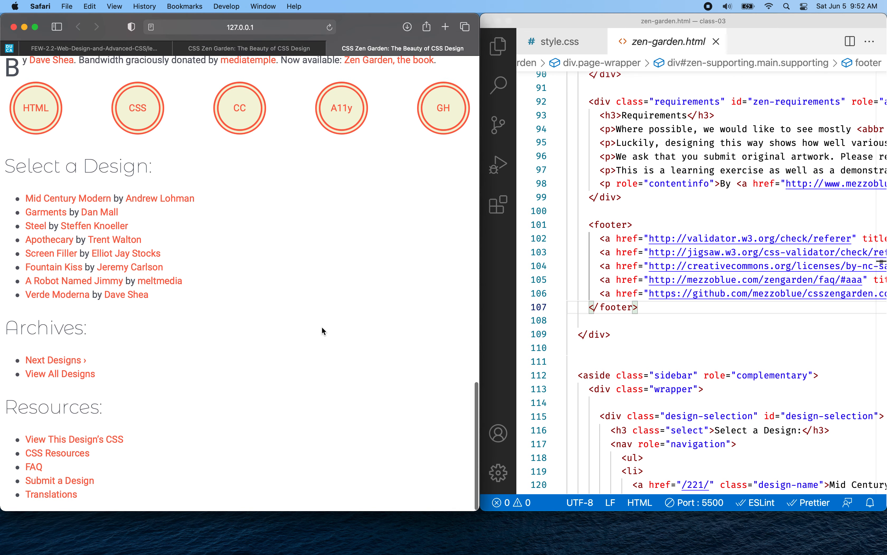
pyautogui.moveTo(41, 308)
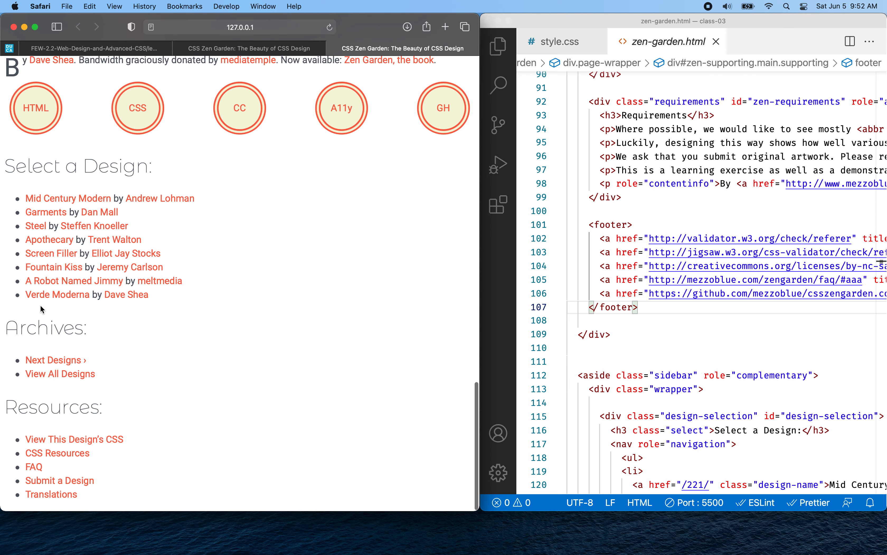
pyautogui.doubleClick(36, 169)
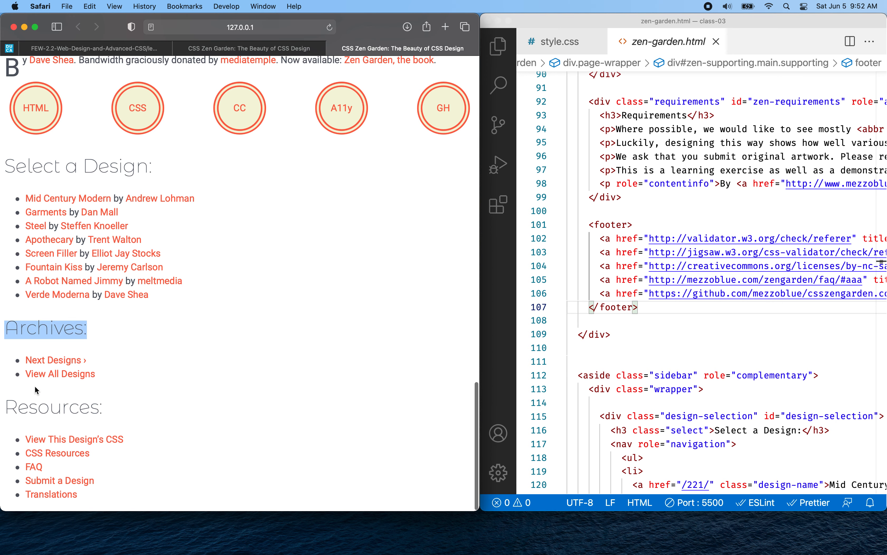
pyautogui.moveTo(51, 376)
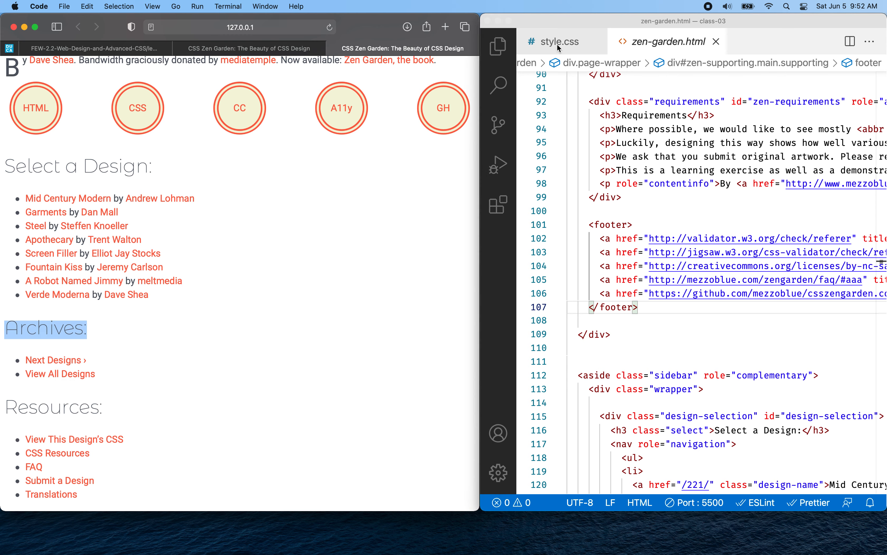
# Step: Locate the design-archives class on the Archives div in zen-garden.html, then return to style.css
pyautogui.click(559, 41)
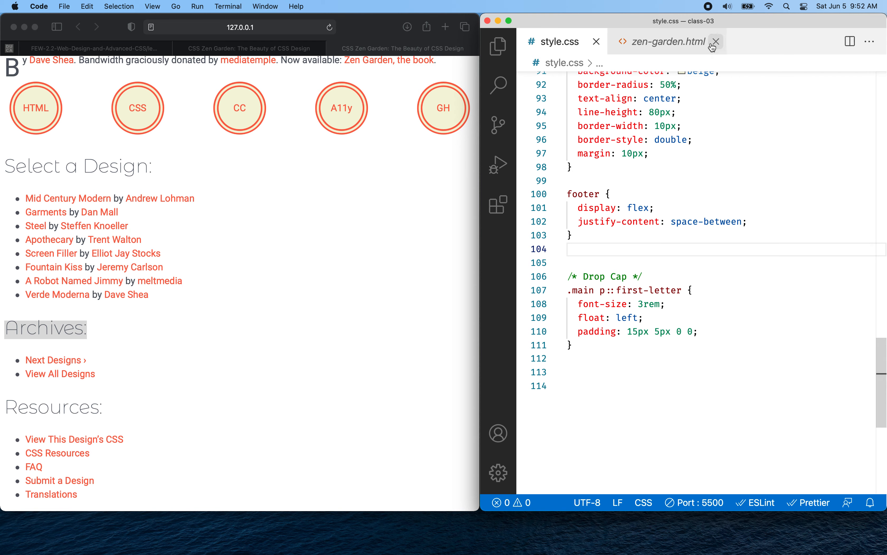
pyautogui.click(669, 42)
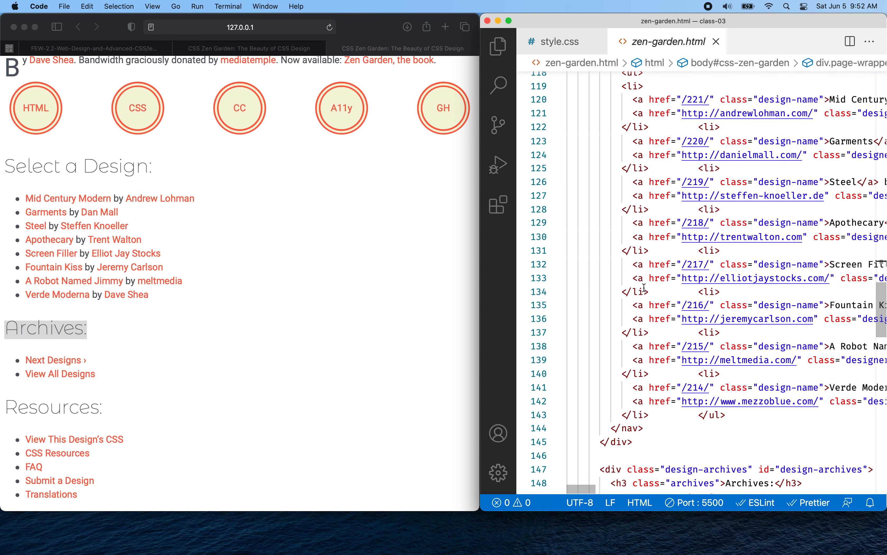
pyautogui.scroll(-3)
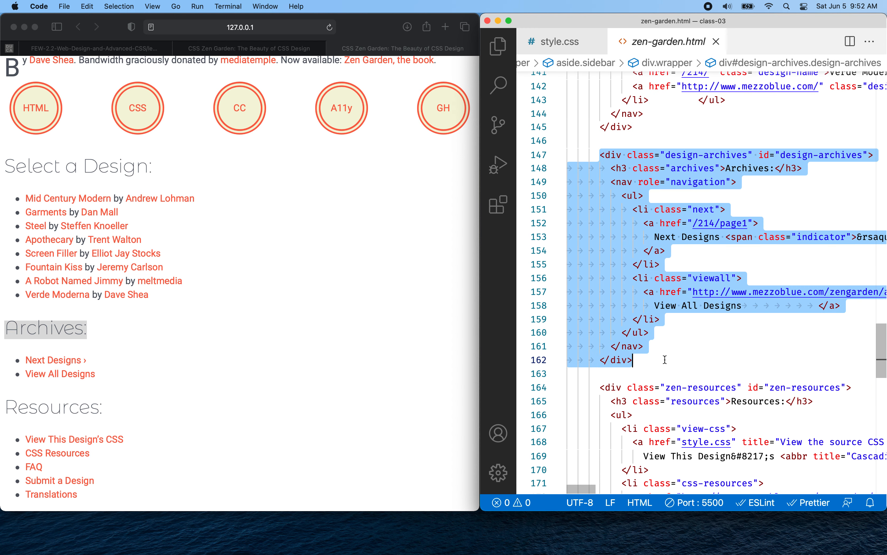
pyautogui.moveTo(619, 177)
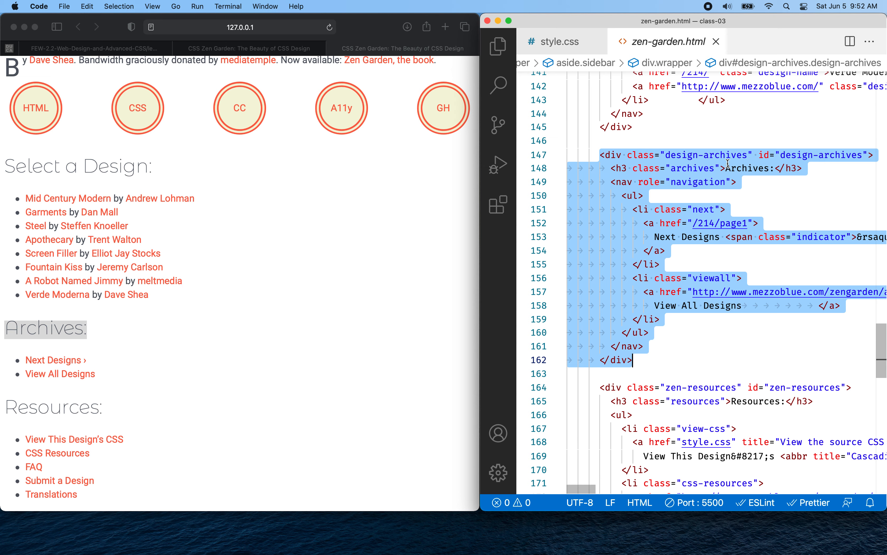
pyautogui.moveTo(69, 332)
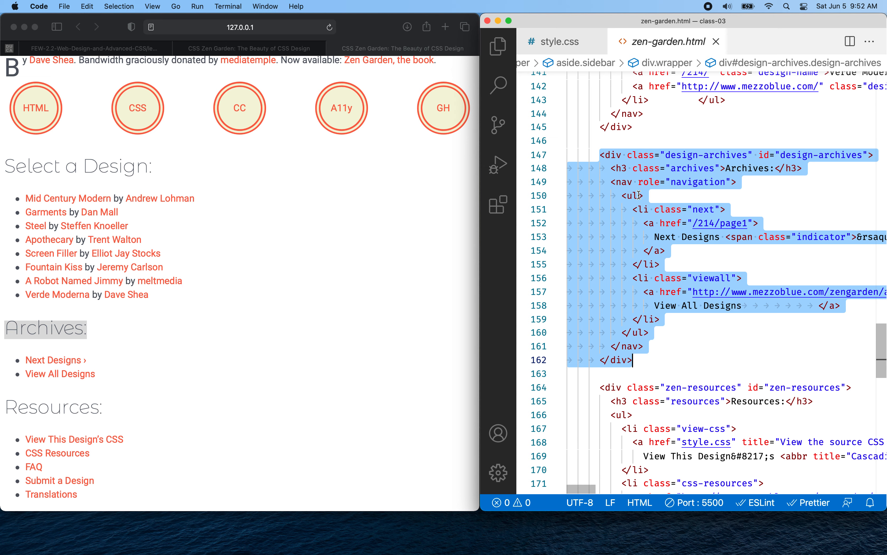
pyautogui.moveTo(615, 190)
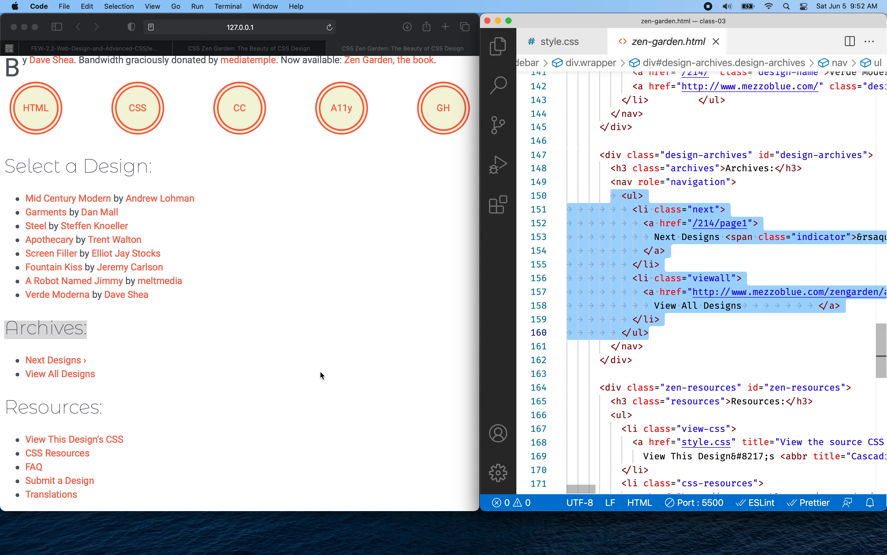
pyautogui.moveTo(389, 307)
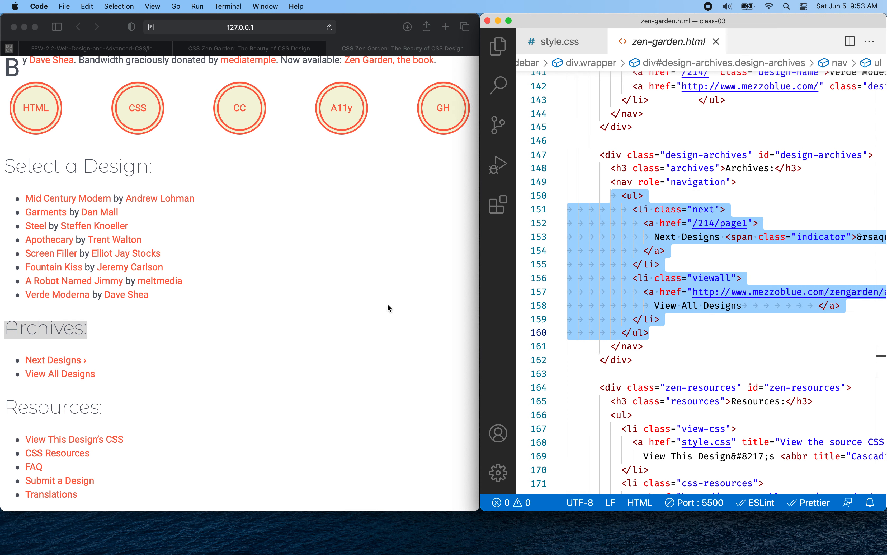
pyautogui.moveTo(623, 181)
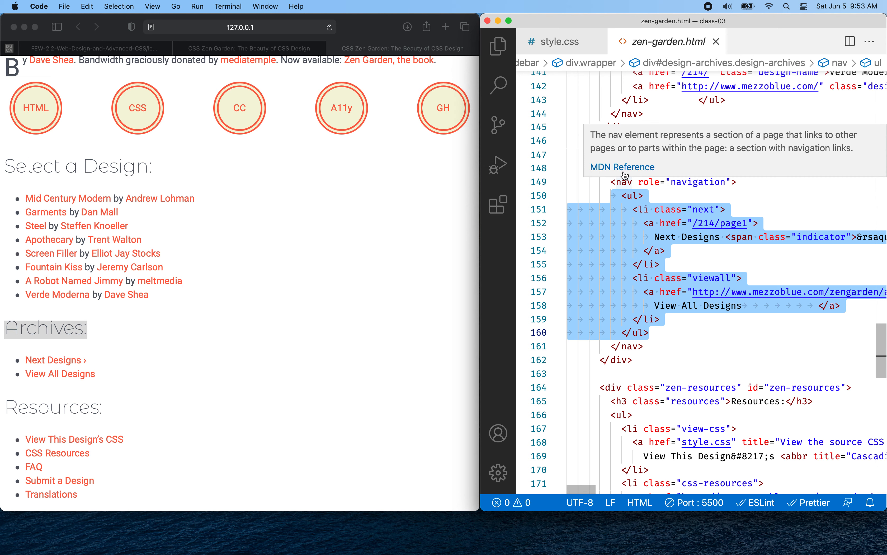
pyautogui.moveTo(622, 332)
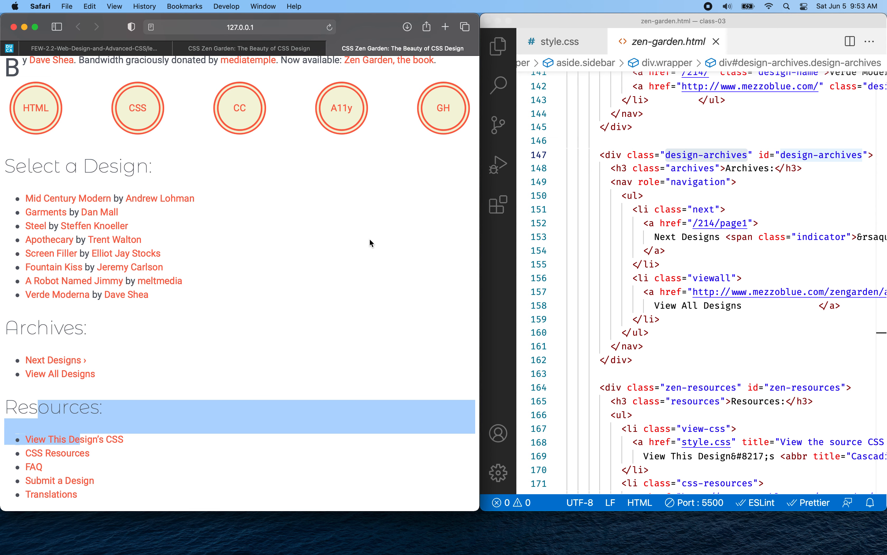
pyautogui.moveTo(305, 254)
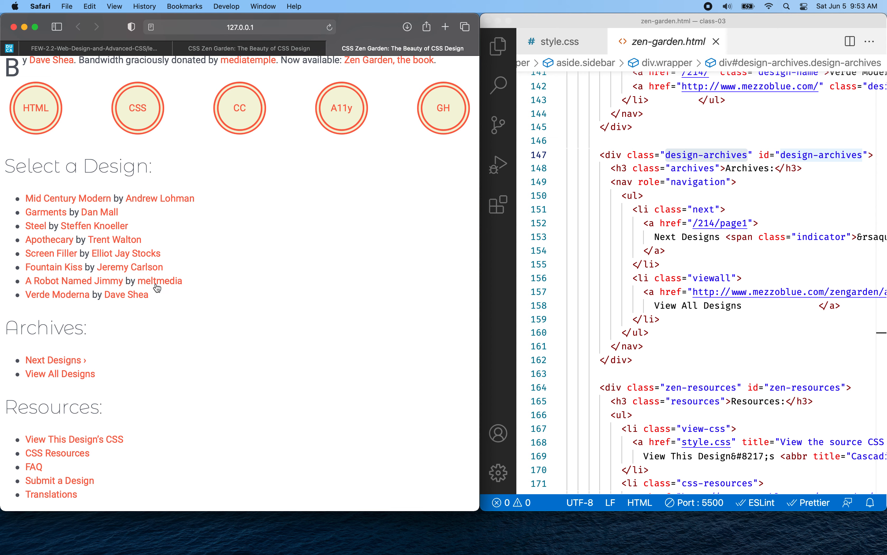
pyautogui.moveTo(349, 355)
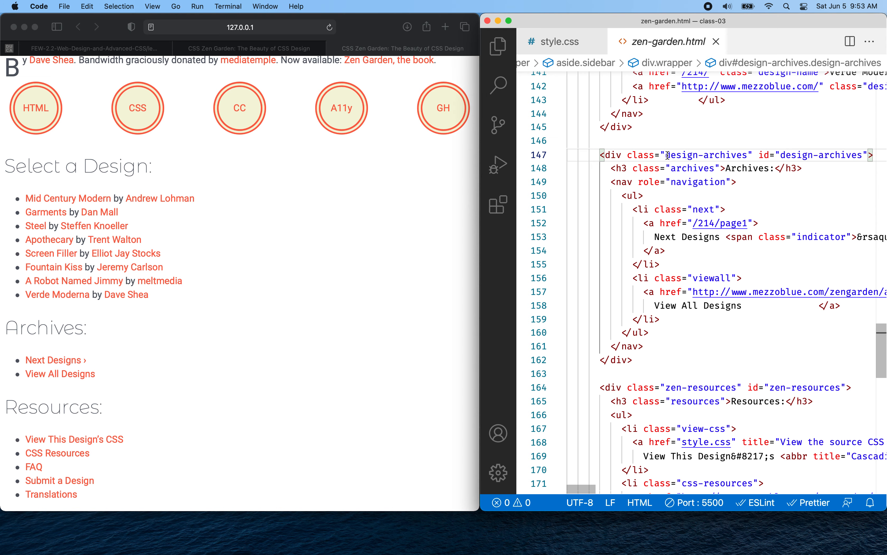
pyautogui.doubleClick(706, 155)
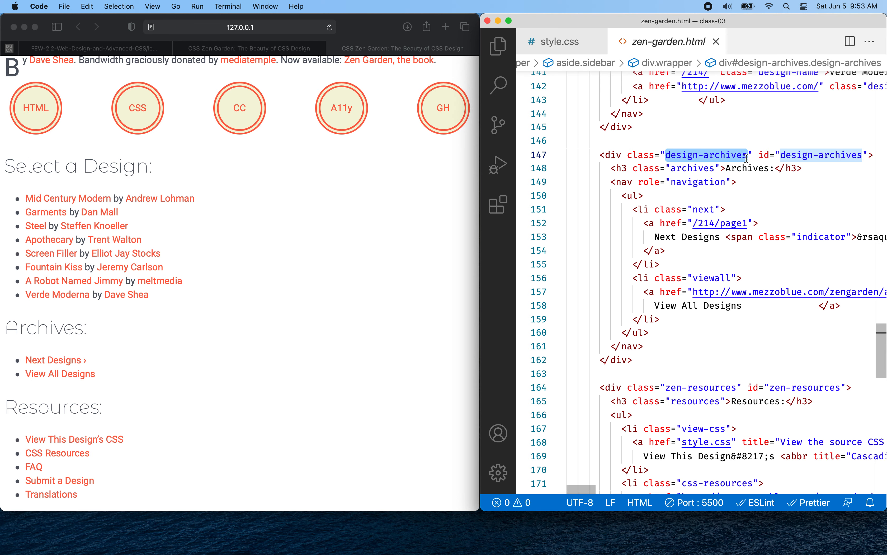
pyautogui.click(560, 41)
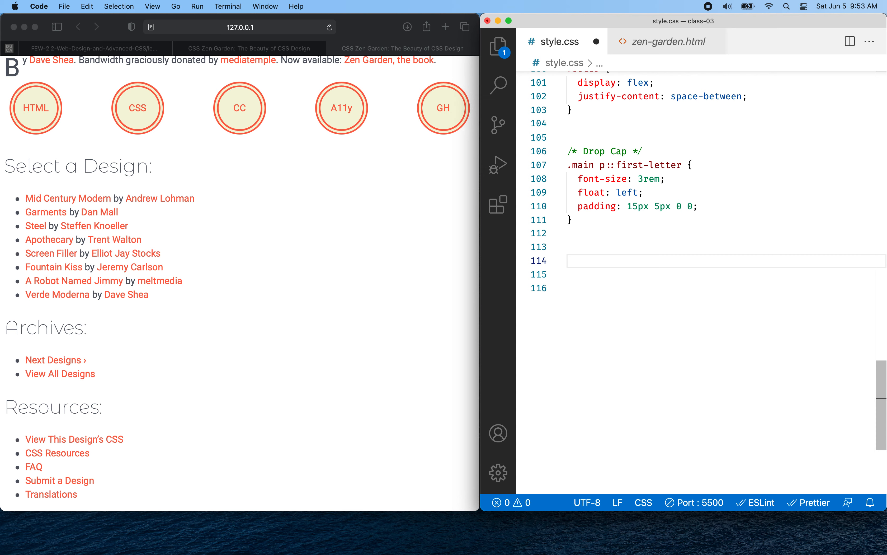
# Step: Add an /* Archives Card */ rule for .design-archives with border-style: solid and width: 300px
pyautogui.write('/* Arch */')
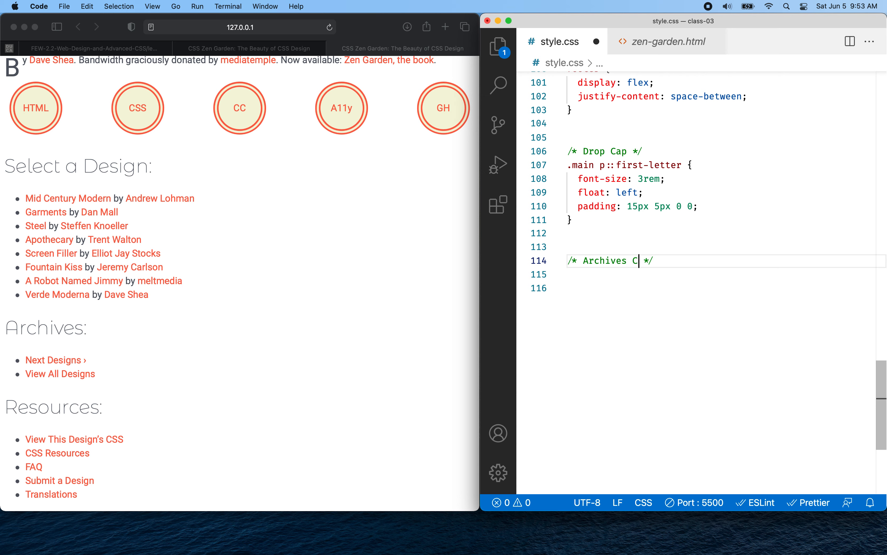
pyautogui.write('ard')
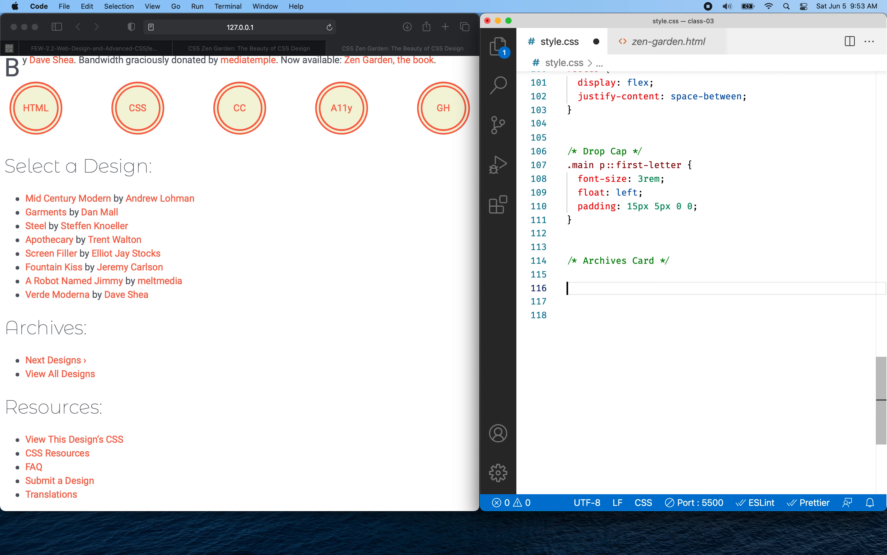
pyautogui.write('.design-archives')
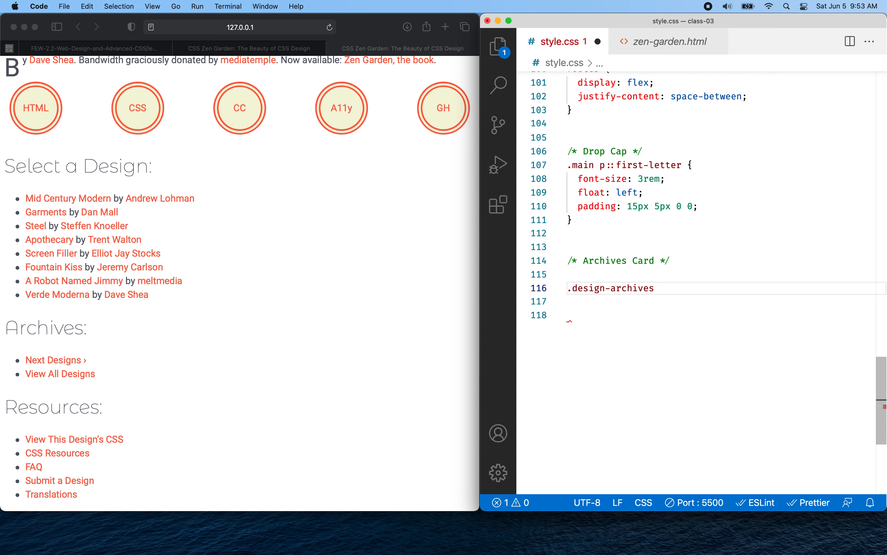
pyautogui.write('{')
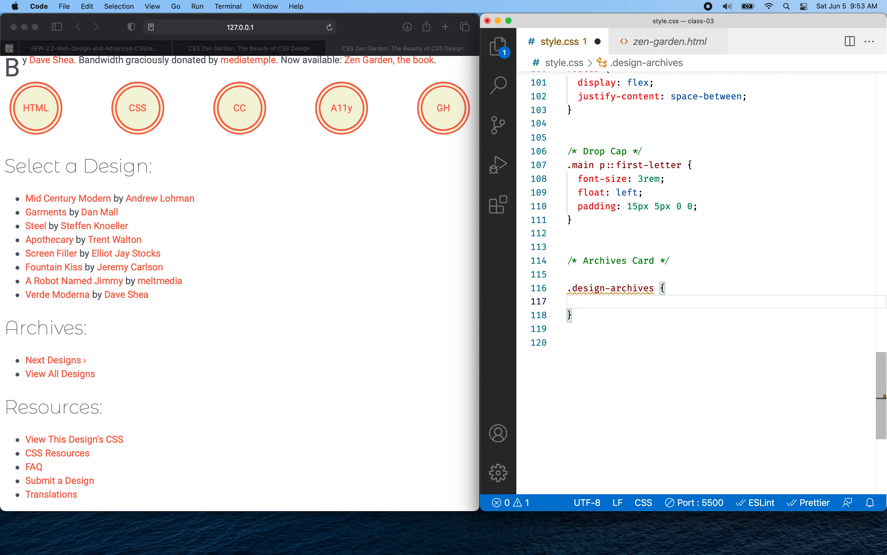
pyautogui.write('border-style: 1px;')
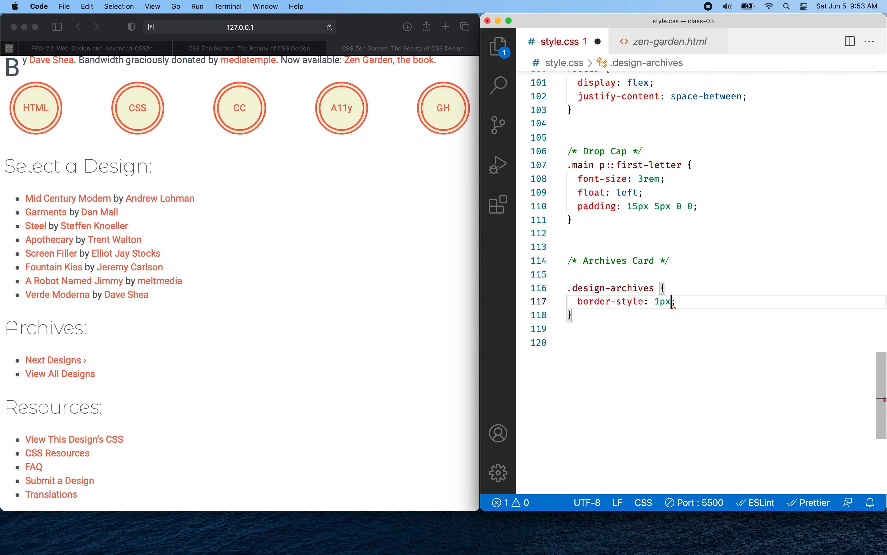
pyautogui.write('solid')
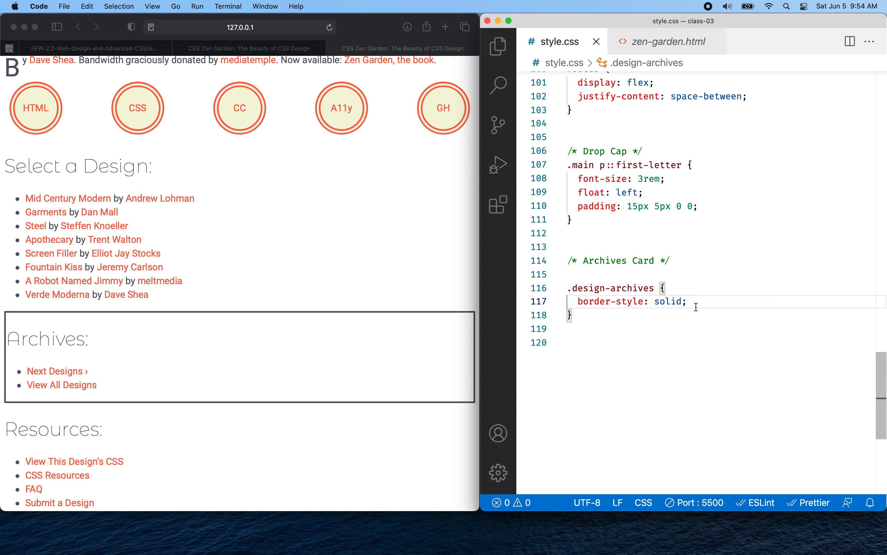
pyautogui.write('width:')
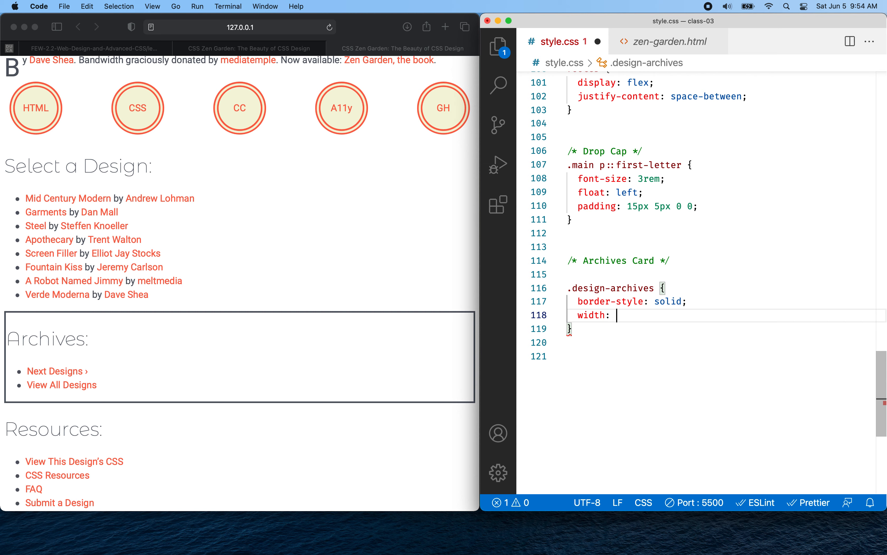
pyautogui.write('300px;')
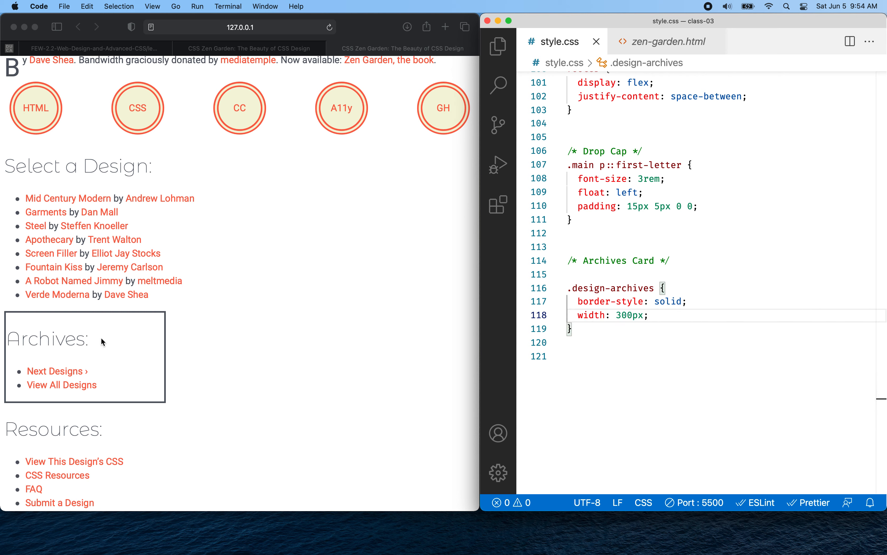
pyautogui.moveTo(30, 326)
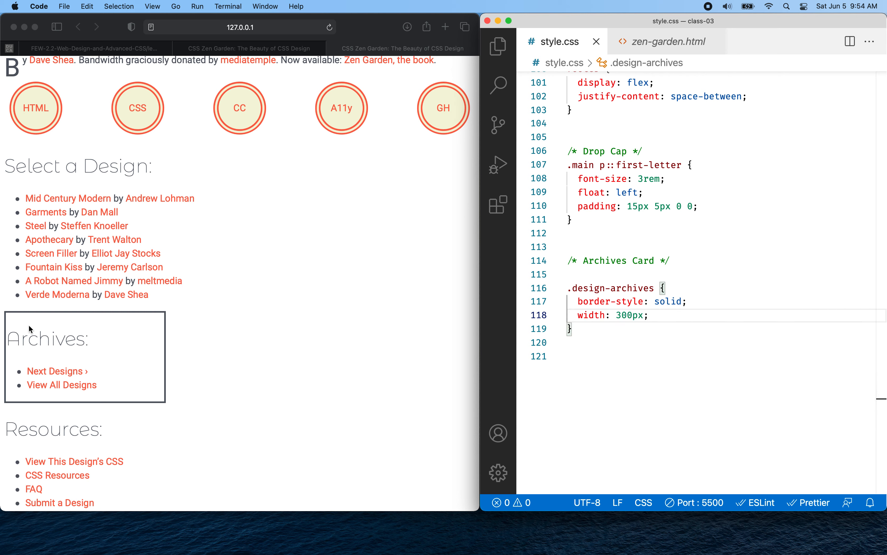
pyautogui.moveTo(32, 322)
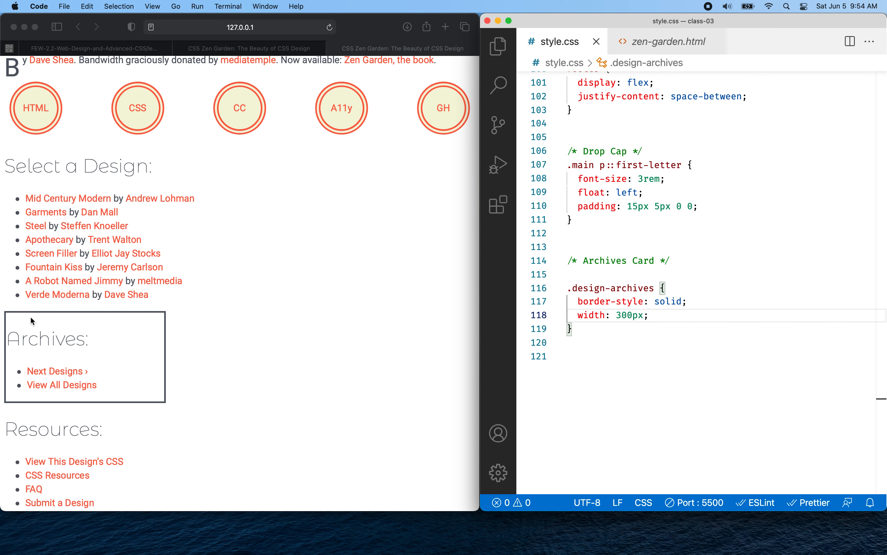
pyautogui.moveTo(29, 363)
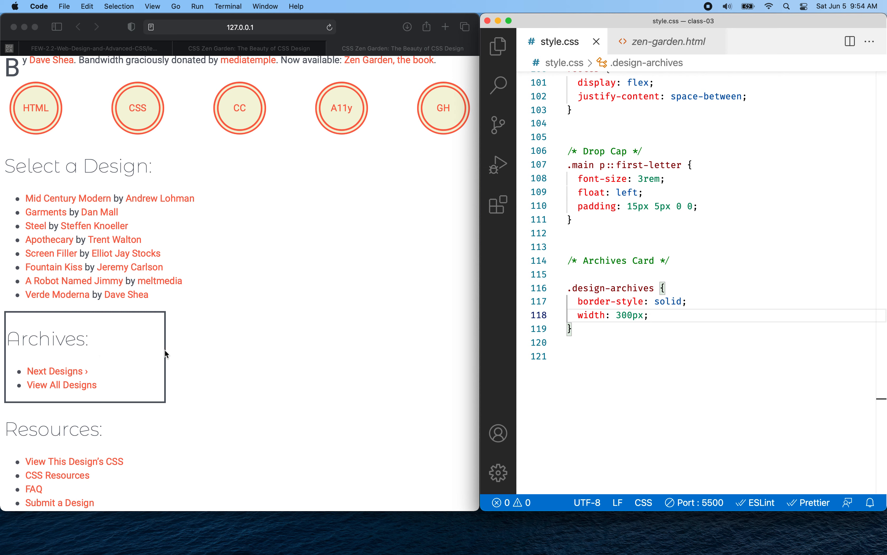
pyautogui.moveTo(109, 385)
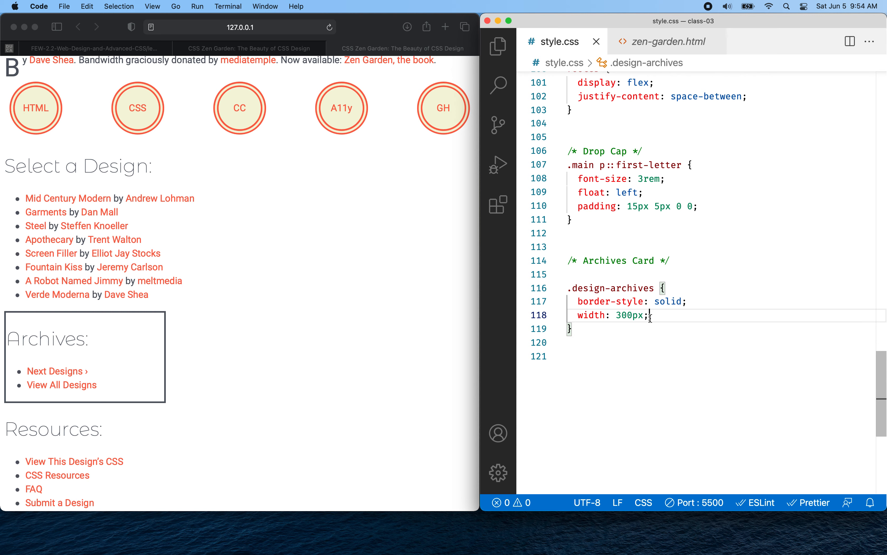
# Step: Start a .design-archives > h3 rule, checking the heading markup in zen-garden.html
pyautogui.press('Enter')
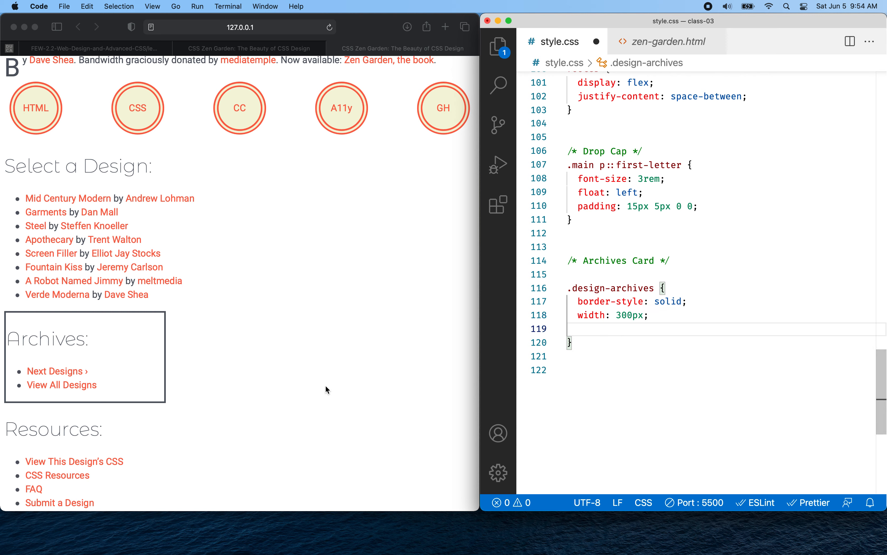
pyautogui.moveTo(37, 360)
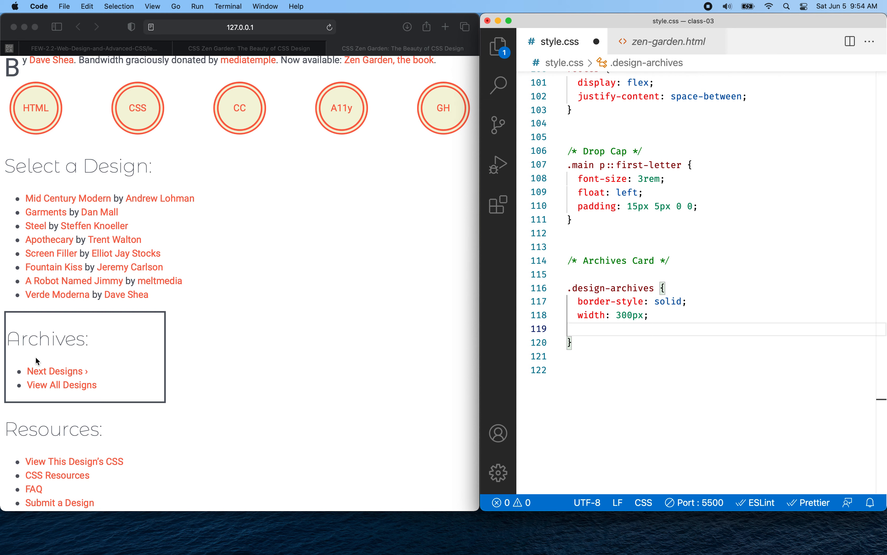
pyautogui.moveTo(9, 355)
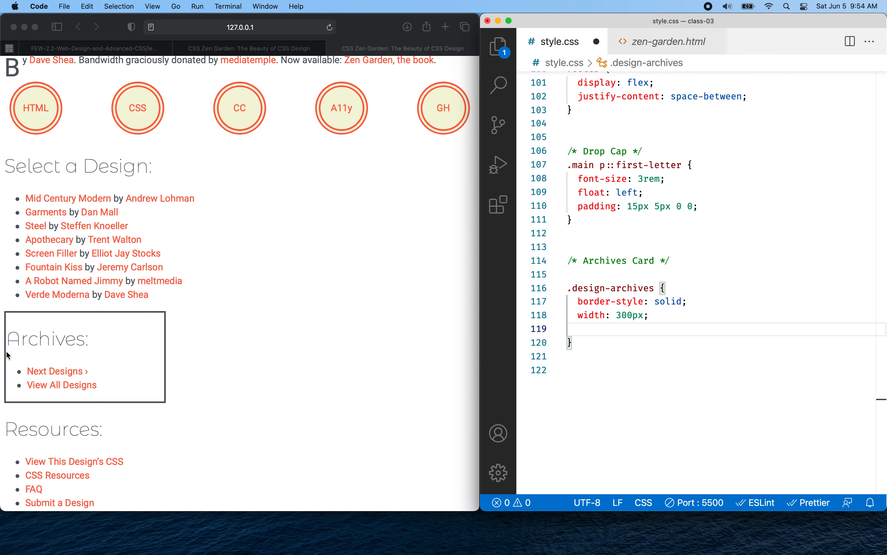
pyautogui.moveTo(5, 320)
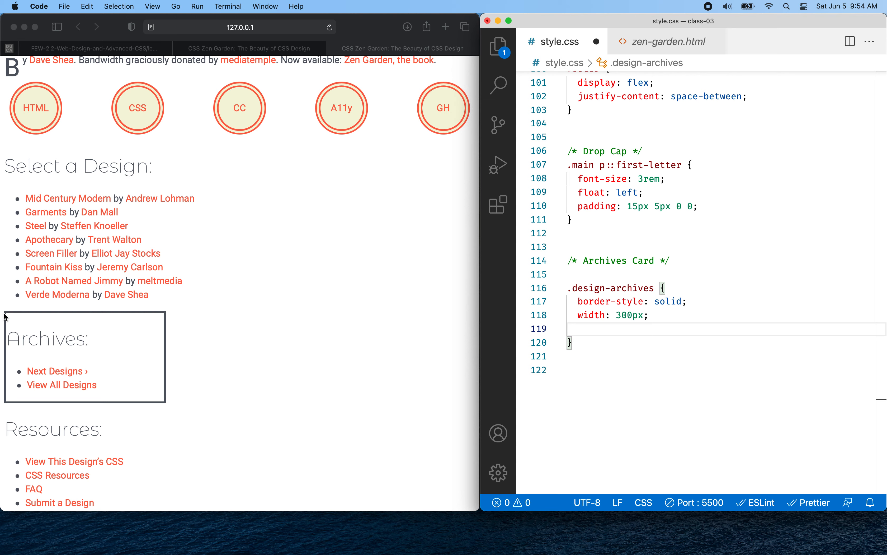
pyautogui.moveTo(31, 345)
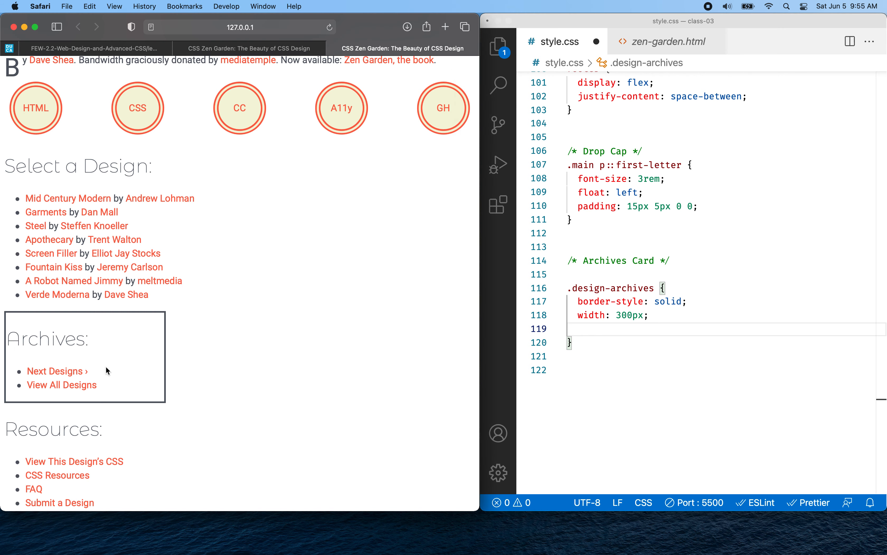
pyautogui.click(599, 328)
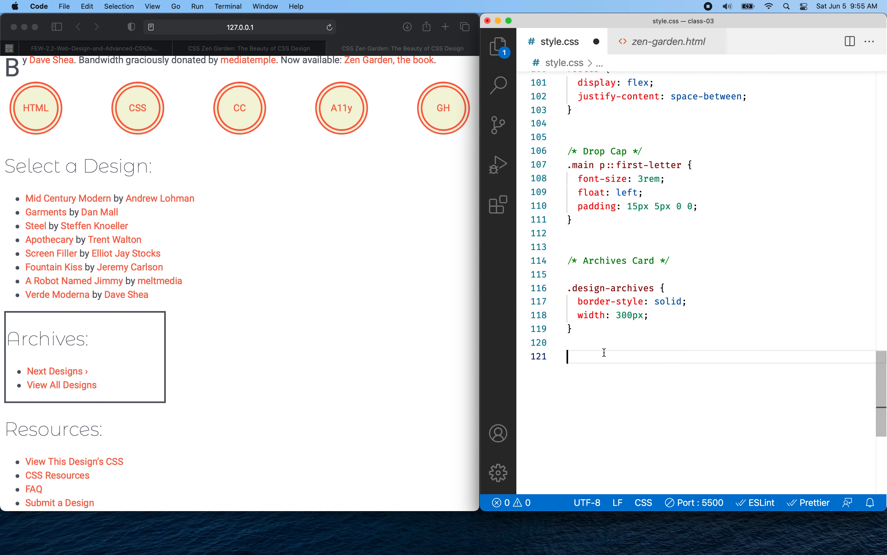
pyautogui.write('.design-archives')
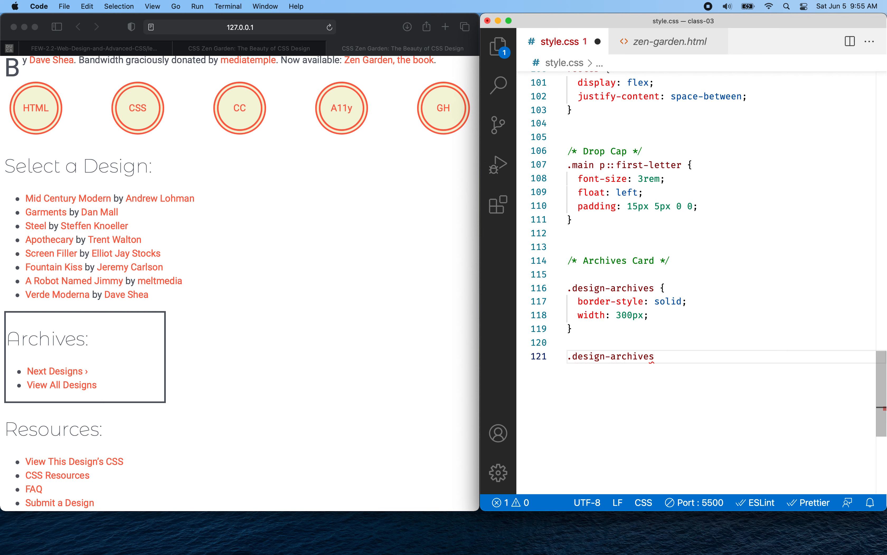
pyautogui.write('>')
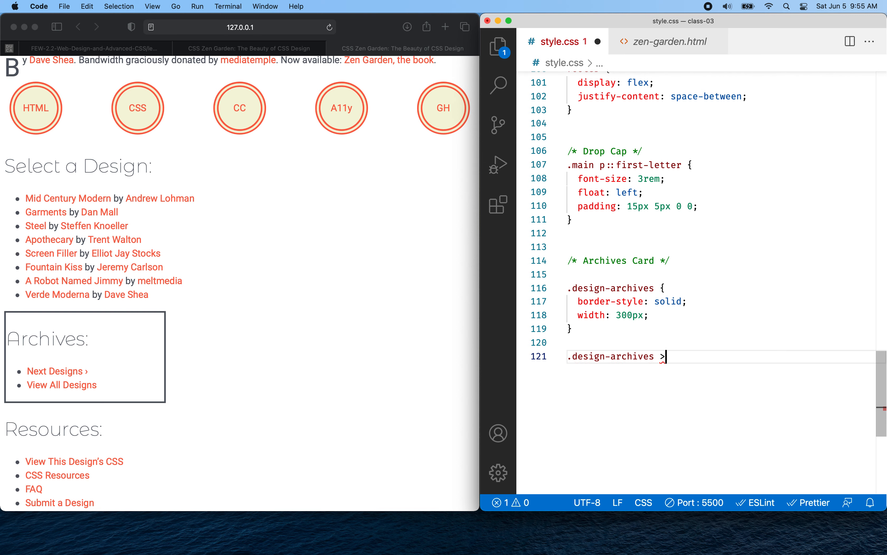
pyautogui.click(669, 41)
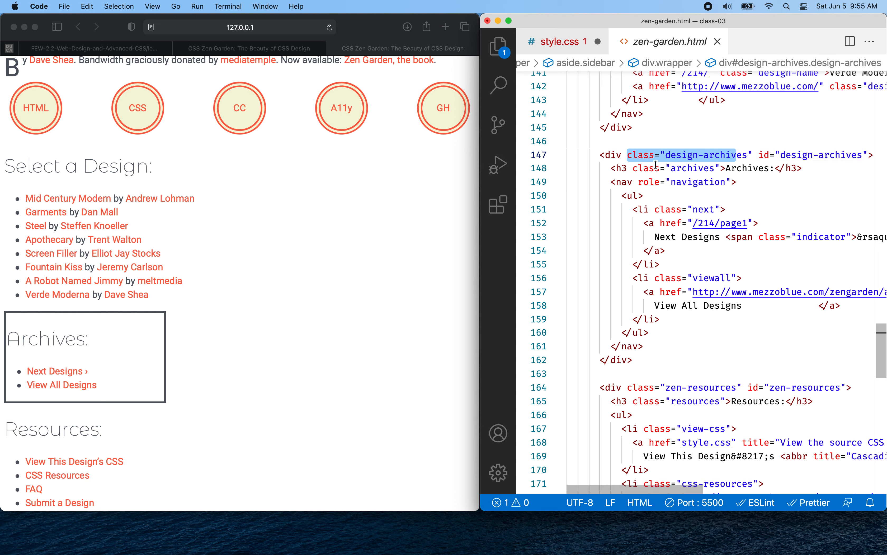
pyautogui.click(749, 168)
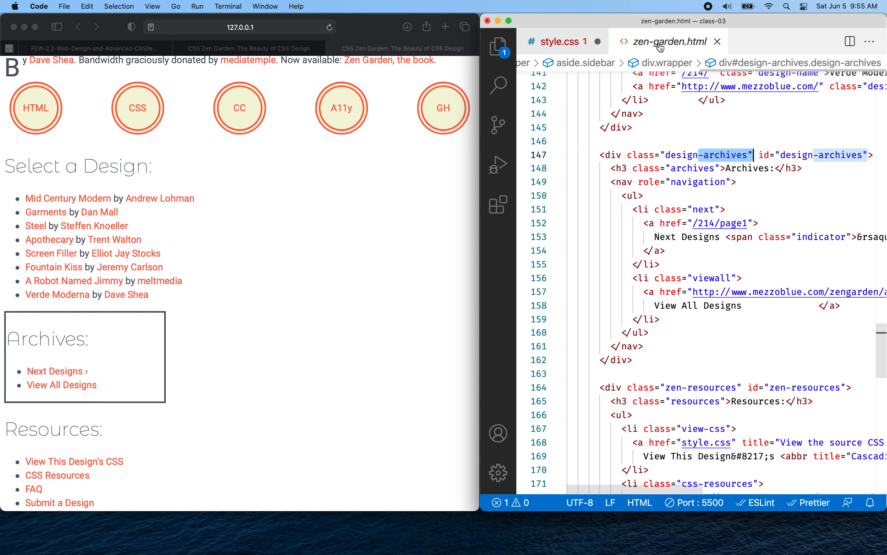
pyautogui.click(563, 41)
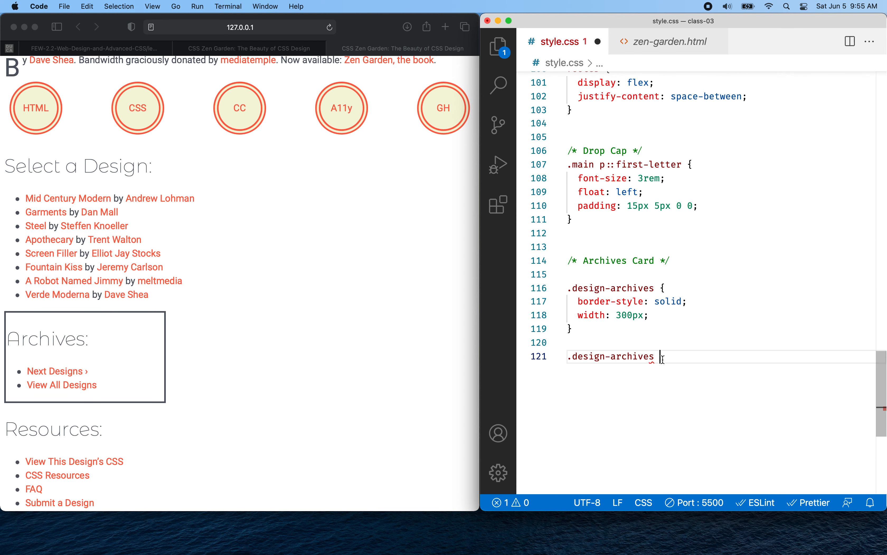
pyautogui.write('> h3')
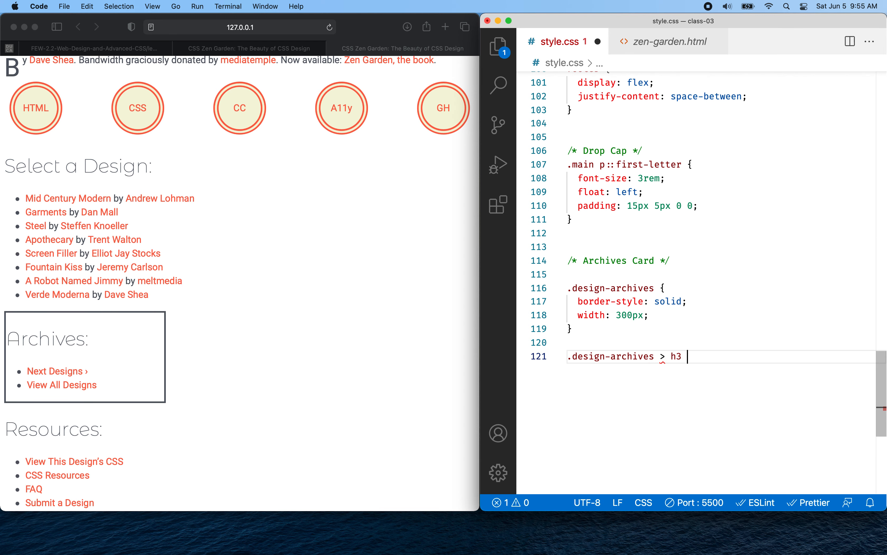
pyautogui.write('{')
pyautogui.write('background-color: ;')
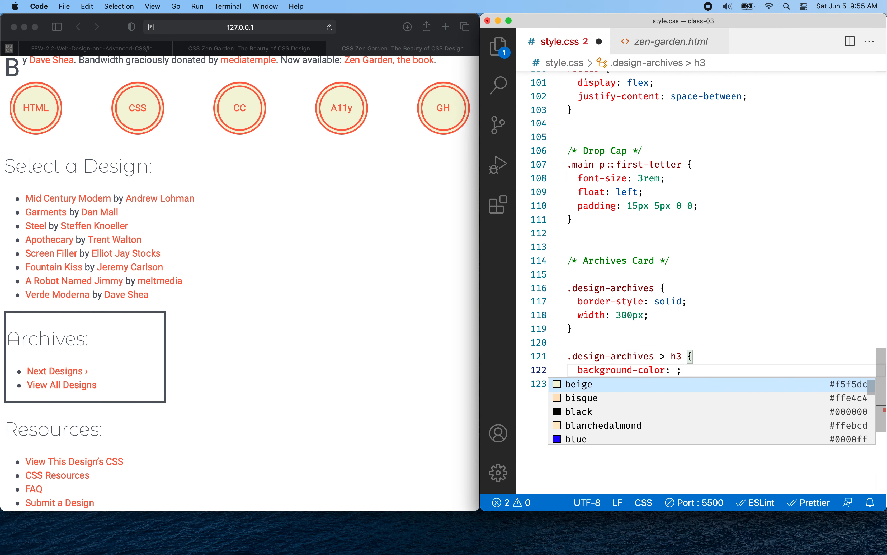
# Step: Give the Archives heading background-color: #333 and color: #eee
pyautogui.write('#')
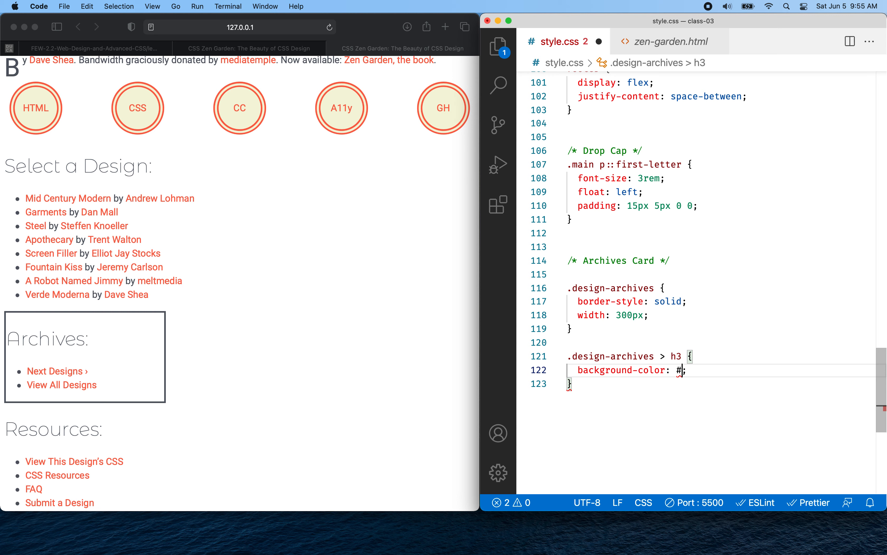
pyautogui.write('333')
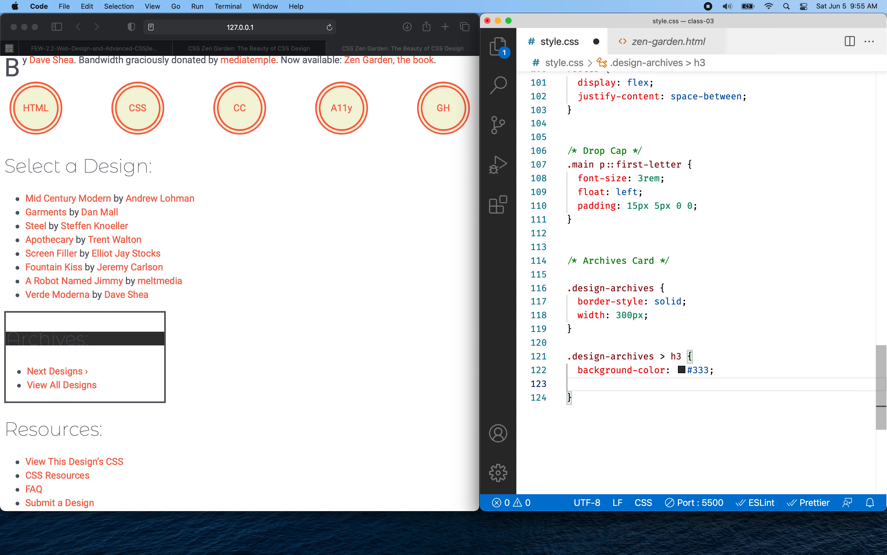
pyautogui.write('color:')
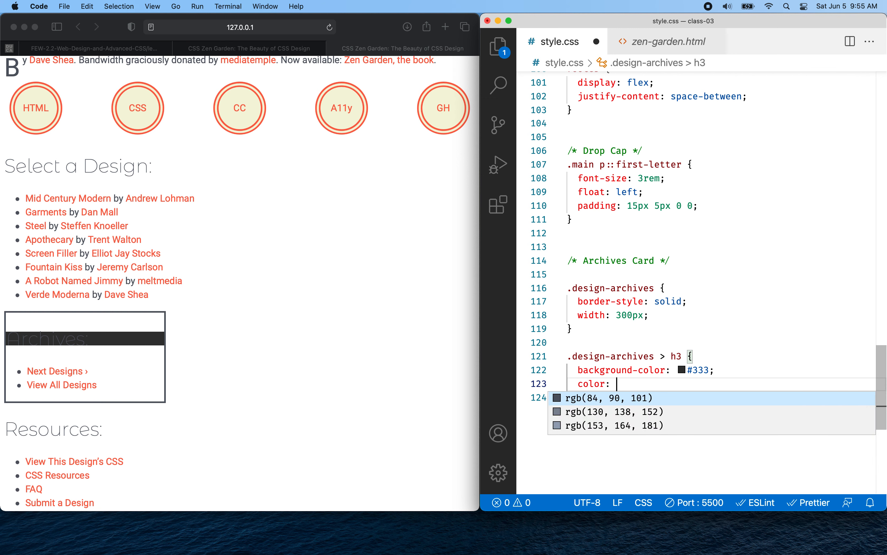
pyautogui.write('#eee;')
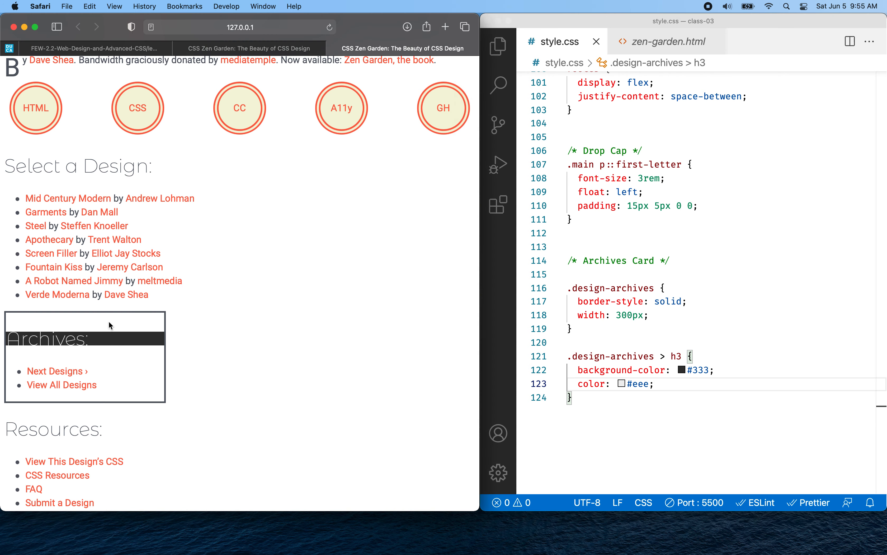
# Step: Inspect the Archives heading in Web Inspector and review its box-model margins
pyautogui.rightClick(110, 325)
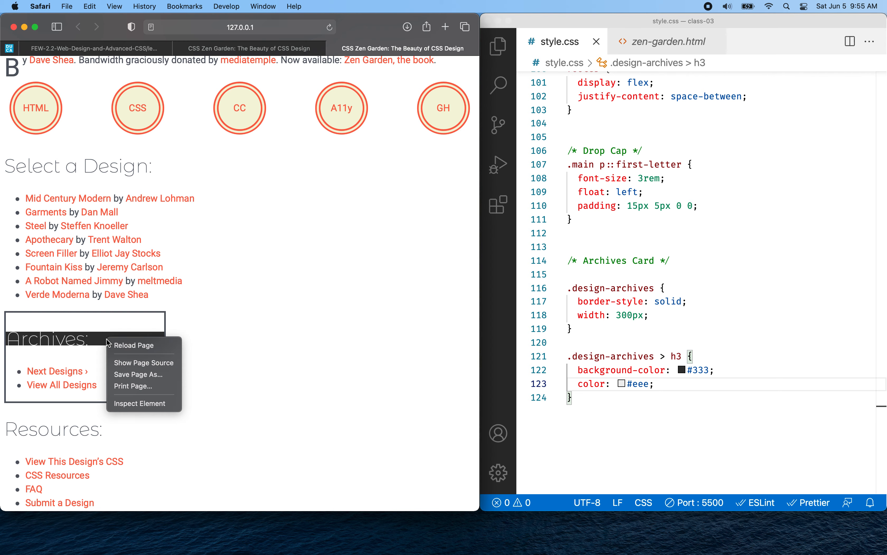
pyautogui.click(139, 403)
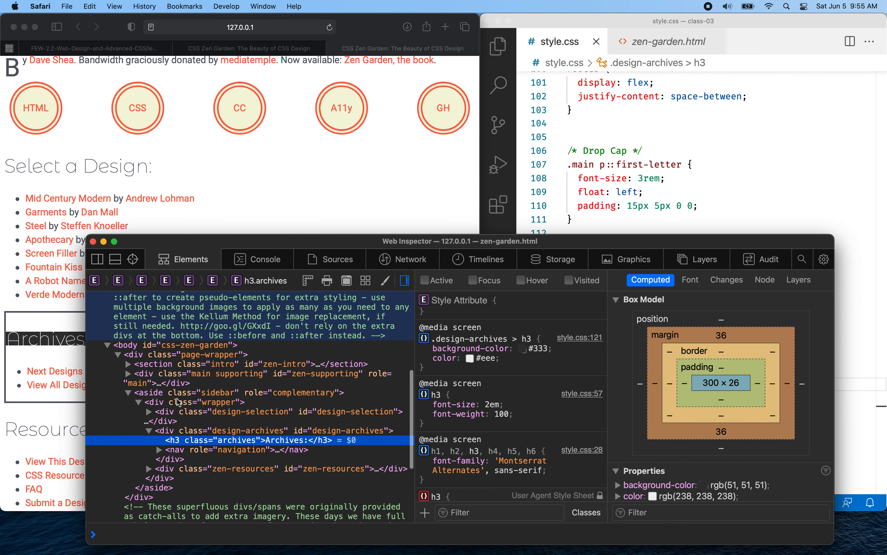
pyautogui.scroll(-3)
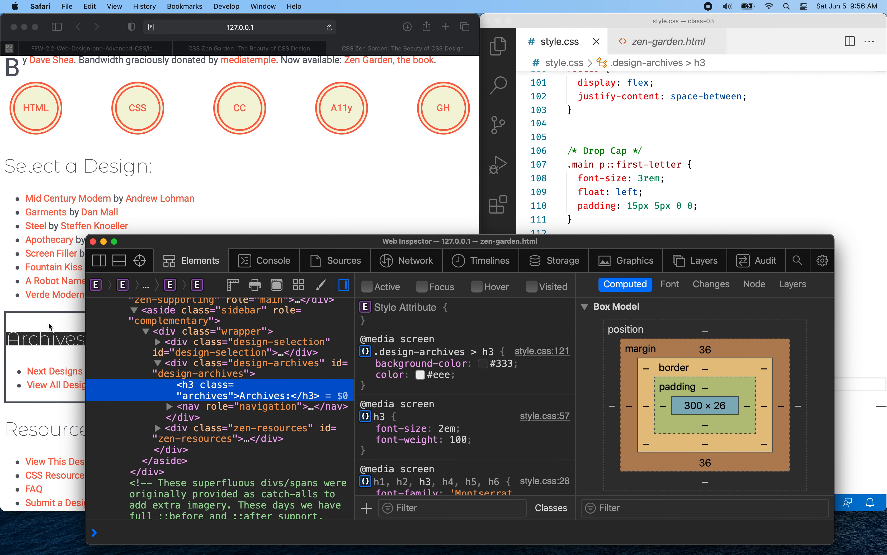
pyautogui.moveTo(205, 394)
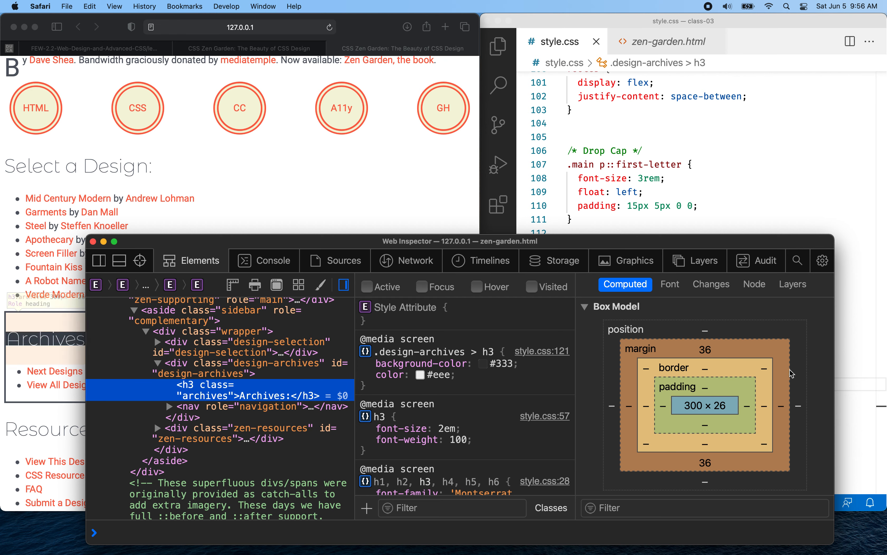
pyautogui.moveTo(608, 279)
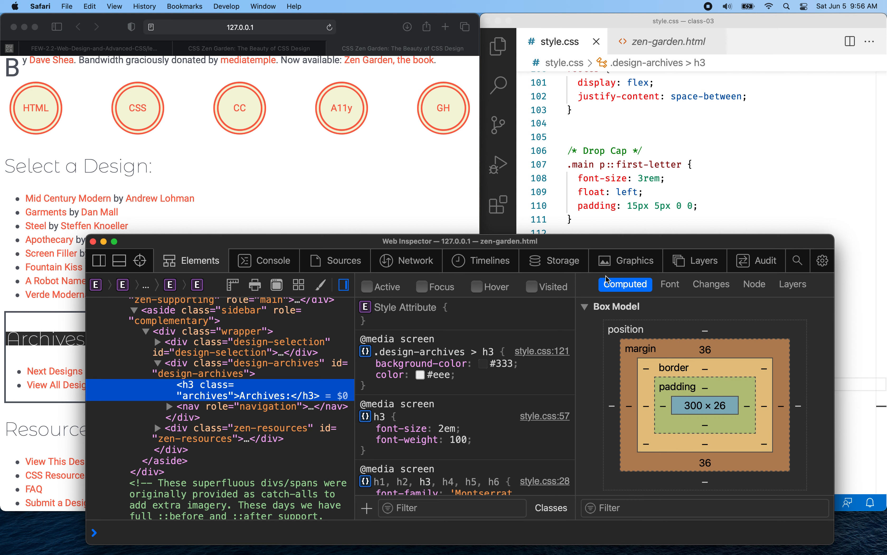
pyautogui.moveTo(711, 265)
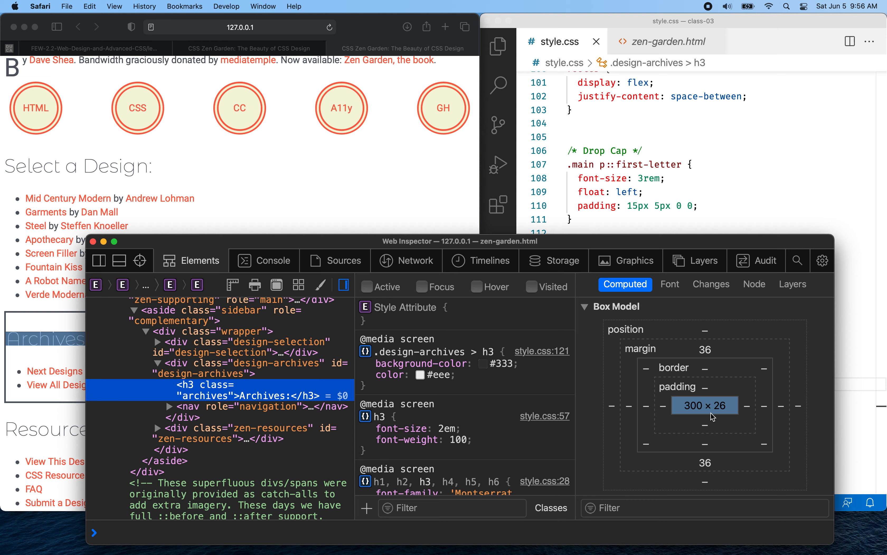
pyautogui.moveTo(713, 392)
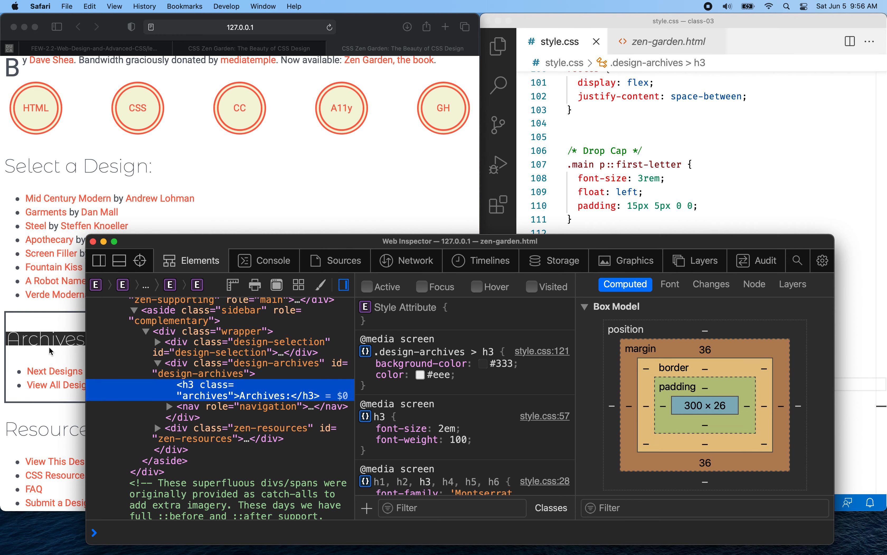
pyautogui.moveTo(713, 362)
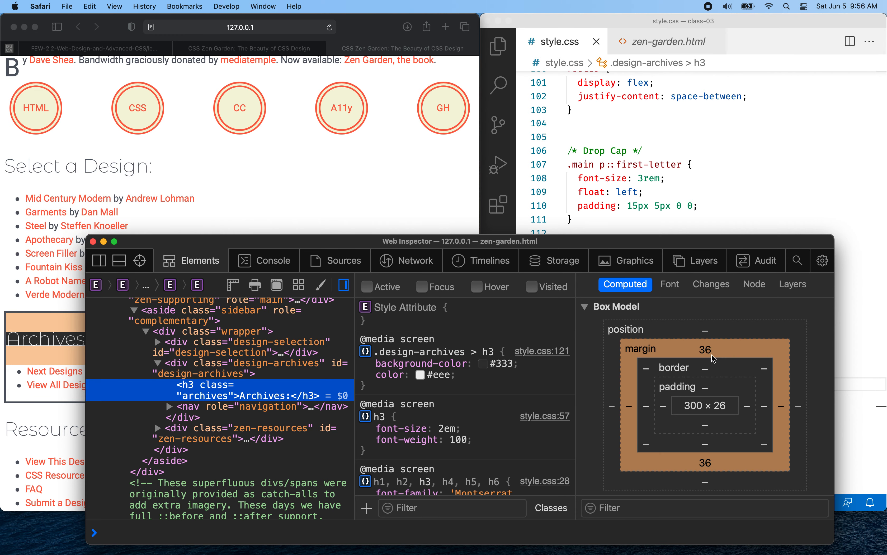
pyautogui.moveTo(723, 473)
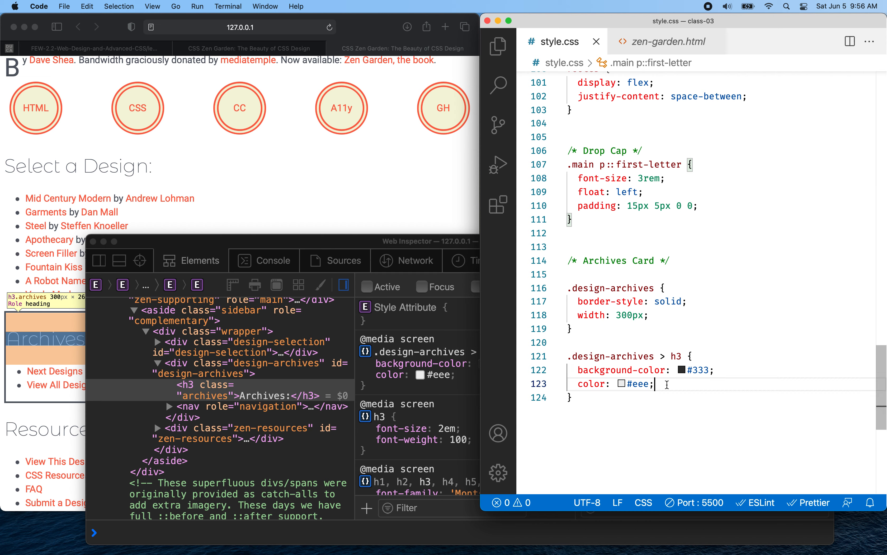
# Step: Add margin: 0 to the .design-archives > h3 rule so the bar sits flush atop the card
pyautogui.press('Enter')
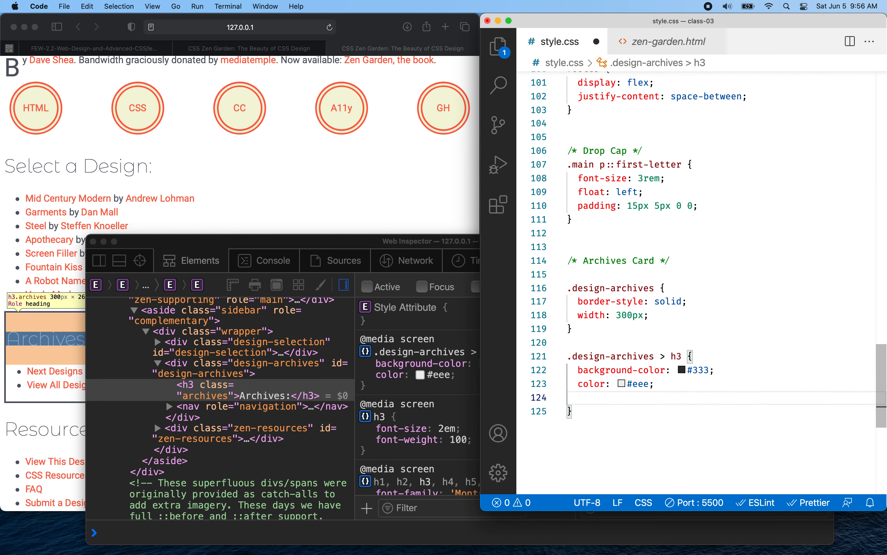
pyautogui.moveTo(53, 354)
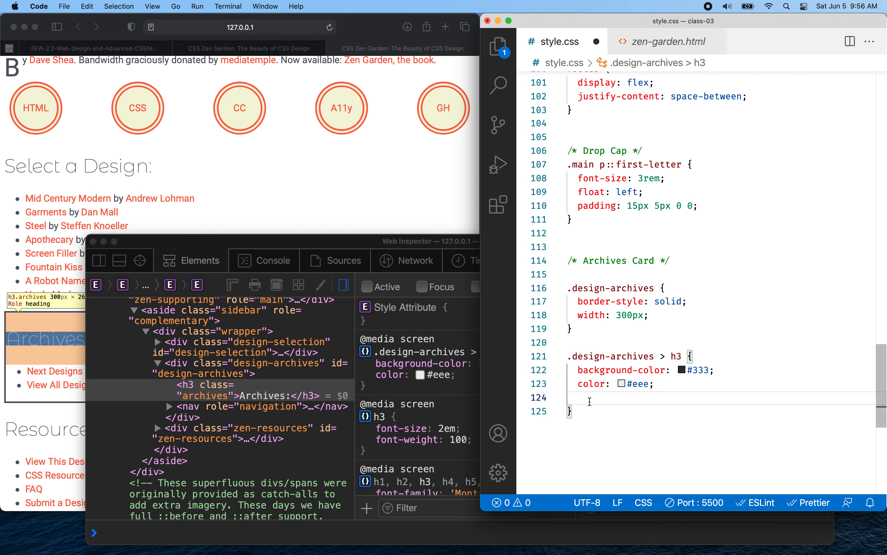
pyautogui.write('margin: 0;')
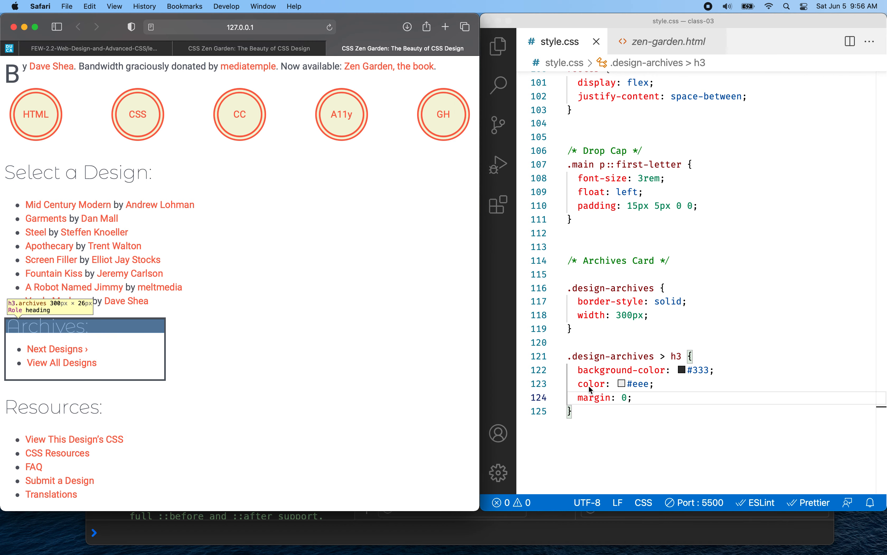
pyautogui.moveTo(257, 321)
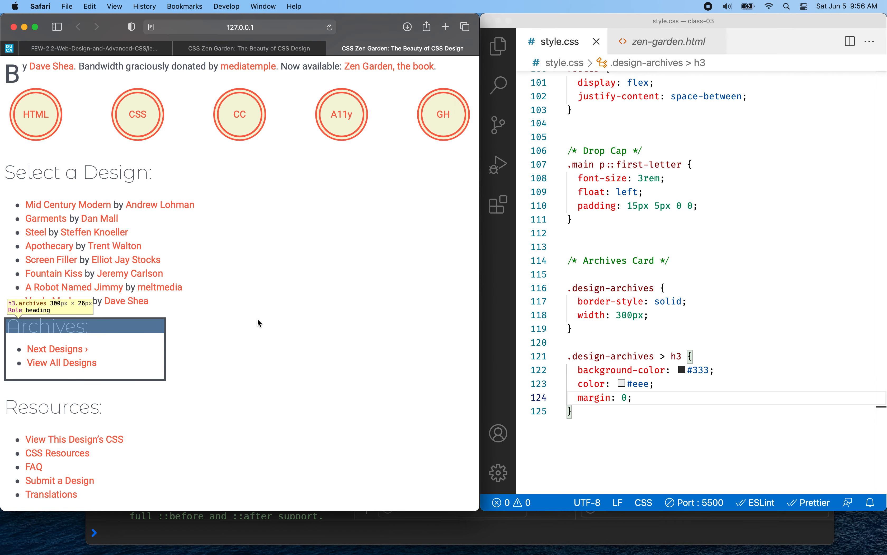
pyautogui.moveTo(147, 291)
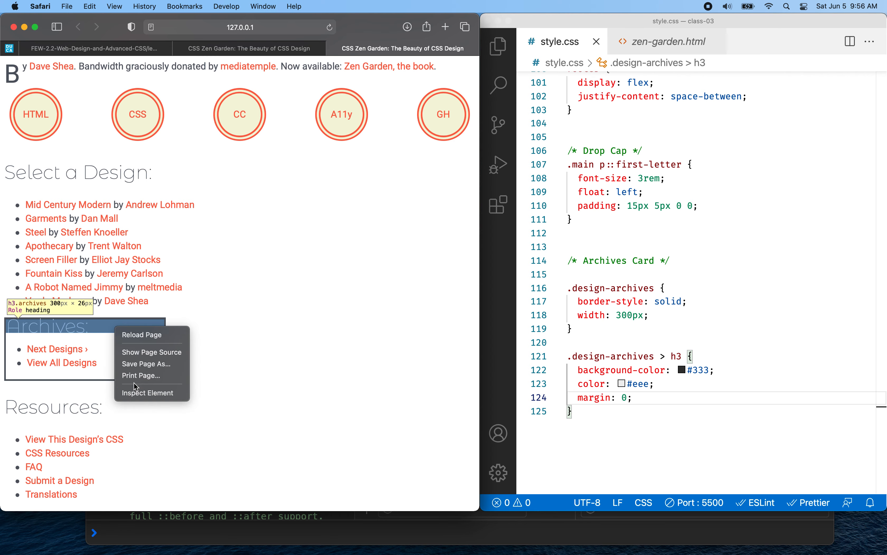
pyautogui.click(148, 393)
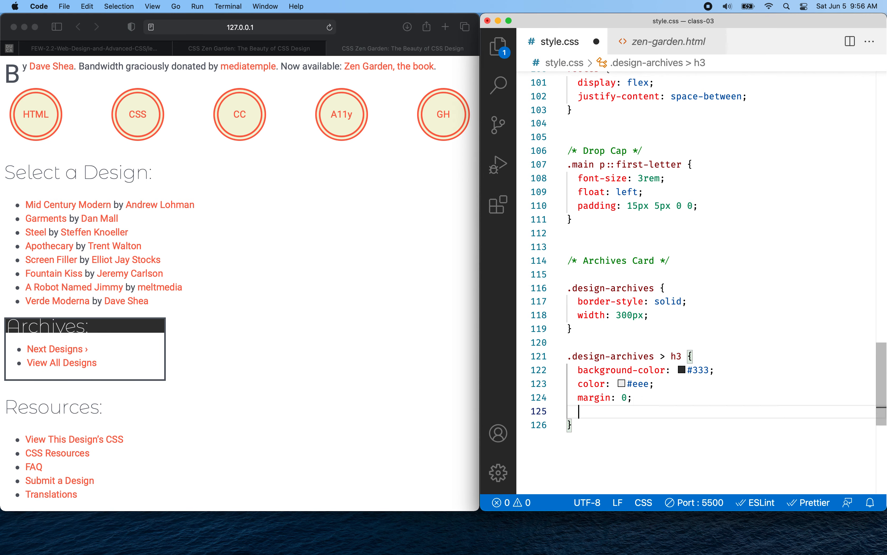
# Step: Add padding: 36px and text-align: center to the .design-archives > h3 rule
pyautogui.write('padding: ;')
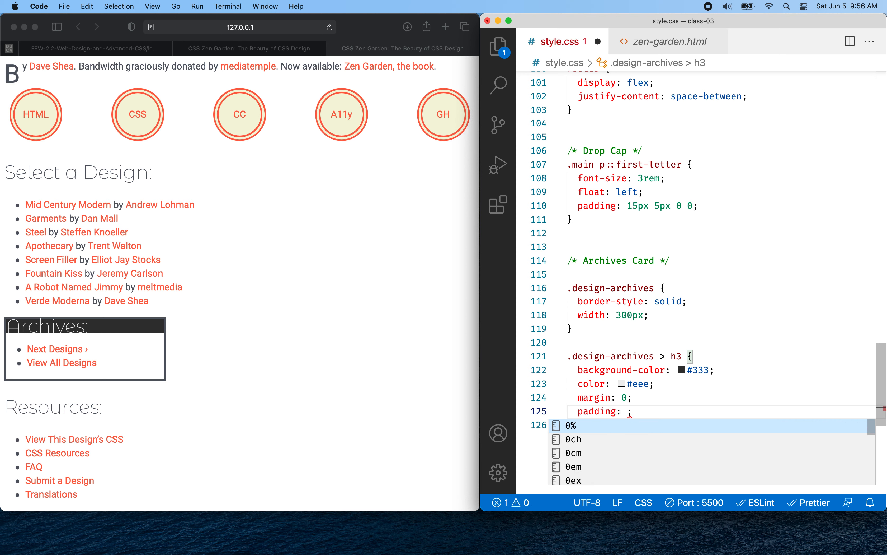
pyautogui.write('36px')
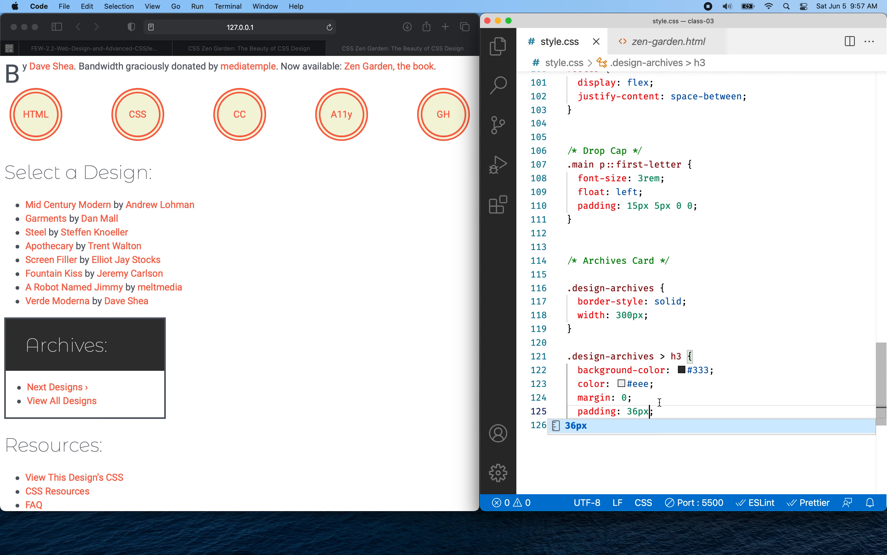
pyautogui.moveTo(89, 444)
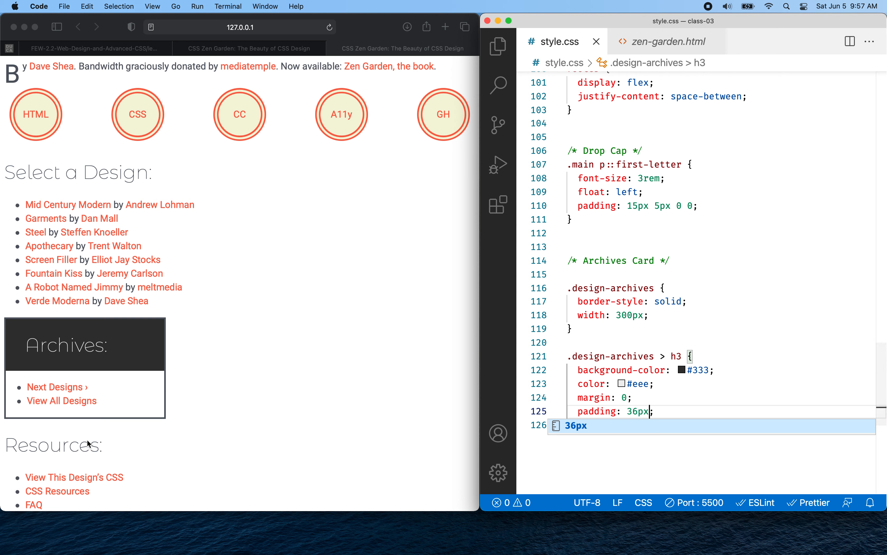
pyautogui.moveTo(39, 365)
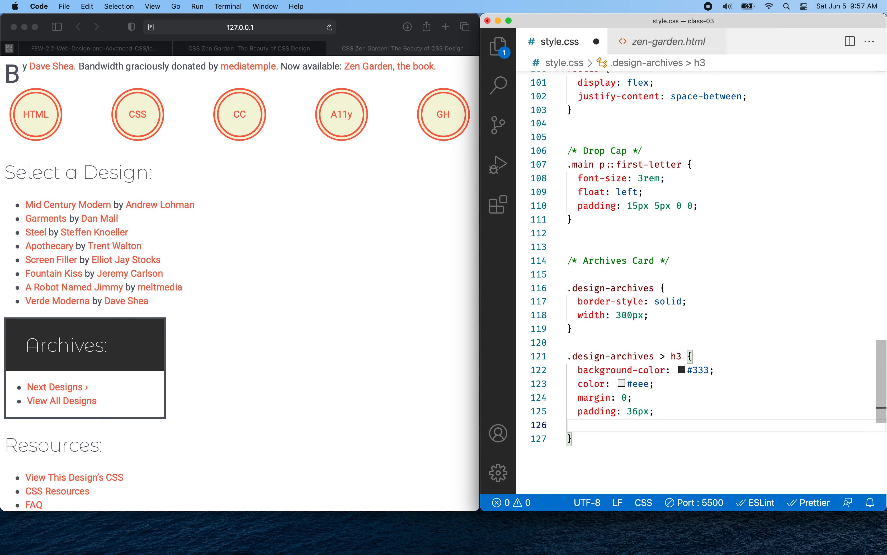
pyautogui.write('text-align: center;')
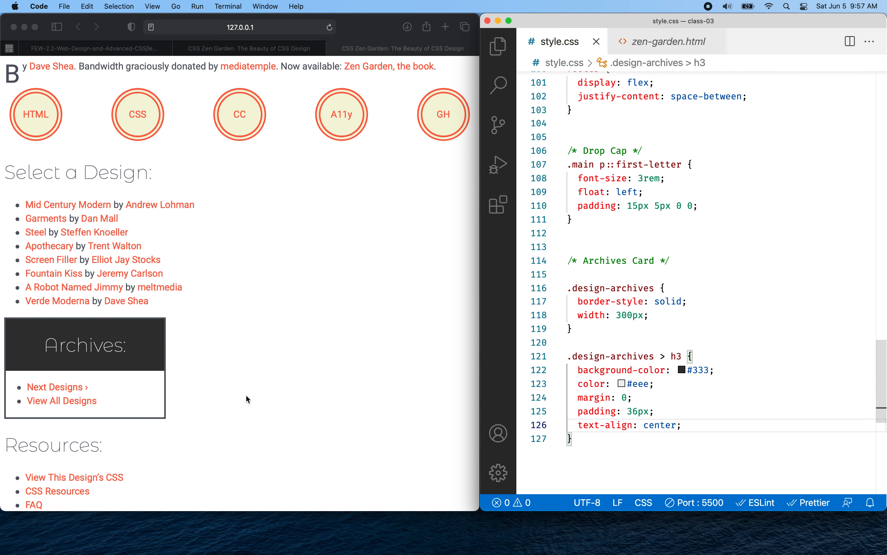
pyautogui.moveTo(29, 394)
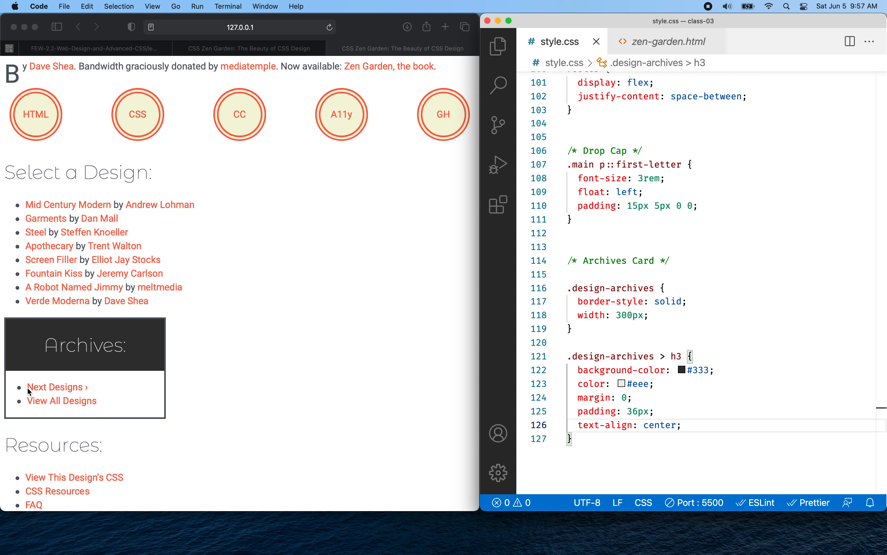
pyautogui.moveTo(63, 397)
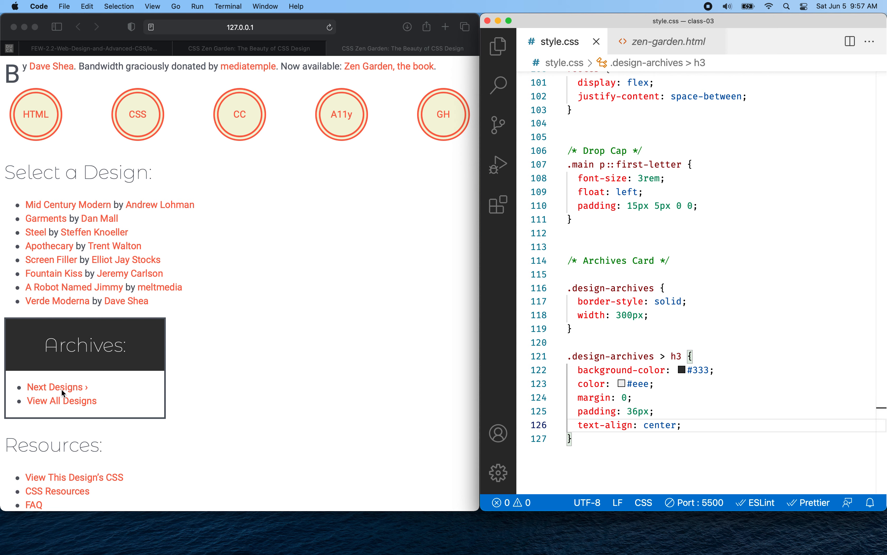
pyautogui.moveTo(60, 406)
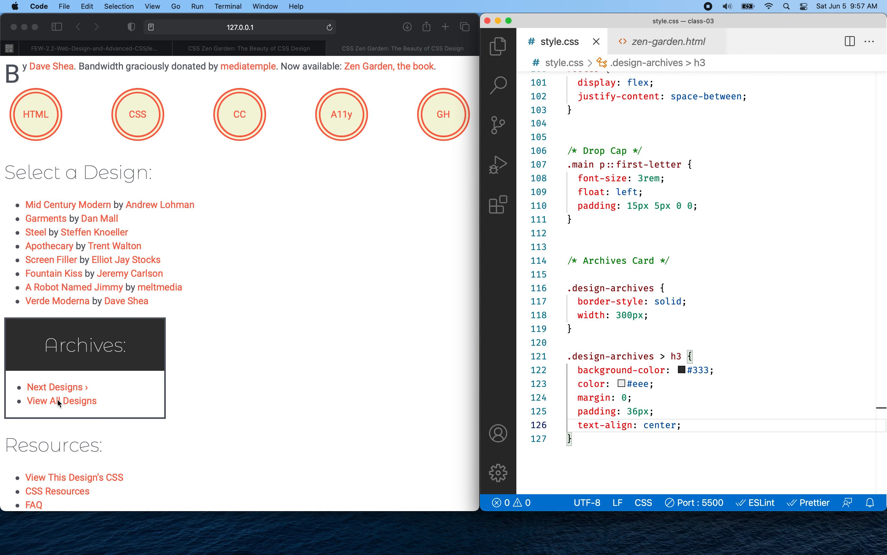
pyautogui.moveTo(47, 399)
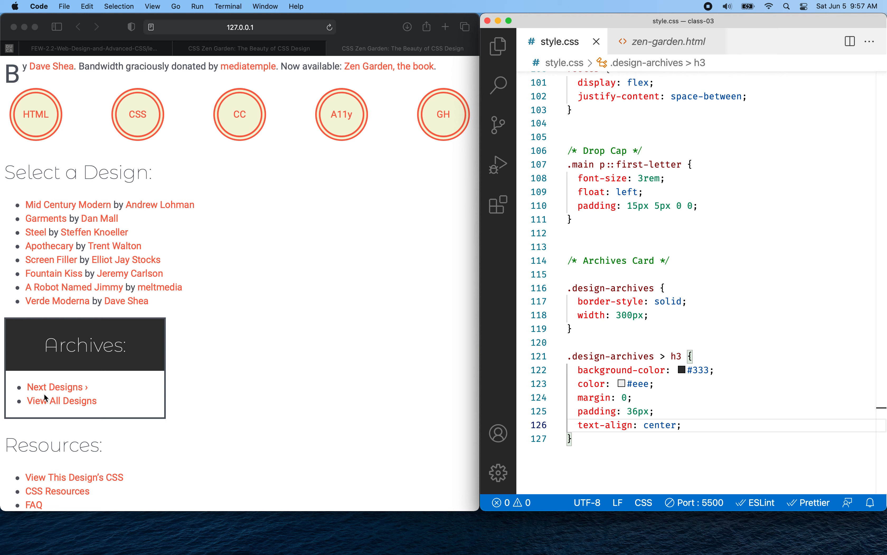
pyautogui.moveTo(70, 391)
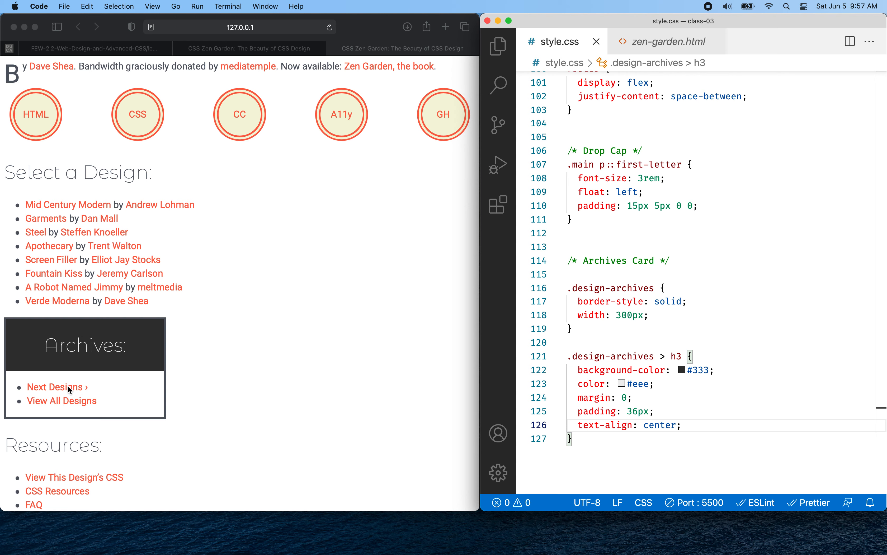
# Step: Return to the Creating Cards notes and bring up options for the Awwwards card example link
pyautogui.scroll(-3)
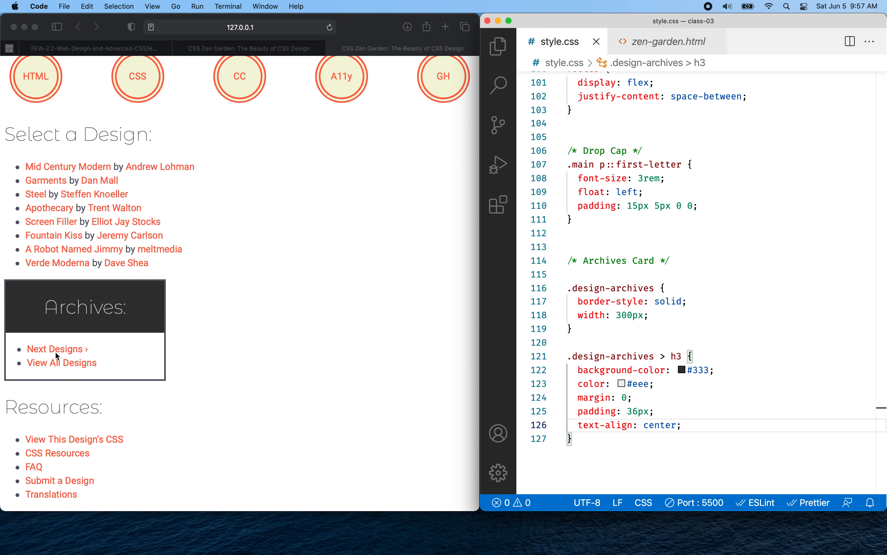
pyautogui.moveTo(37, 380)
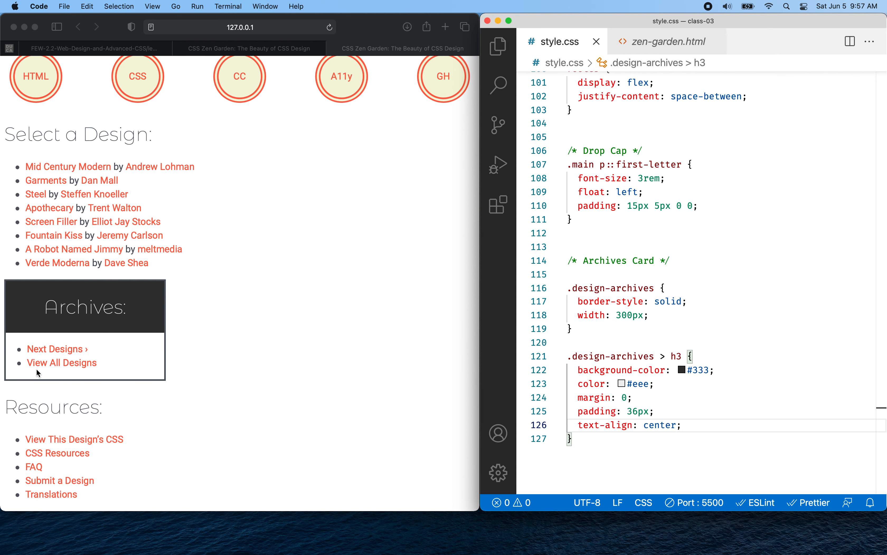
pyautogui.moveTo(151, 70)
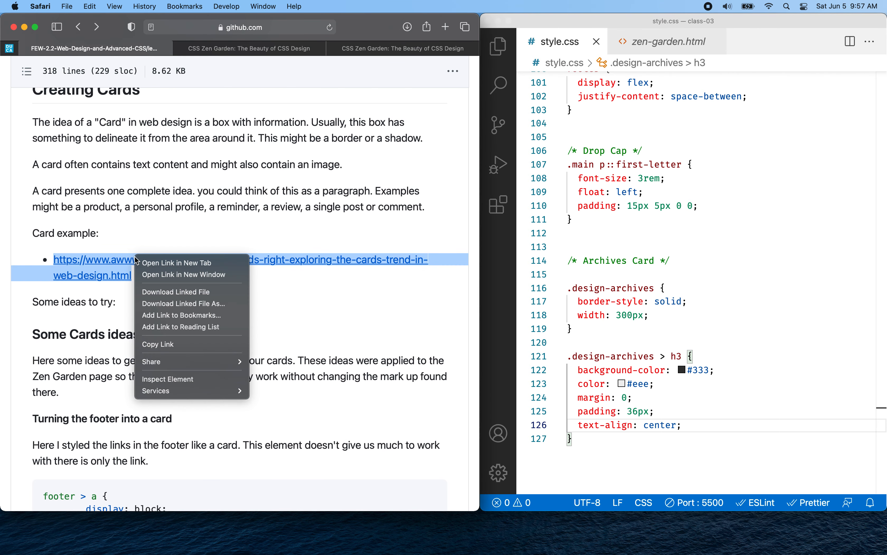
pyautogui.moveTo(167, 383)
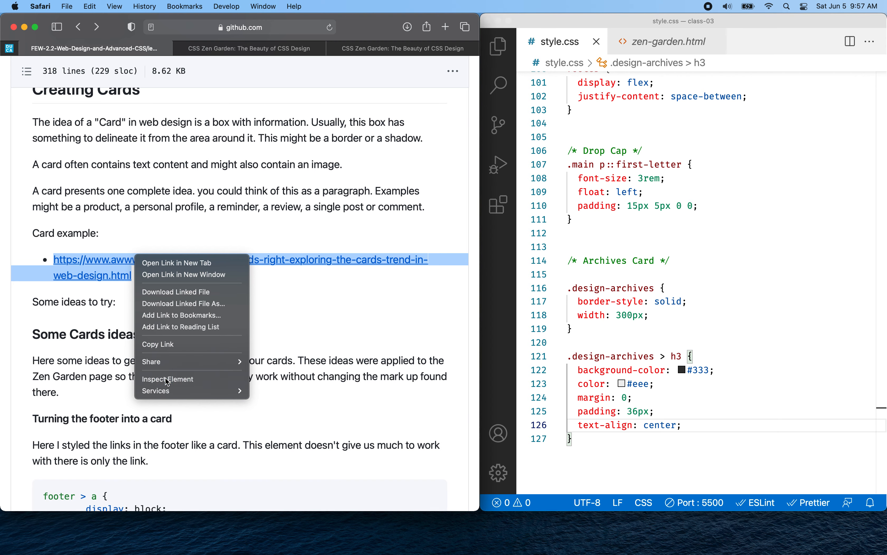
pyautogui.click(167, 378)
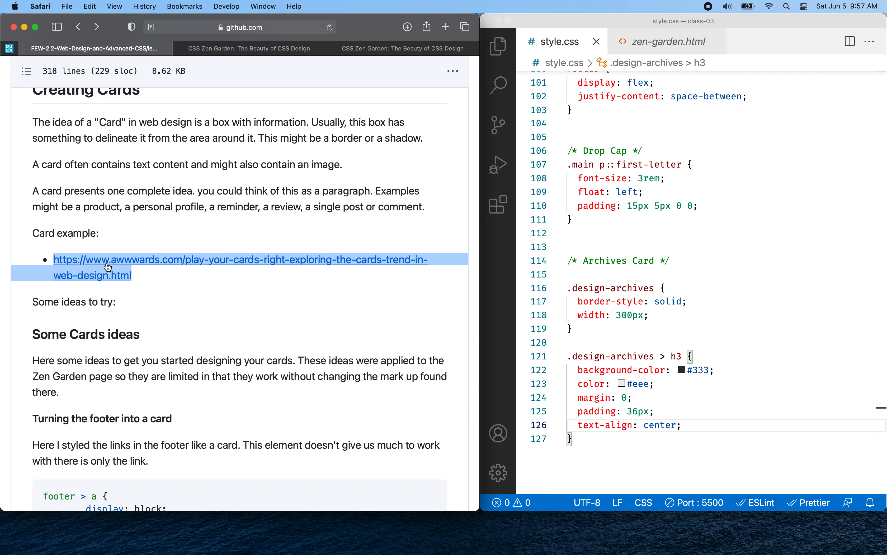
pyautogui.rightClick(108, 267)
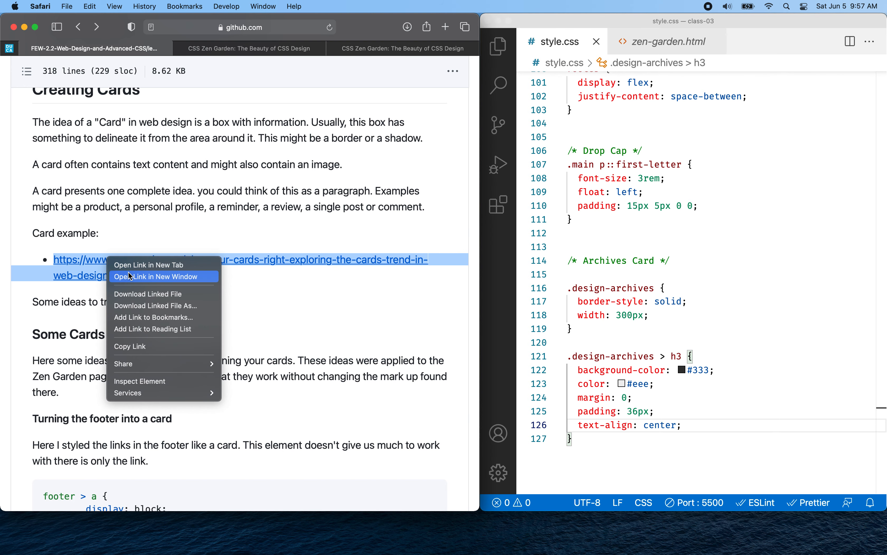
# Step: Open the Awwwards card-trend article in a new window and scroll through its examples
pyautogui.click(155, 277)
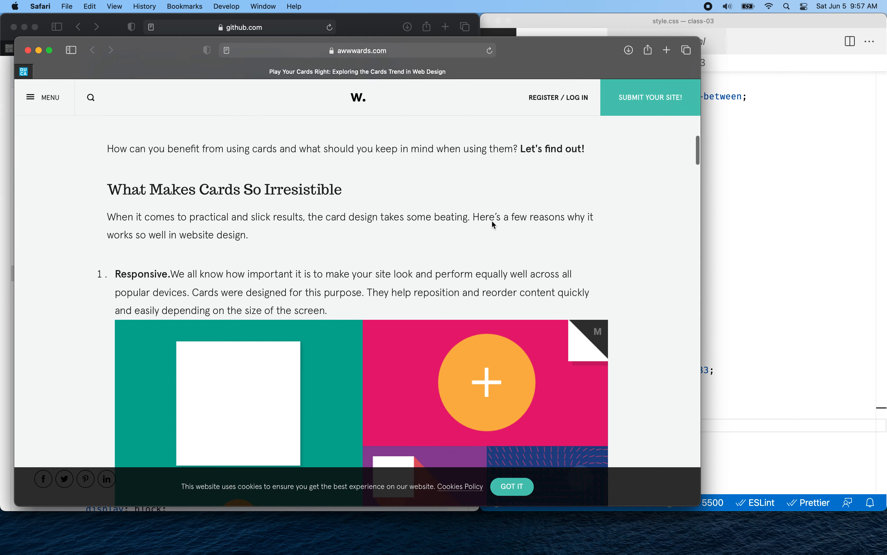
pyautogui.scroll(-3)
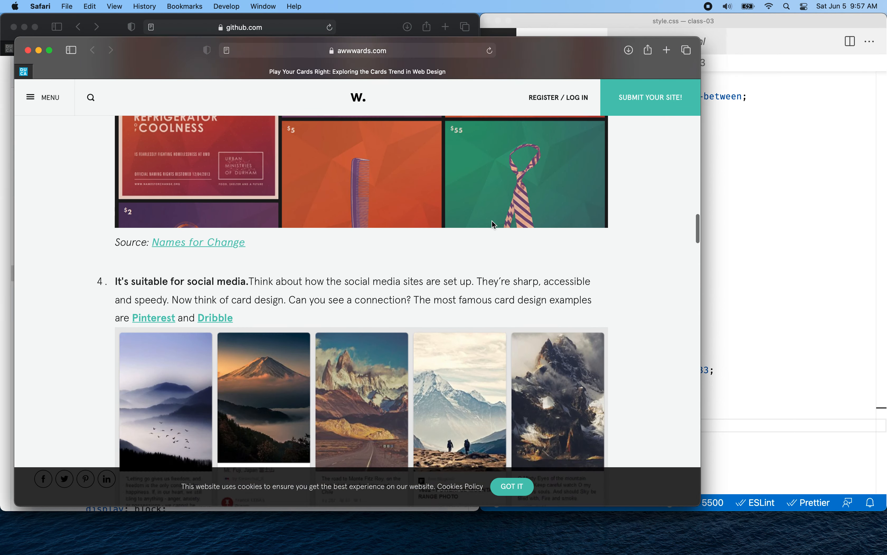
pyautogui.scroll(-3)
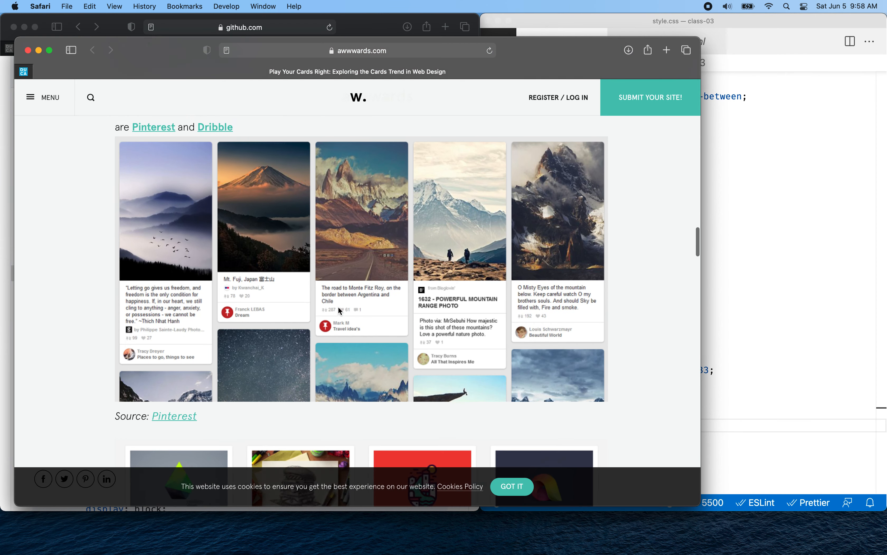
pyautogui.scroll(-3)
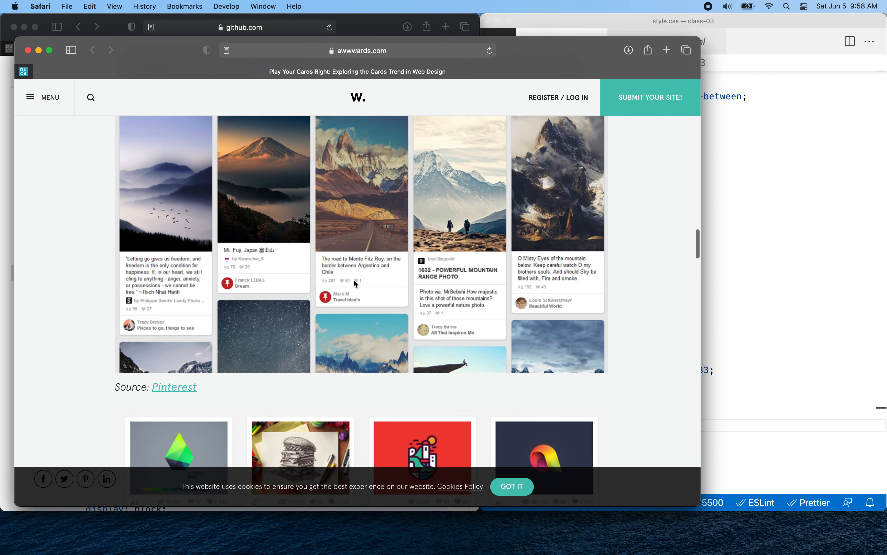
pyautogui.moveTo(355, 286)
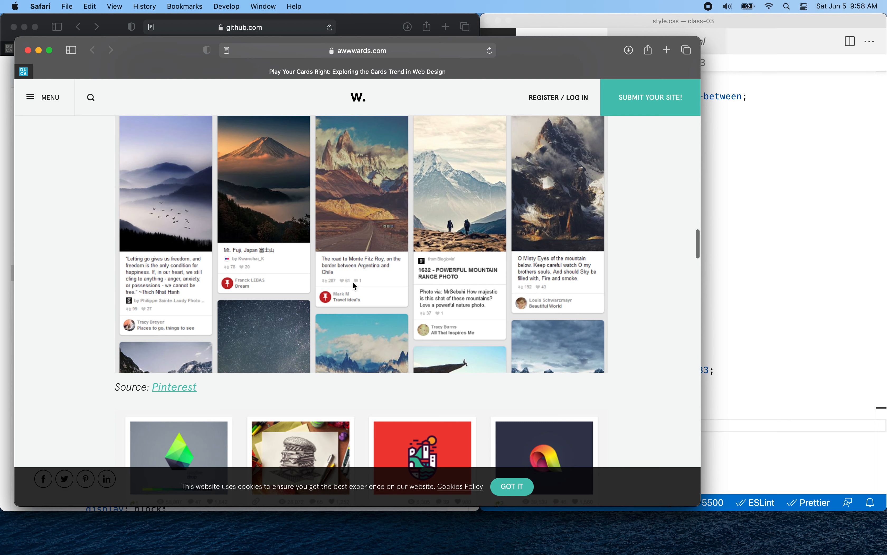
pyautogui.moveTo(345, 280)
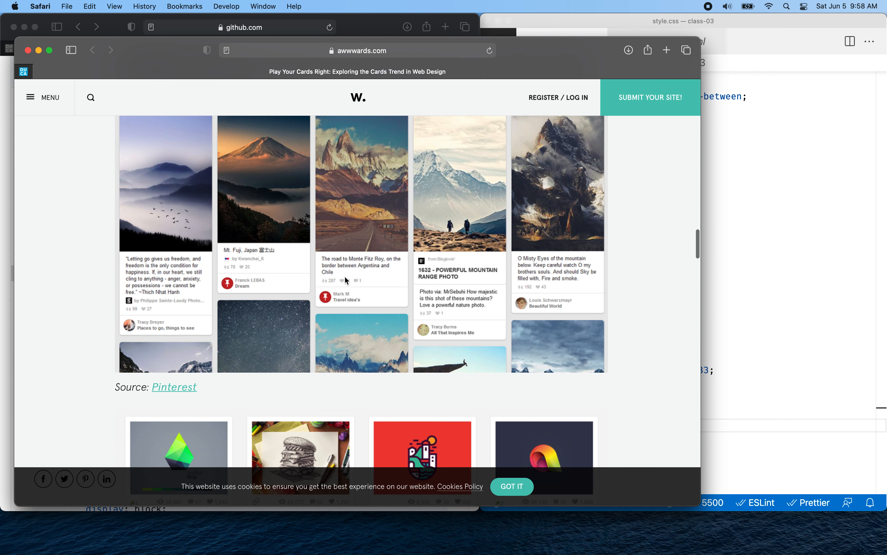
pyautogui.moveTo(342, 283)
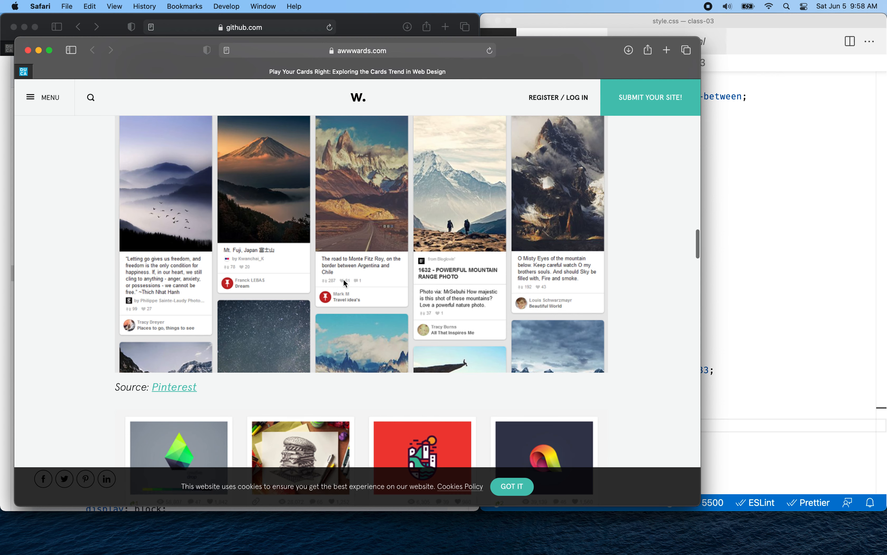
pyautogui.moveTo(358, 286)
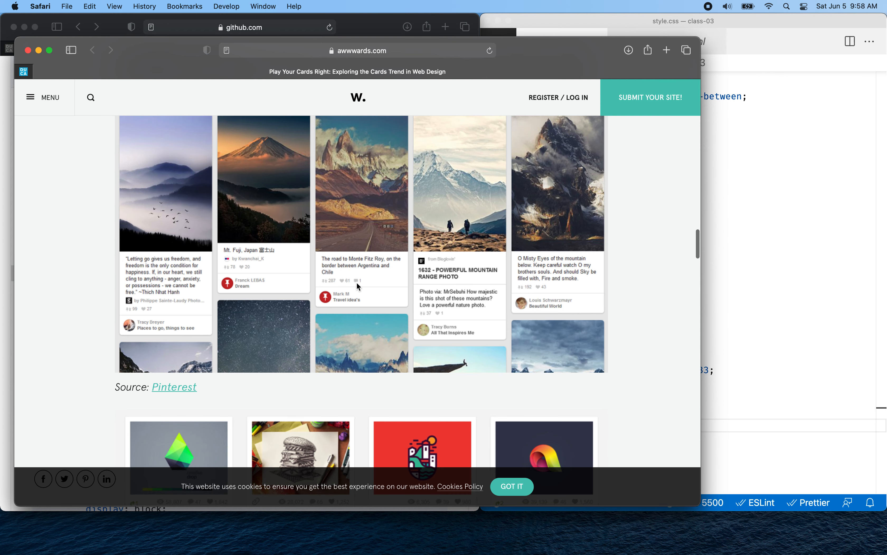
pyautogui.scroll(-3)
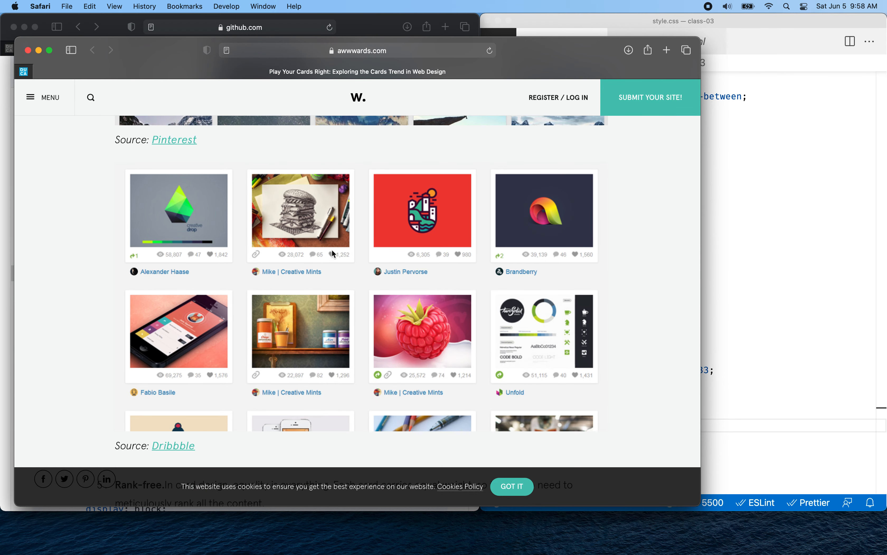
pyautogui.moveTo(349, 259)
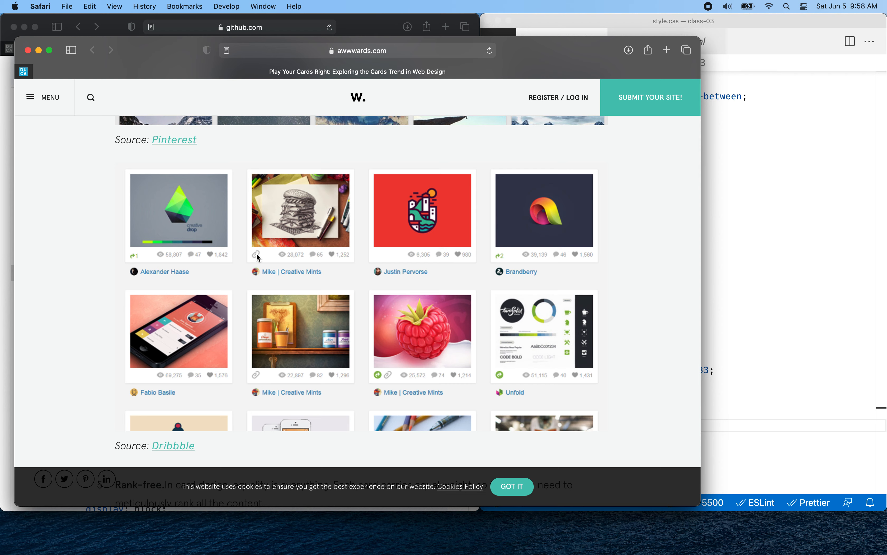
pyautogui.moveTo(327, 261)
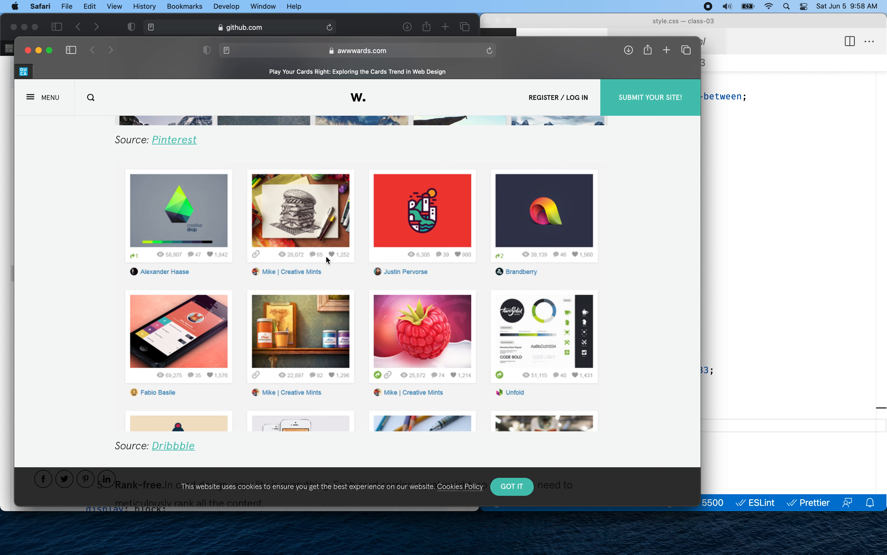
pyautogui.moveTo(263, 286)
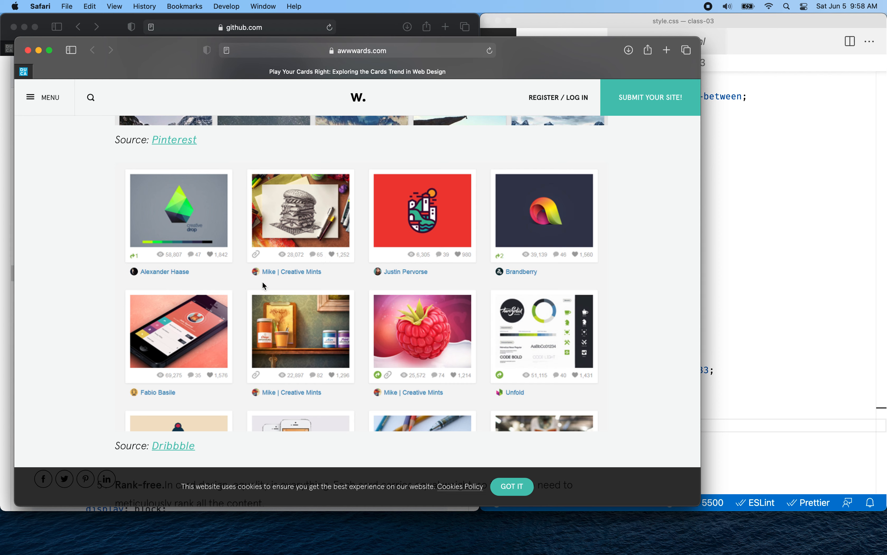
pyautogui.moveTo(250, 221)
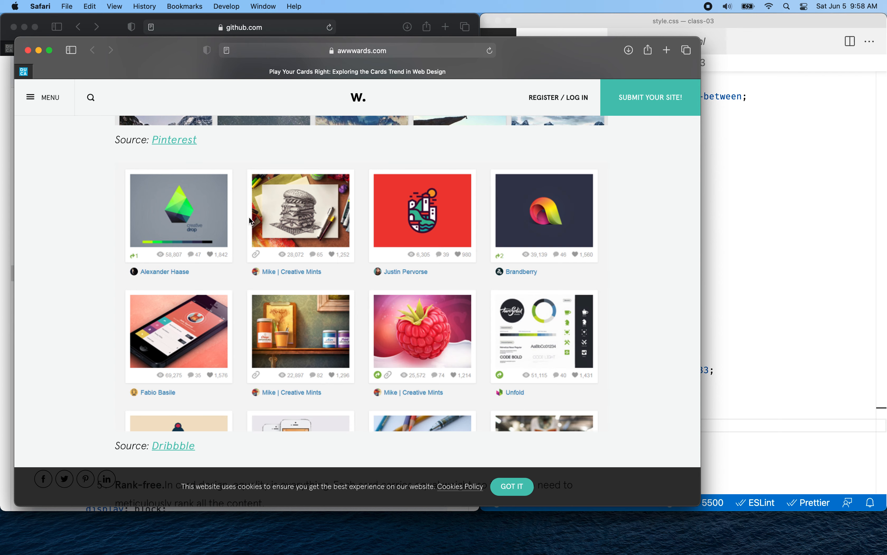
pyautogui.moveTo(27, 51)
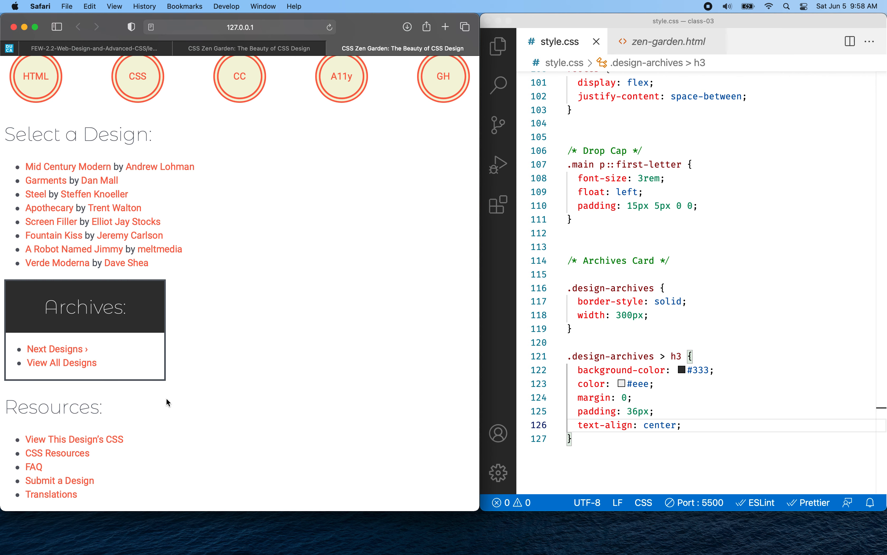
pyautogui.moveTo(661, 434)
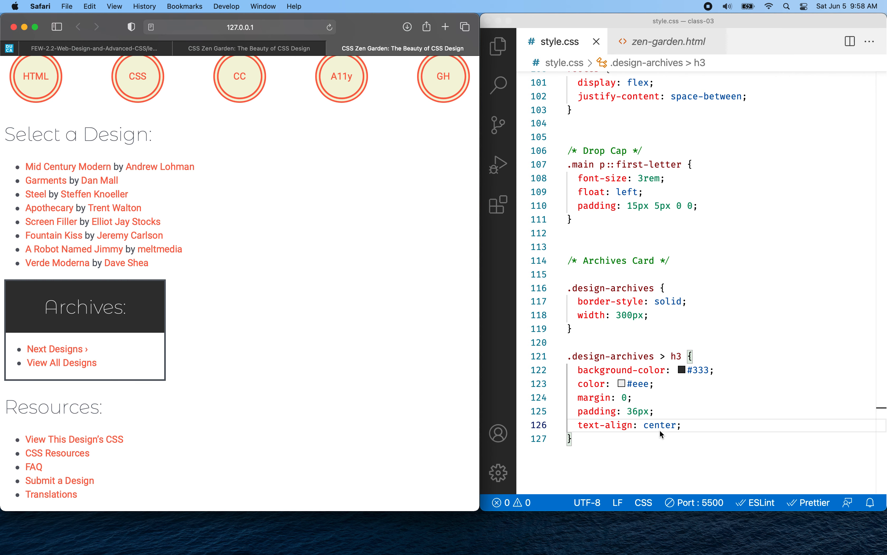
# Step: Review the archives <li> markup in zen-garden.html, then start a .design-archives selector in style.css
pyautogui.click(682, 424)
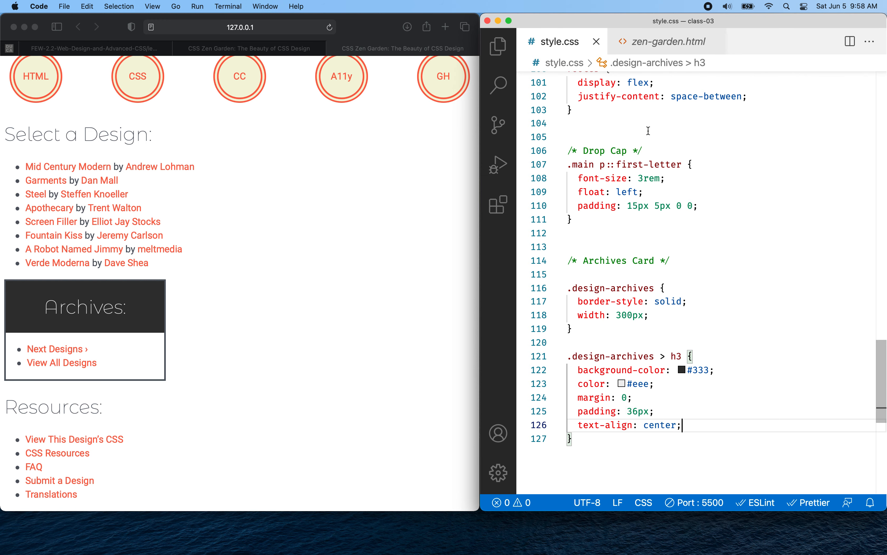
pyautogui.click(668, 41)
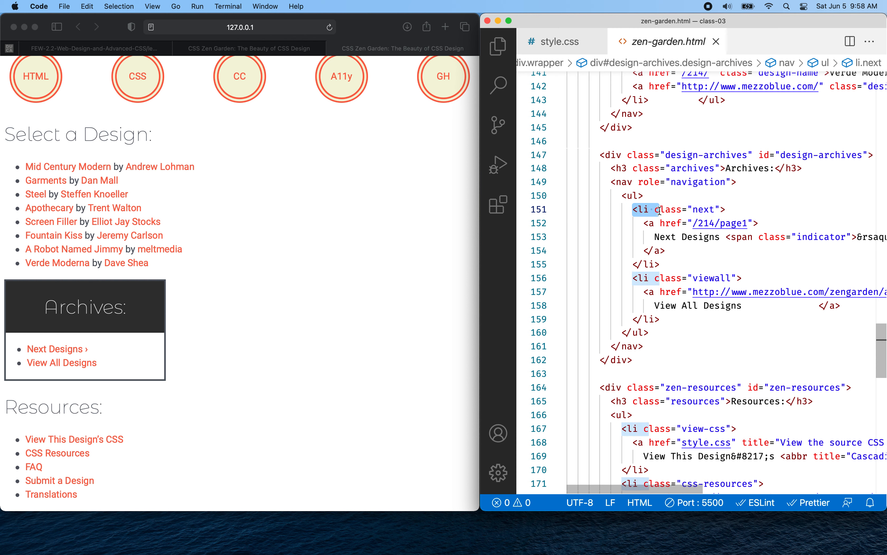
pyautogui.moveTo(658, 222); pyautogui.dragTo(658, 278)
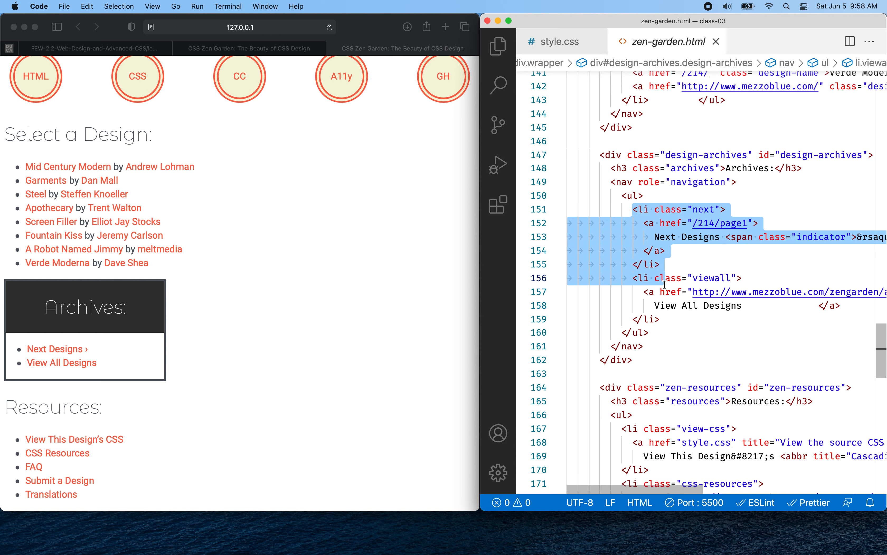
pyautogui.moveTo(636, 212)
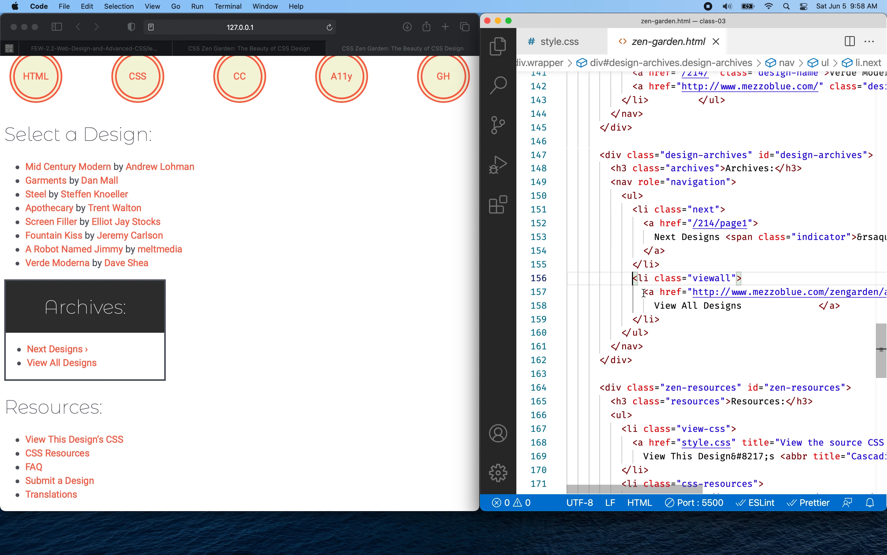
pyautogui.click(559, 41)
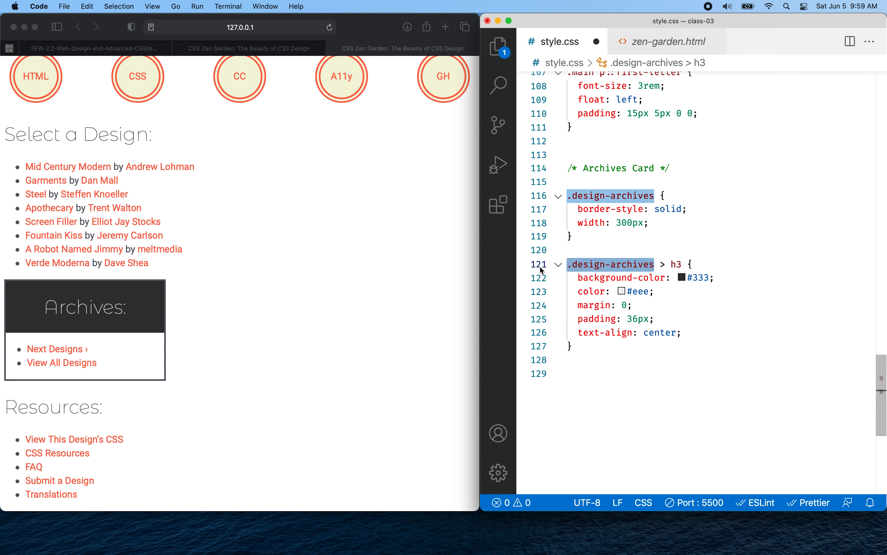
pyautogui.write('.design-archives')
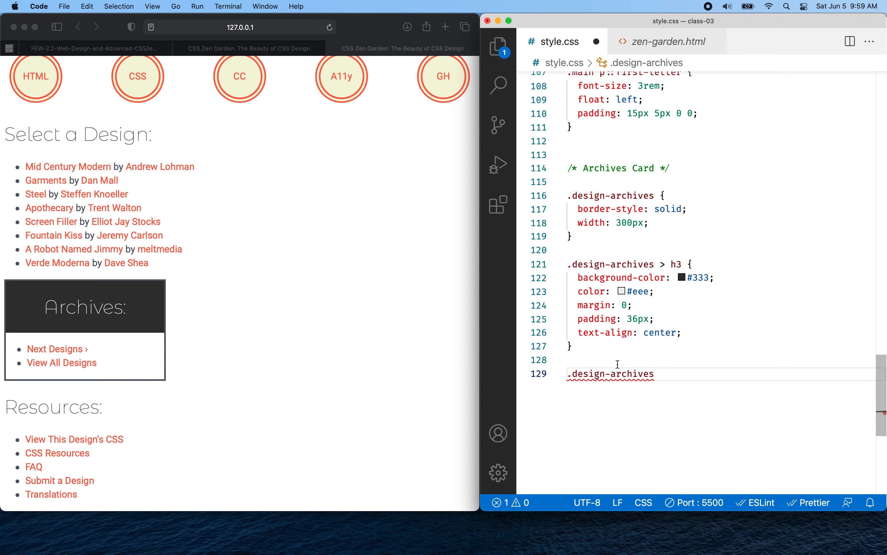
# Step: Experiment with 'ul > li' and 'nav>' selectors, settling on an empty '.design-archives ul { }' rule
pyautogui.write('ul > l')
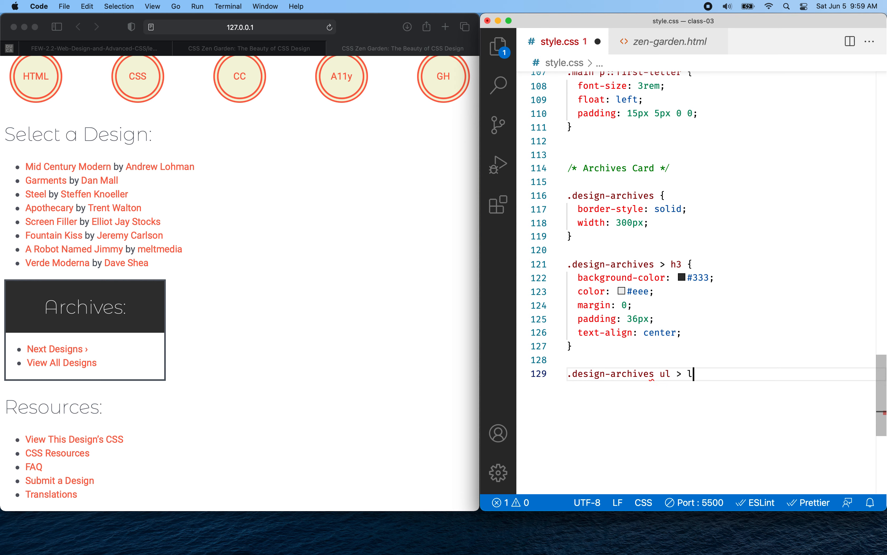
pyautogui.write('{')
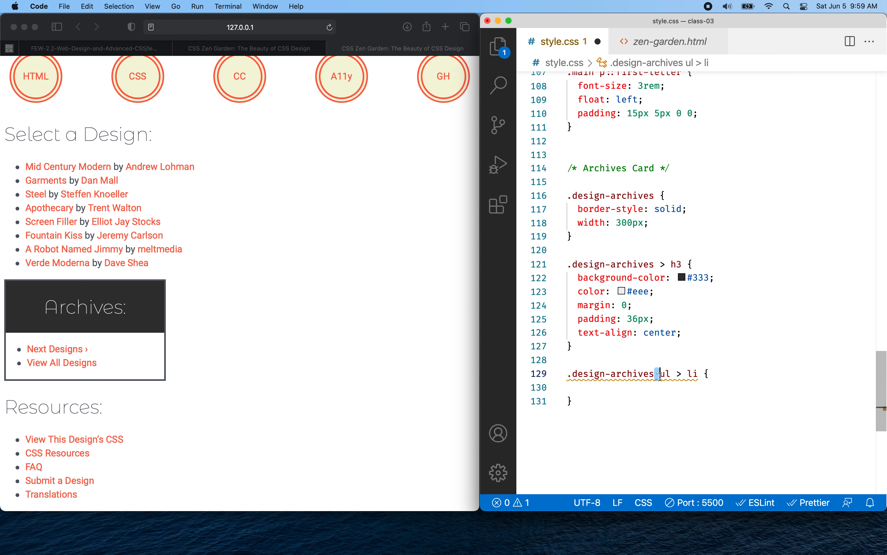
pyautogui.doubleClick(665, 373)
pyautogui.write('> ')
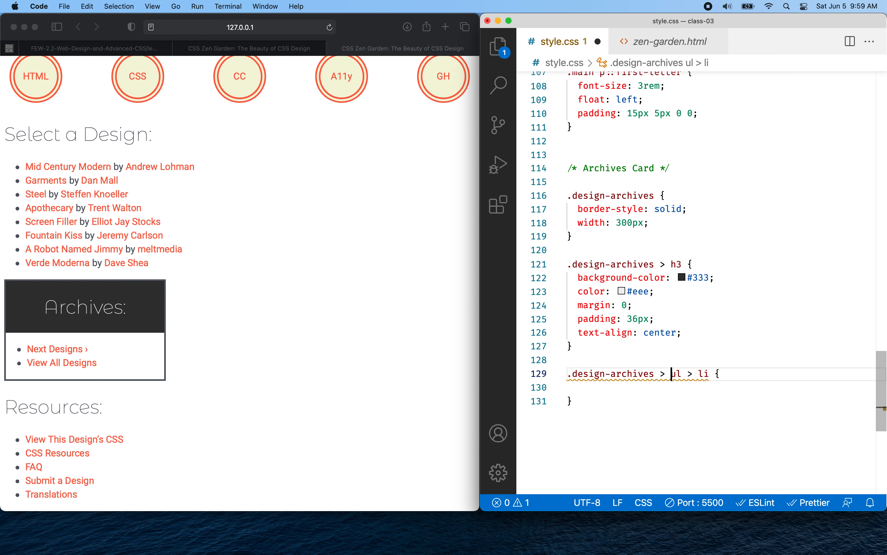
pyautogui.write('nav>')
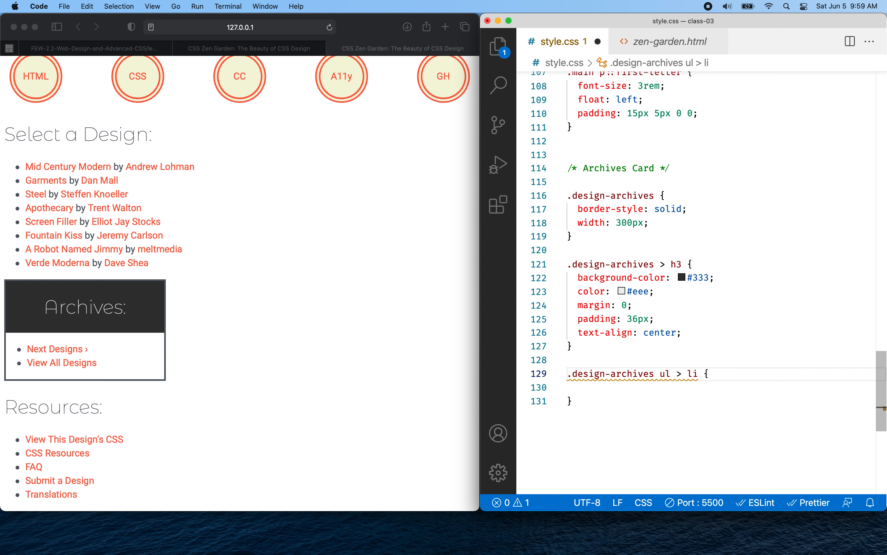
pyautogui.doubleClick(666, 373)
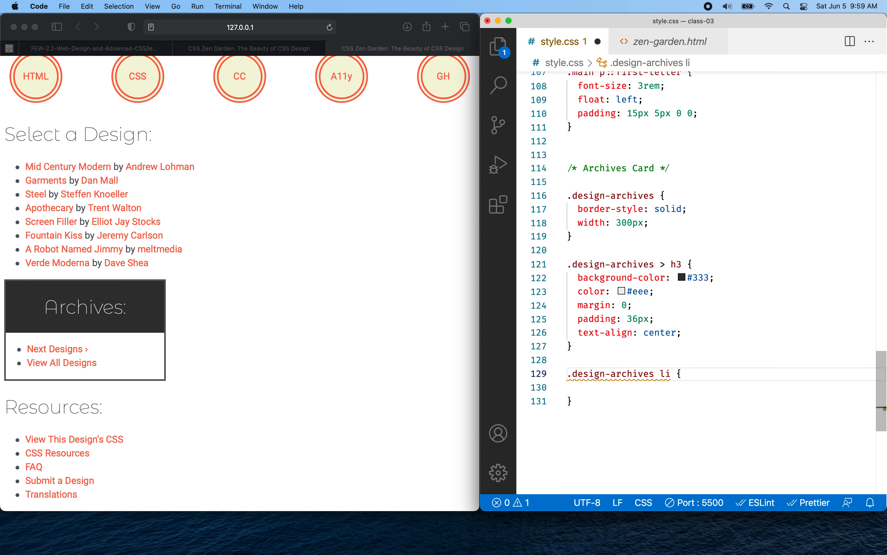
pyautogui.write('ul >')
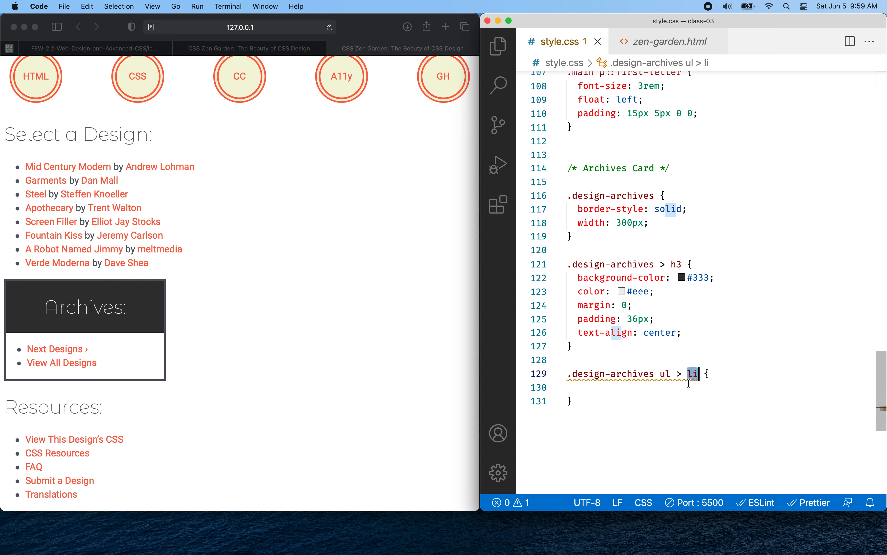
pyautogui.press('Backspace')
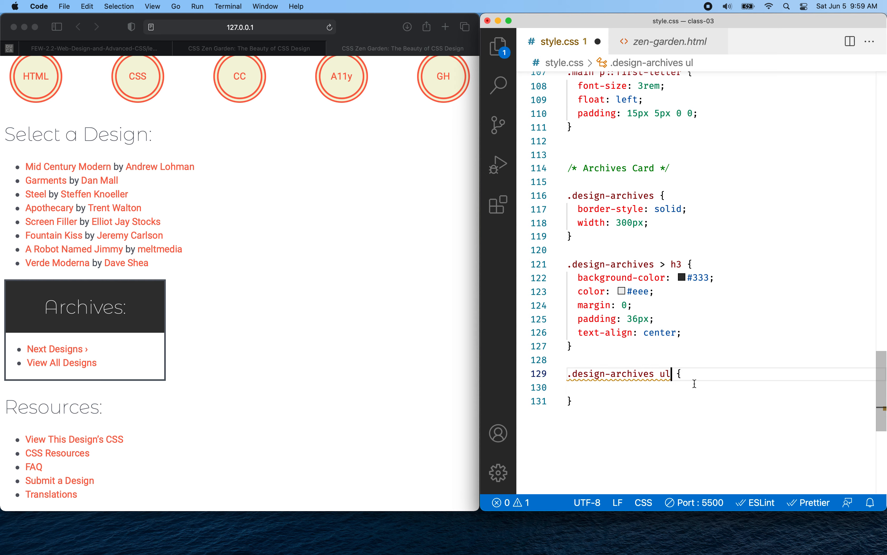
pyautogui.doubleClick(665, 373)
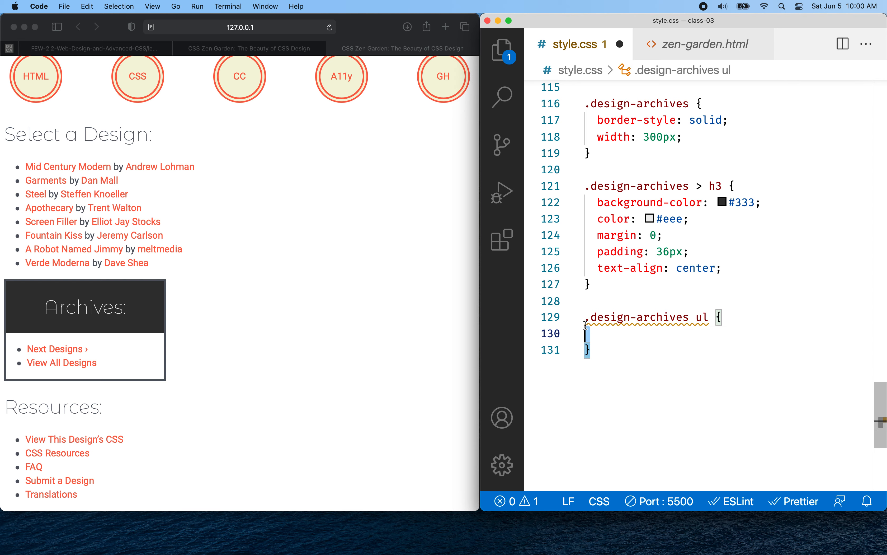
# Step: Add a '.design-archives ul > li' rule and give the ul rule display: flex and list-style: none
pyautogui.write('> li {')
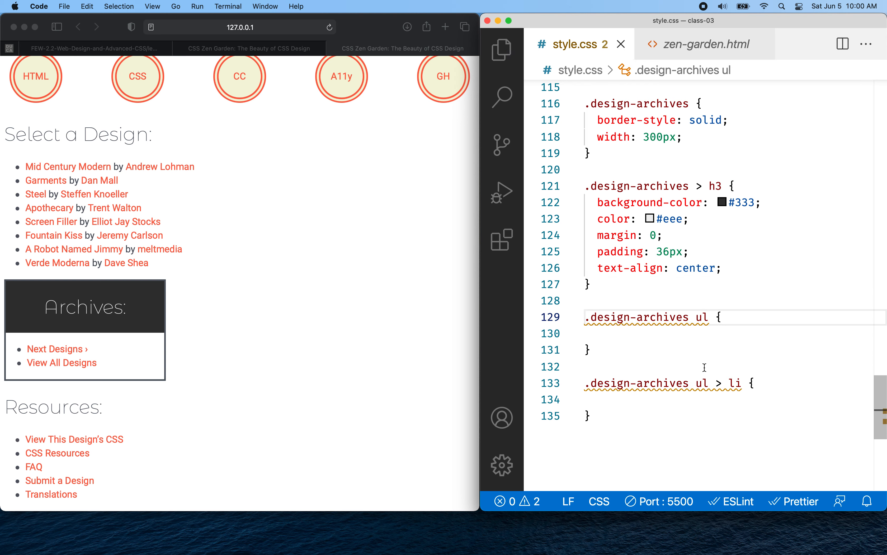
pyautogui.doubleClick(734, 383)
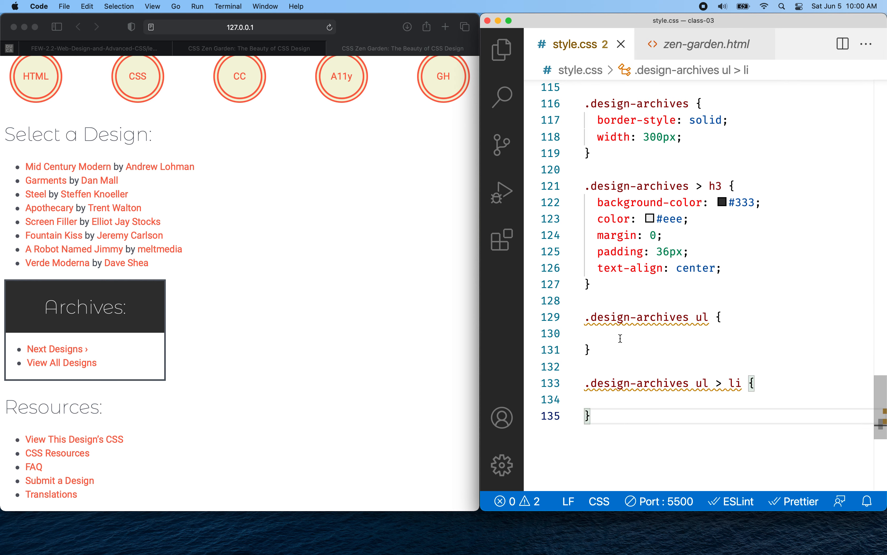
pyautogui.write('display: flex;')
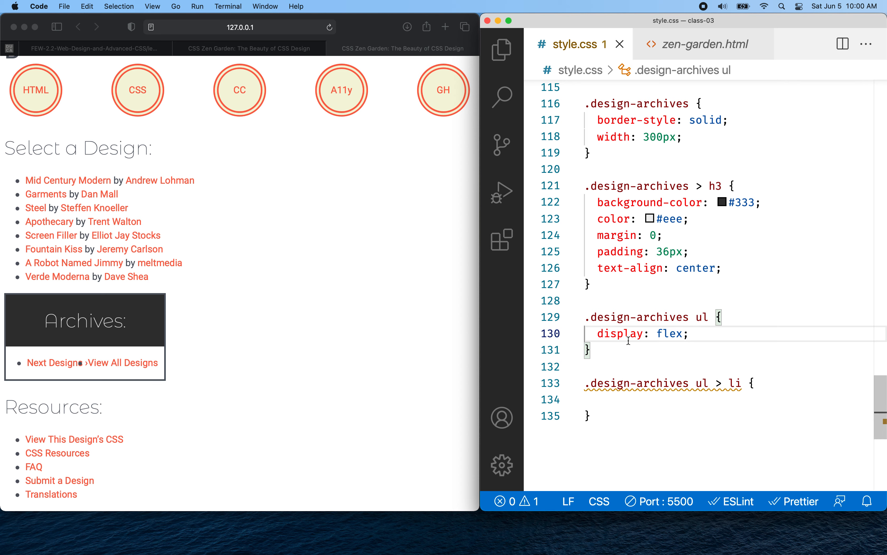
pyautogui.moveTo(707, 334)
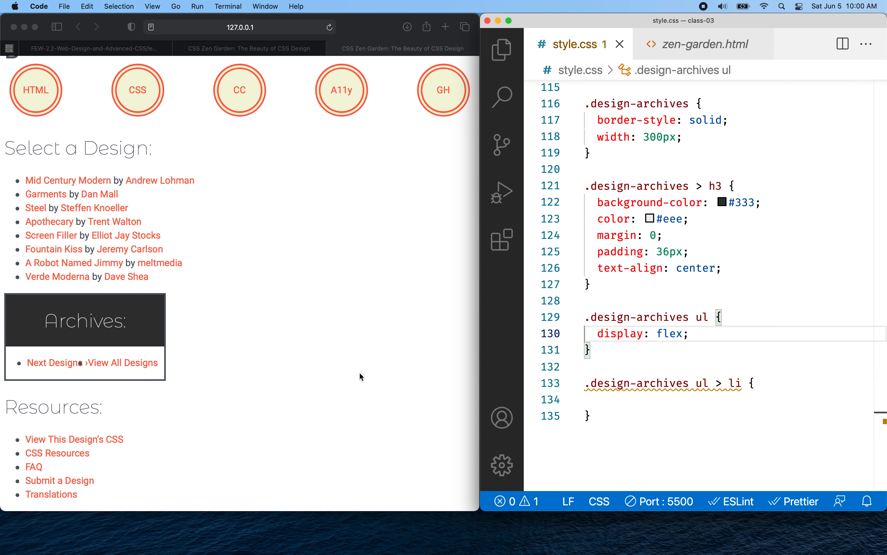
pyautogui.write('list-style: none;')
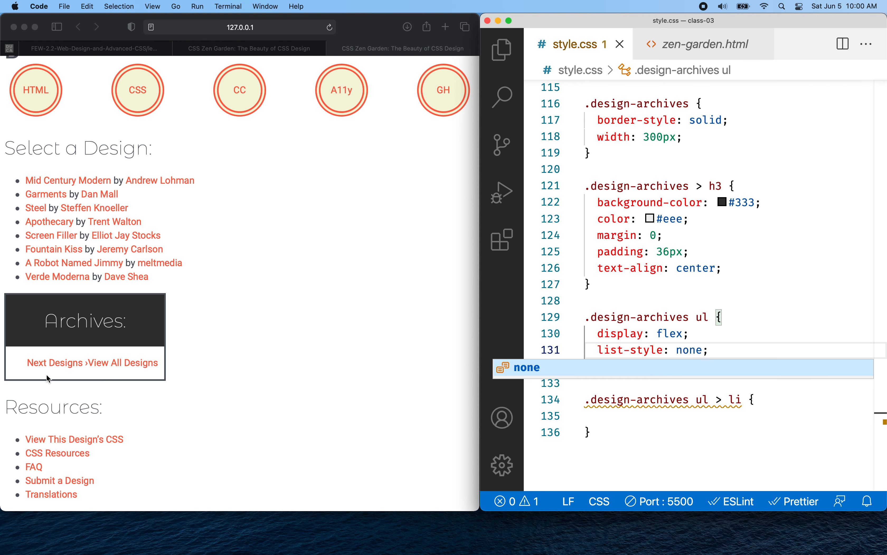
pyautogui.moveTo(18, 366)
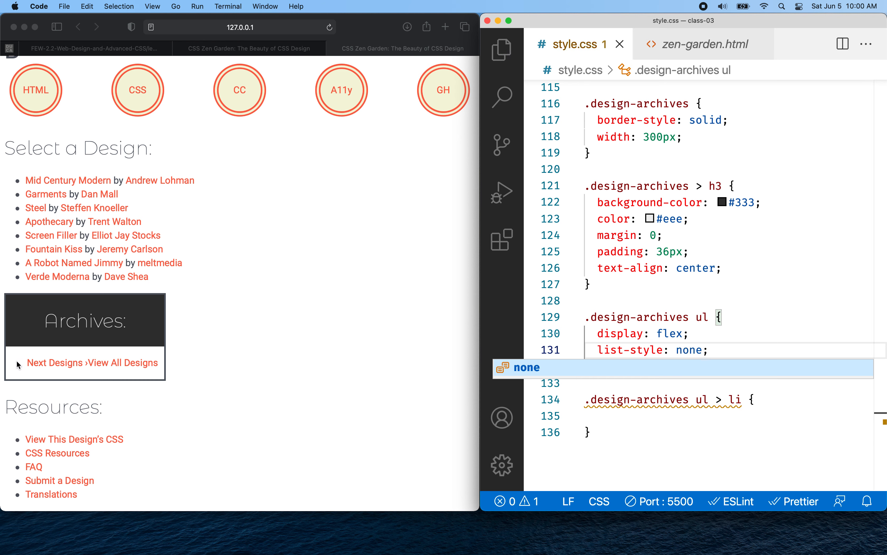
pyautogui.moveTo(42, 364)
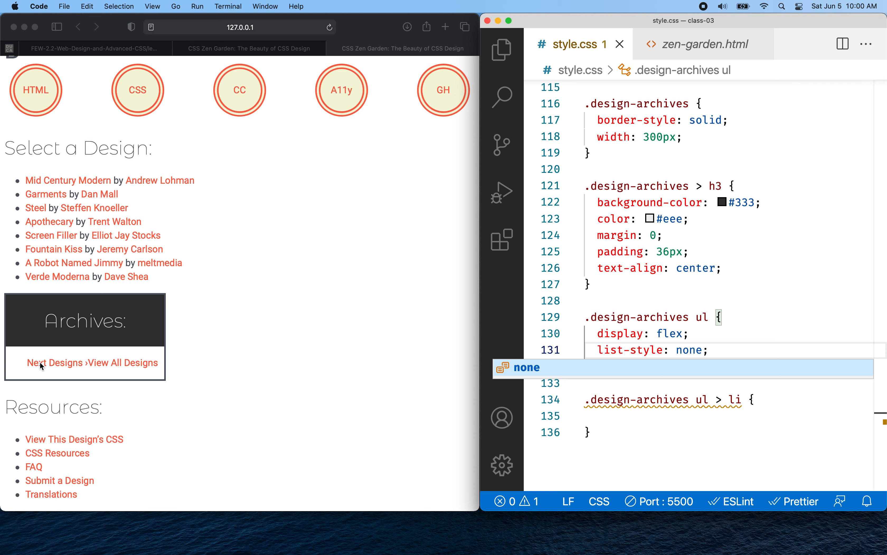
pyautogui.moveTo(417, 348)
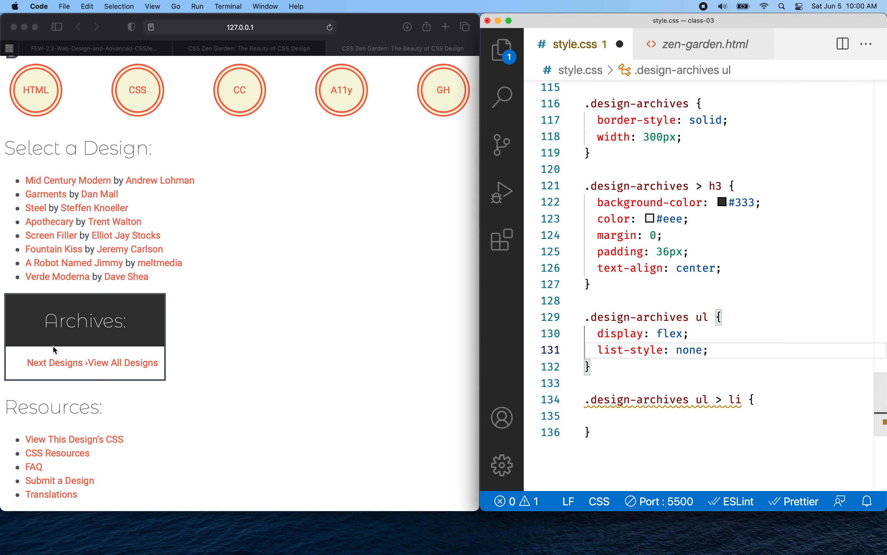
# Step: Inspect the Next Designs link and select the Archives <ul> to see its 40px left padding
pyautogui.rightClick(48, 363)
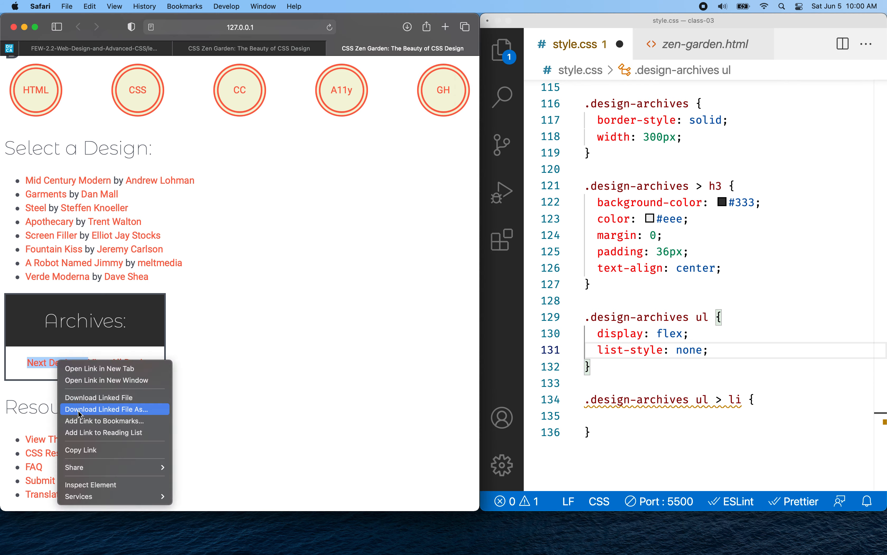
pyautogui.moveTo(94, 488)
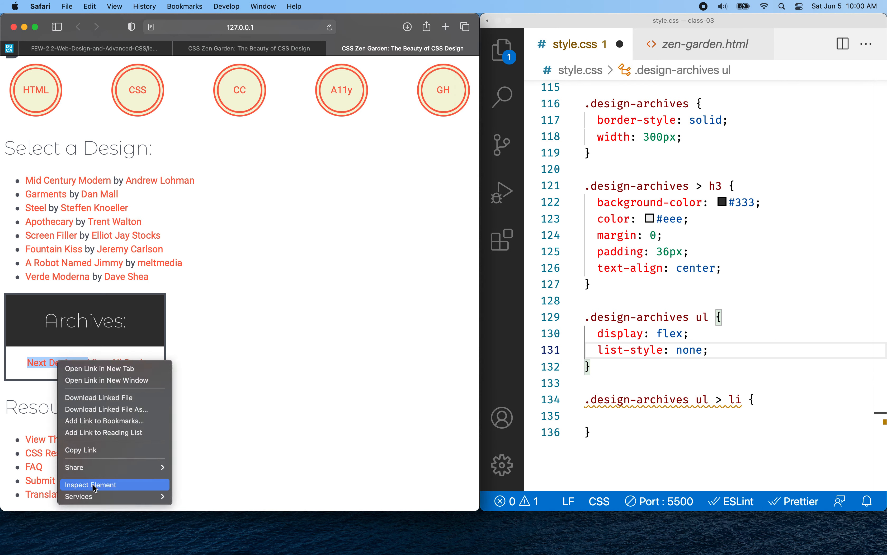
pyautogui.click(91, 485)
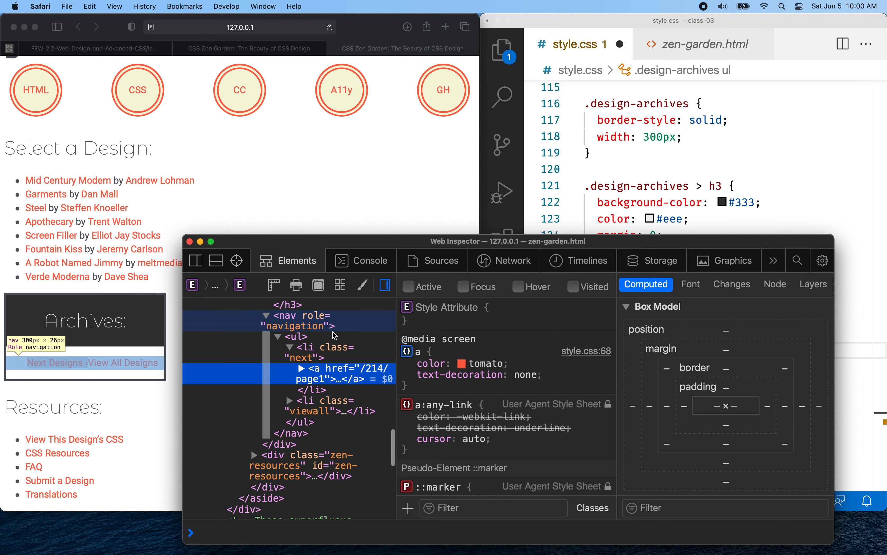
pyautogui.click(295, 337)
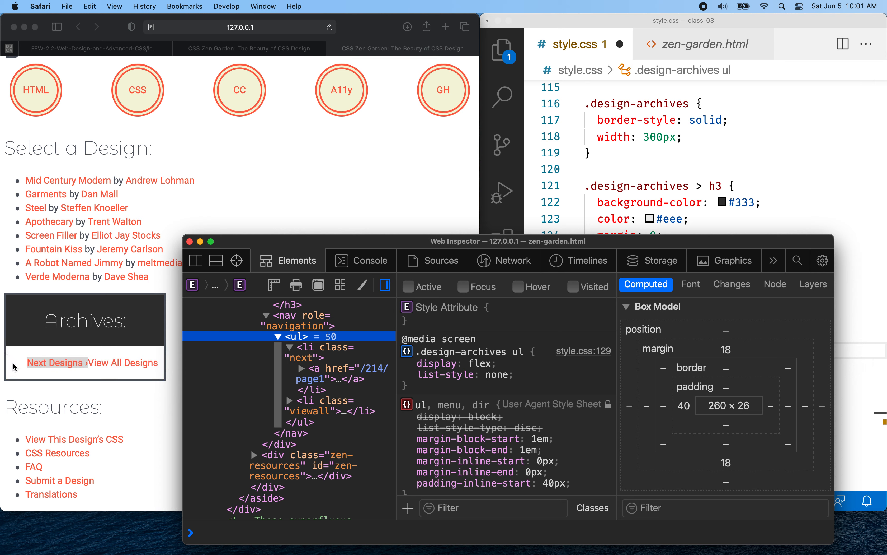
pyautogui.moveTo(20, 370)
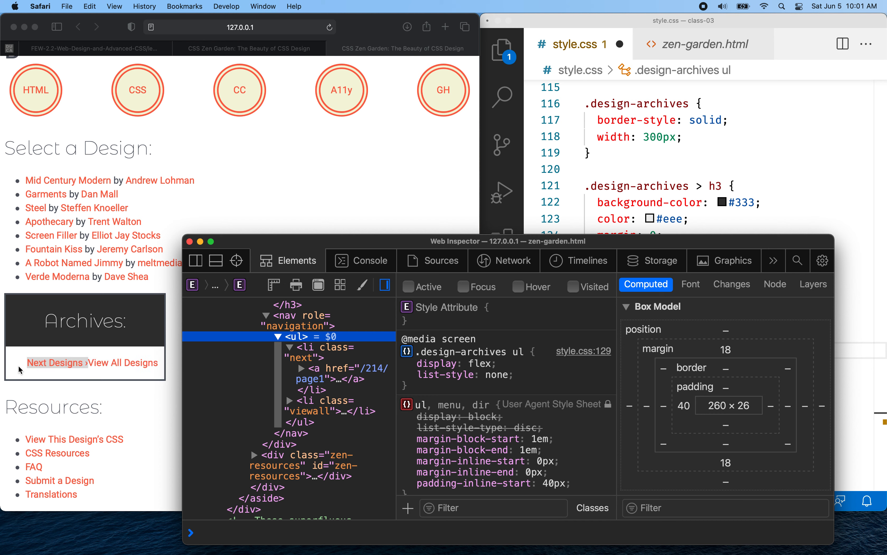
pyautogui.moveTo(295, 329)
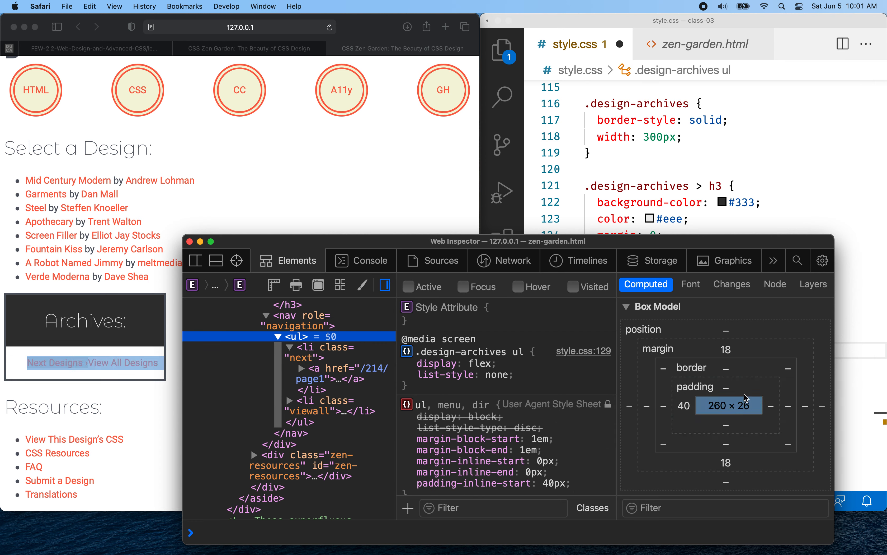
pyautogui.moveTo(692, 404)
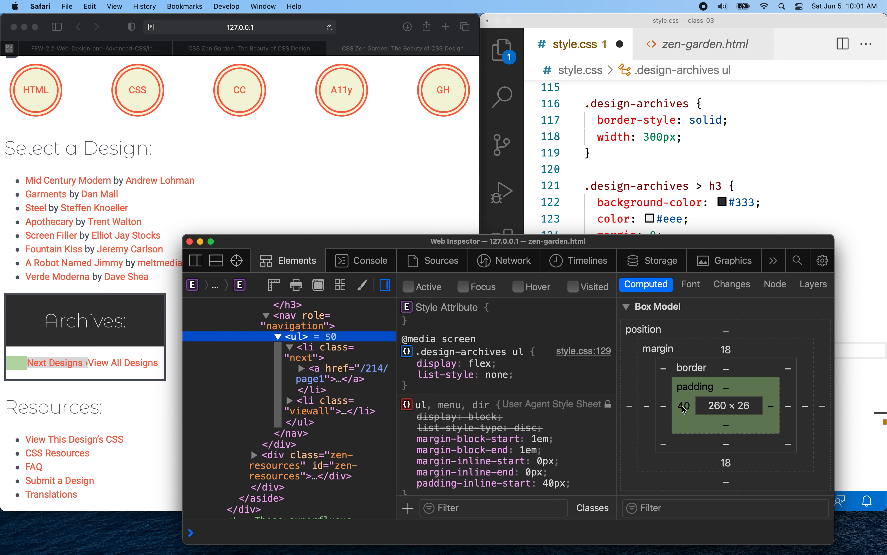
pyautogui.moveTo(733, 354)
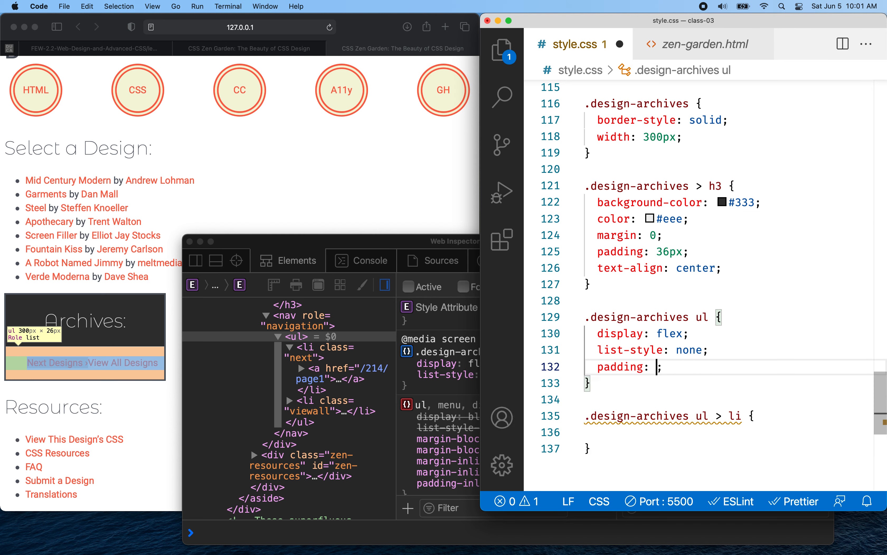
# Step: Give .design-archives ul padding: 0 and a margin of 2rem, then reduce it to 1rem
pyautogui.write('0;')
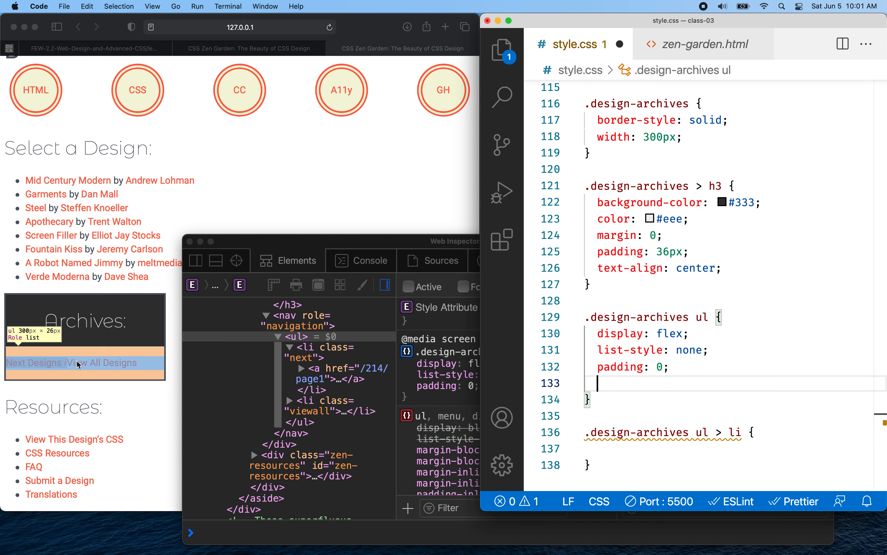
pyautogui.moveTo(11, 370)
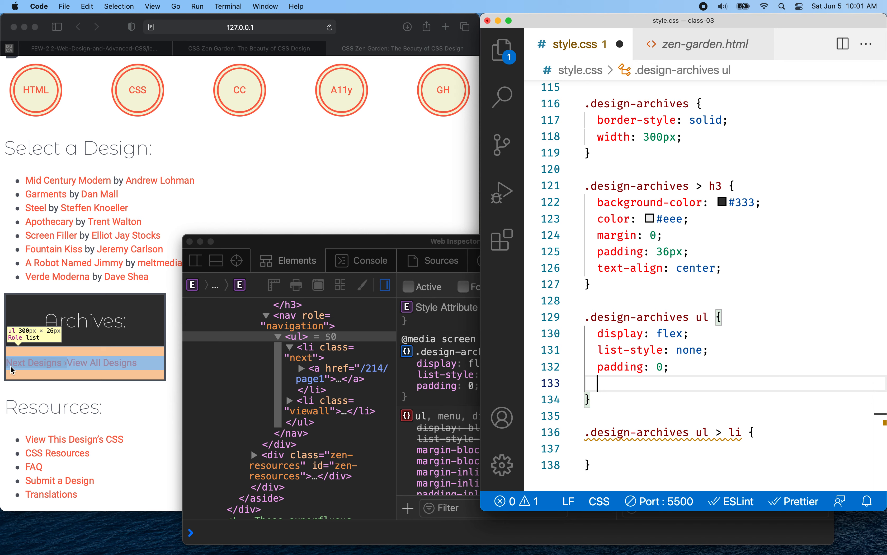
pyautogui.moveTo(156, 372)
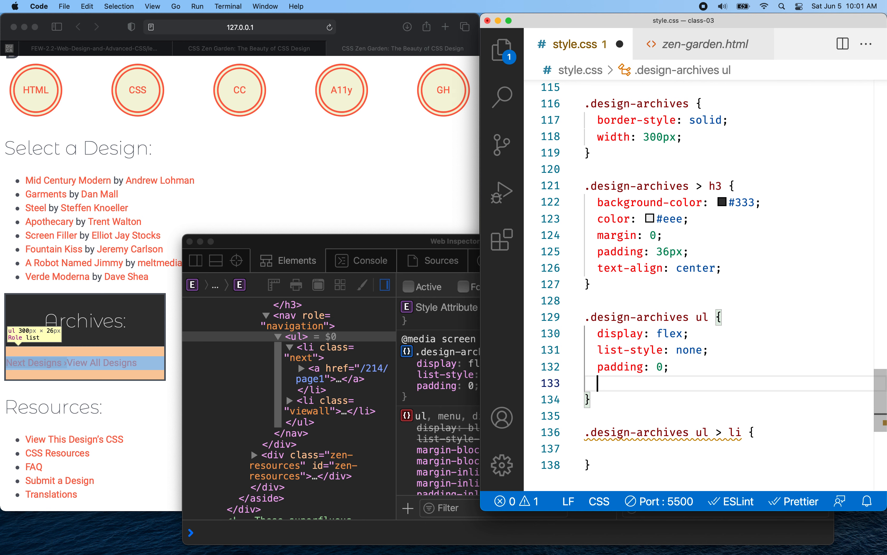
pyautogui.write('margin: ;')
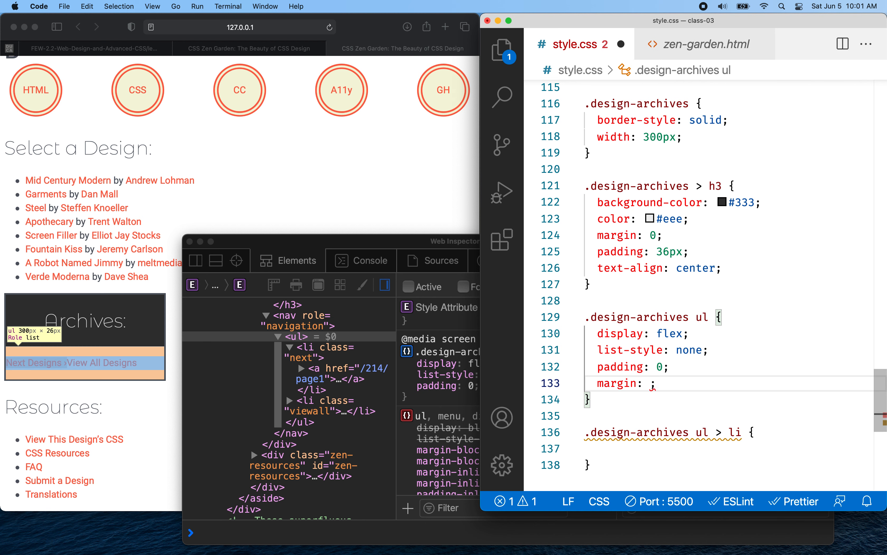
pyautogui.write('r')
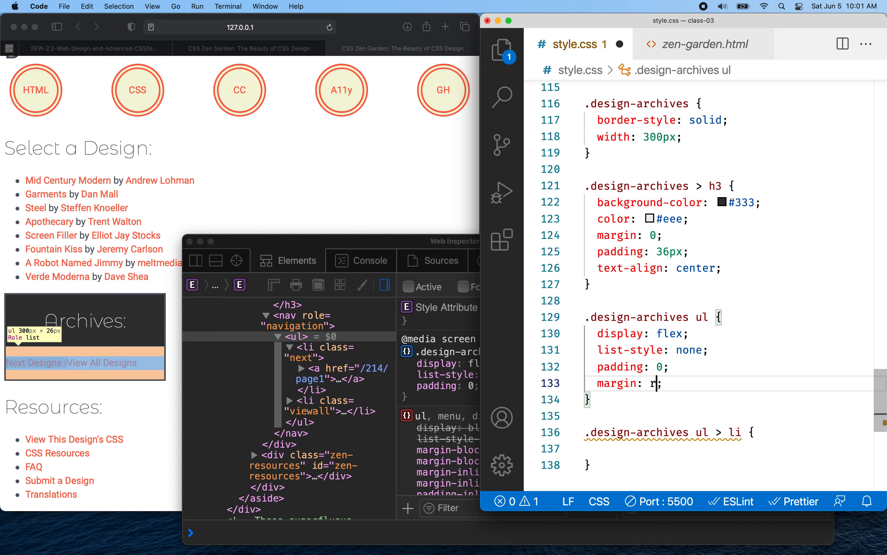
pyautogui.write('2rem')
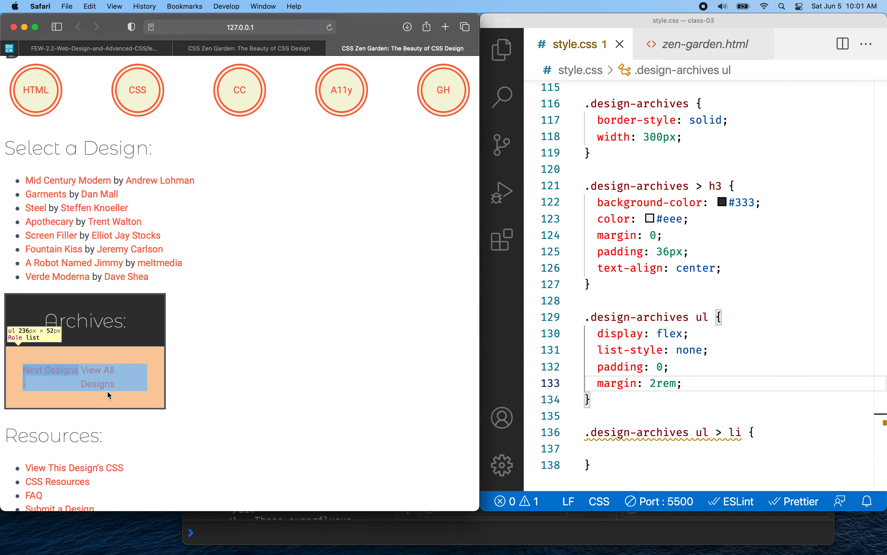
pyautogui.moveTo(95, 380)
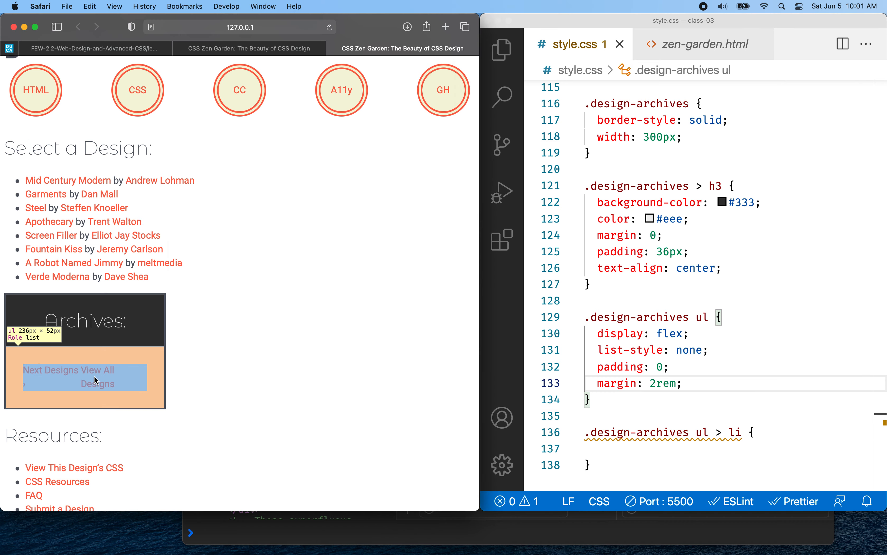
pyautogui.moveTo(187, 381)
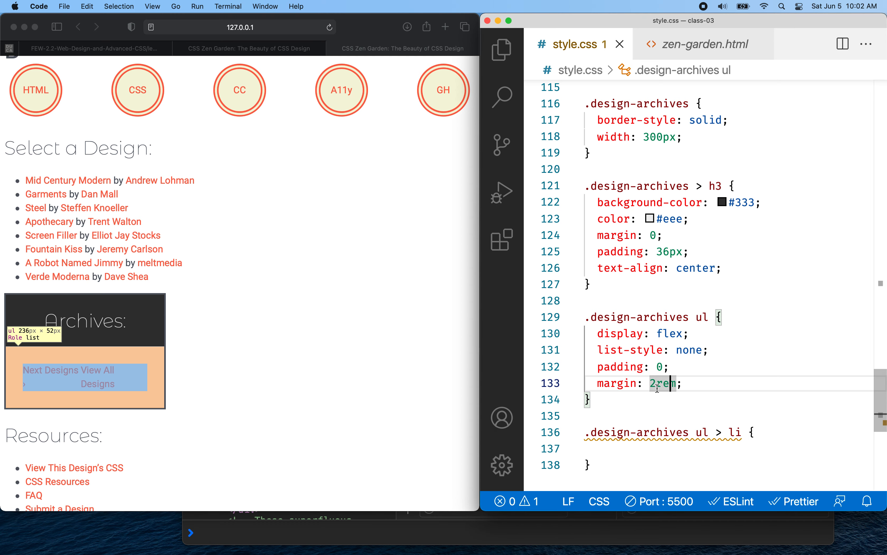
pyautogui.write('1rem')
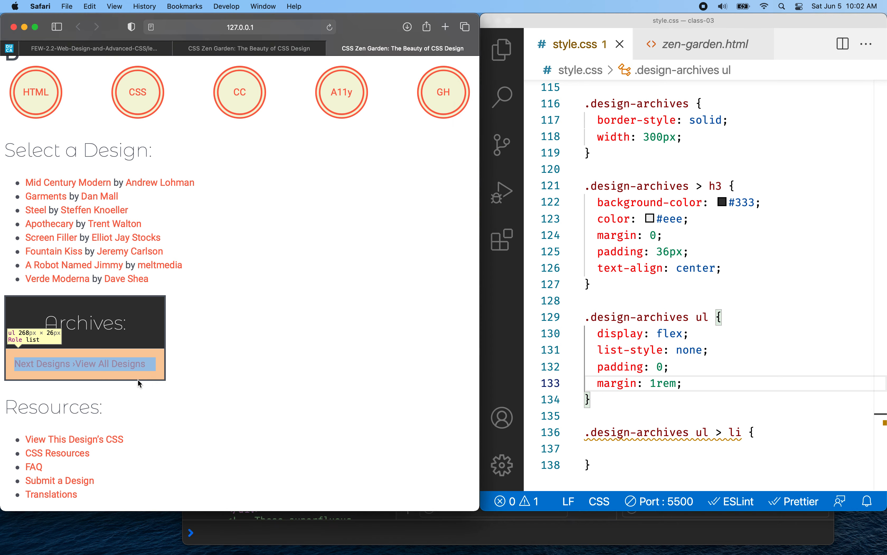
pyautogui.moveTo(240, 380)
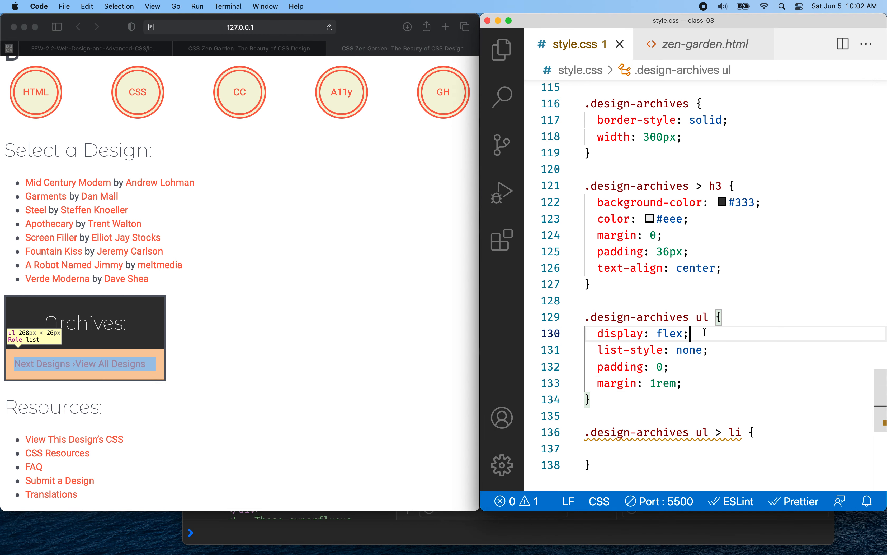
# Step: Add justify-content: space-between to .design-archives ul and close the inspector to check
pyautogui.write('justify-content: ;')
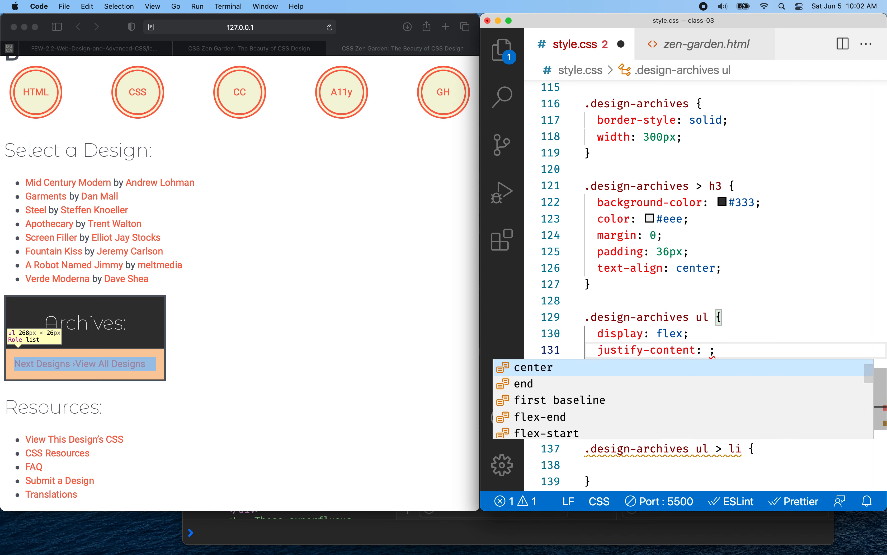
pyautogui.write('sp')
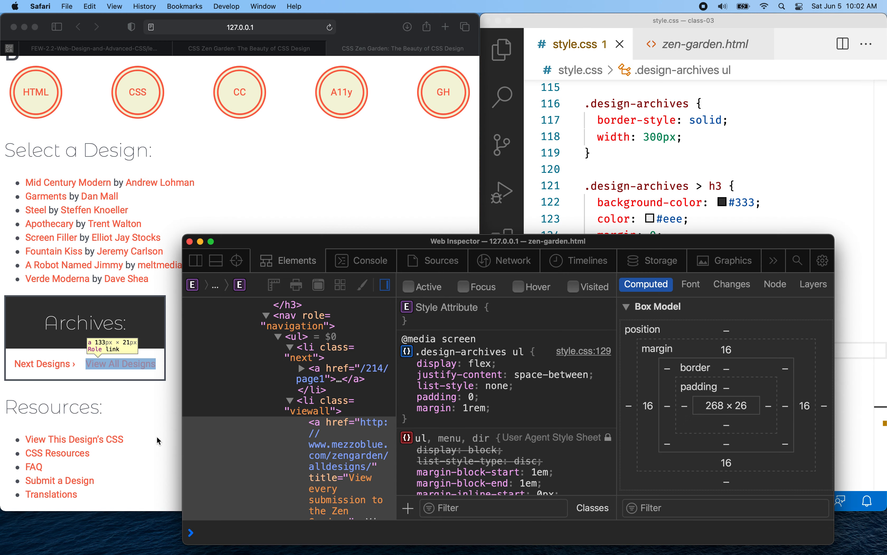
pyautogui.click(42, 363)
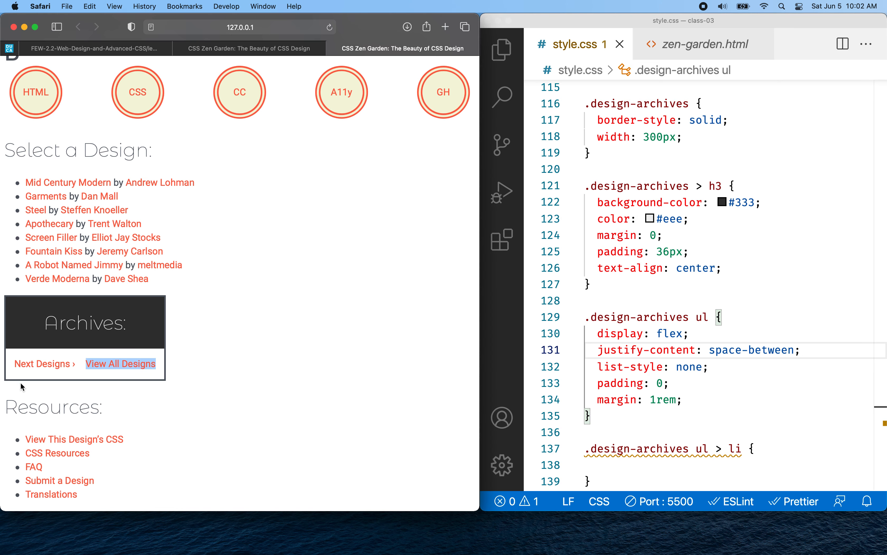
pyautogui.moveTo(159, 379)
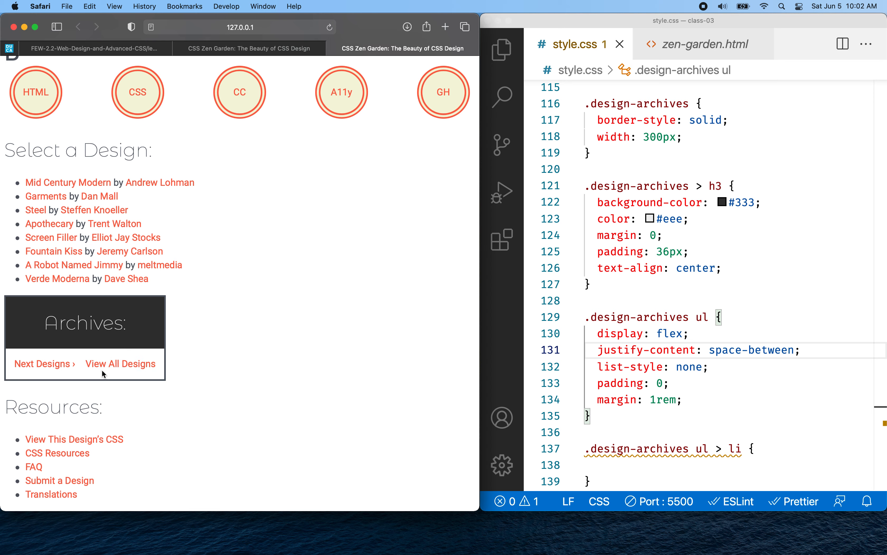
pyautogui.moveTo(620, 149)
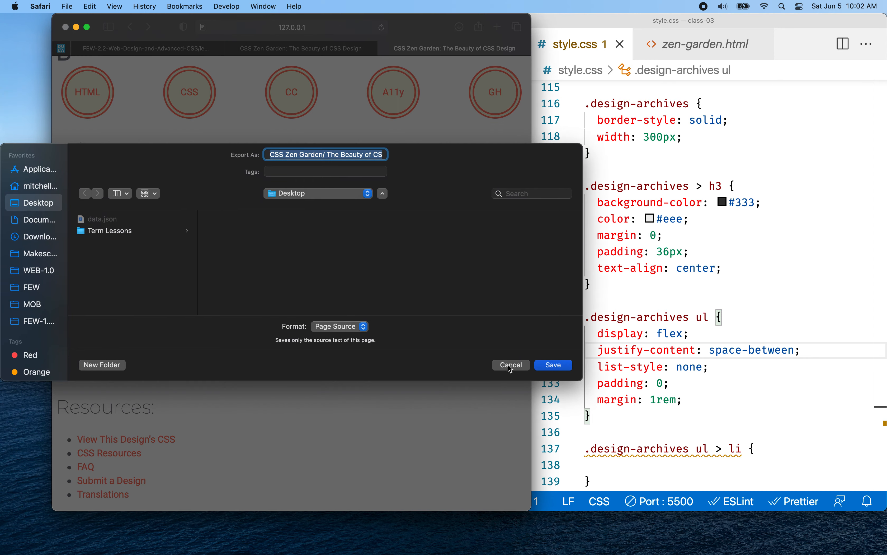
pyautogui.click(511, 364)
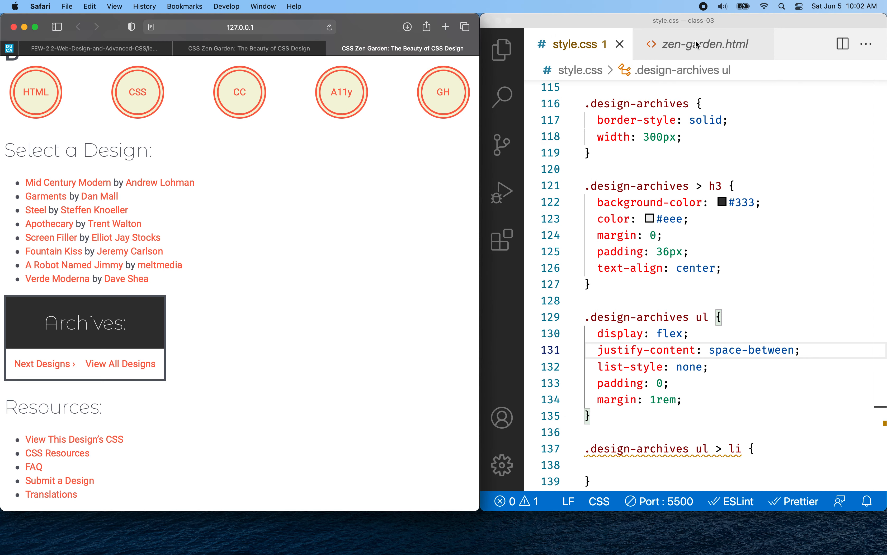
pyautogui.click(705, 44)
pyautogui.write('<')
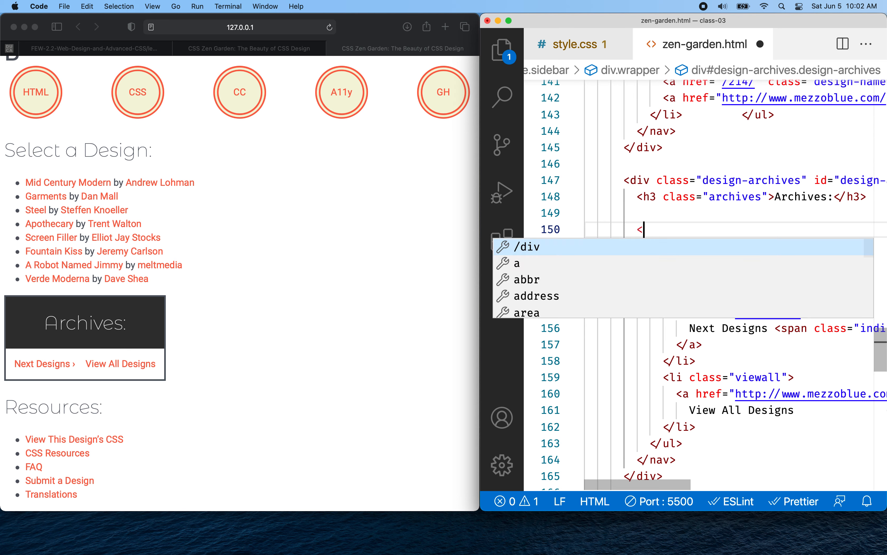
# Step: Add <p>Some content for this card.</p> below the Archives h3
pyautogui.write('p></p>')
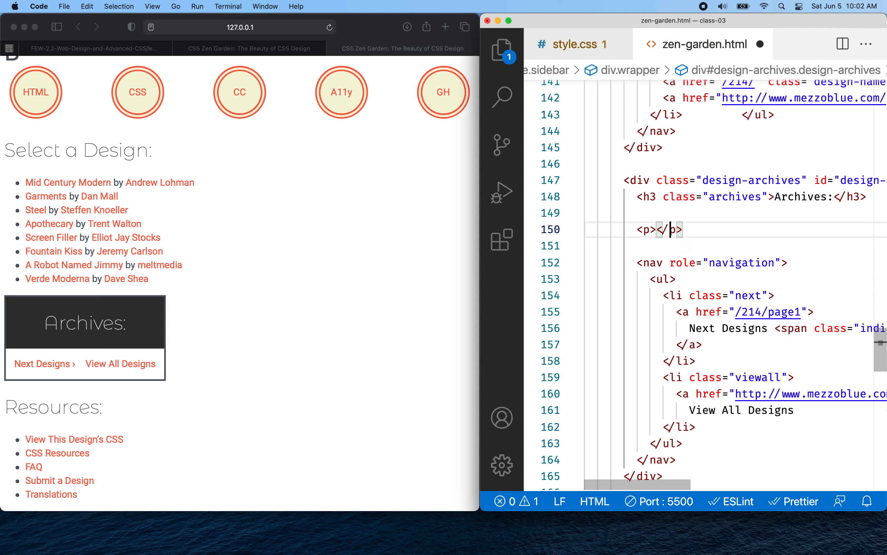
pyautogui.write('Some')
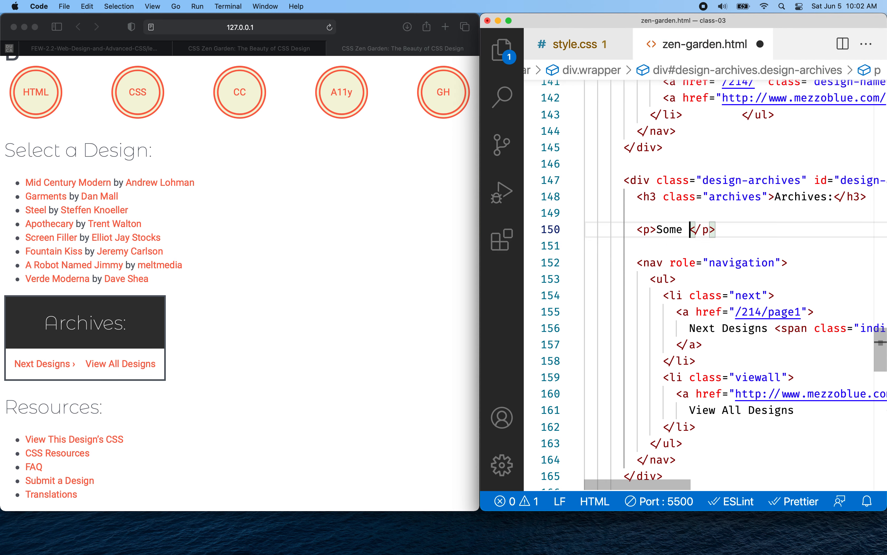
pyautogui.write('content')
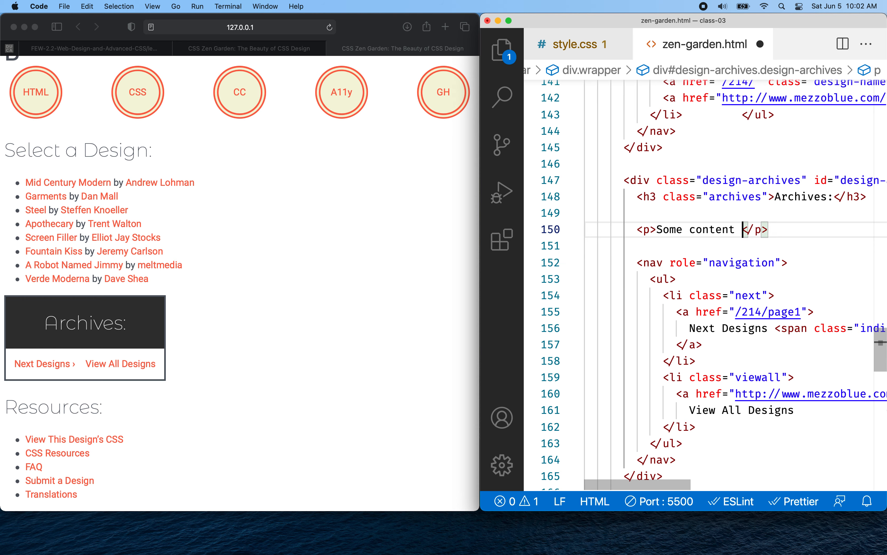
pyautogui.write('for this')
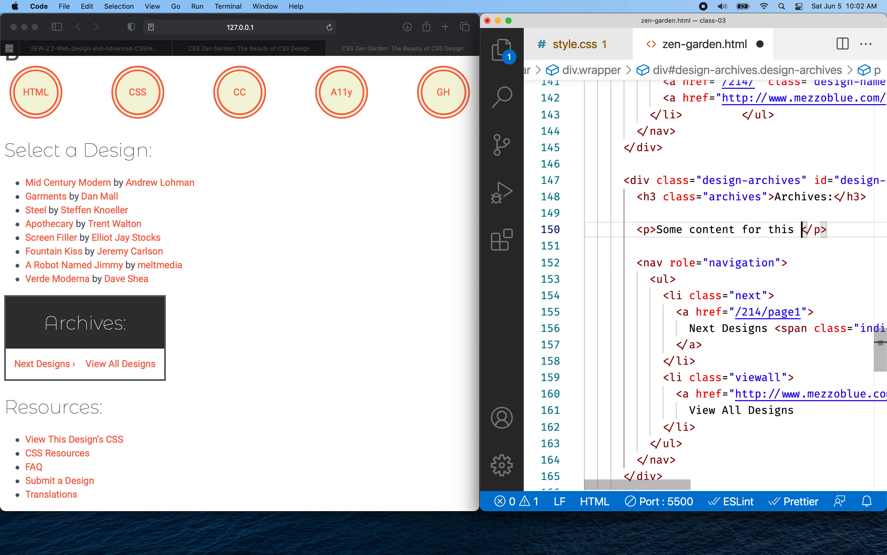
pyautogui.write('card.')
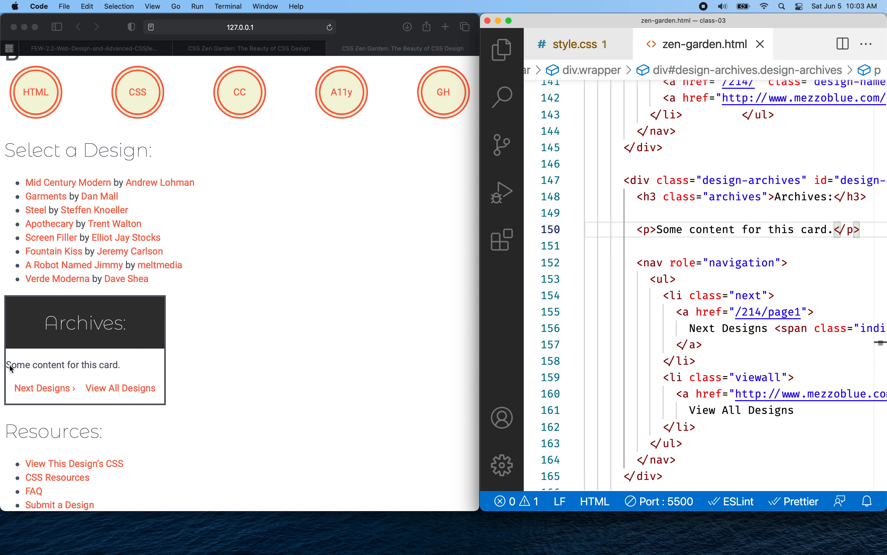
pyautogui.moveTo(44, 376)
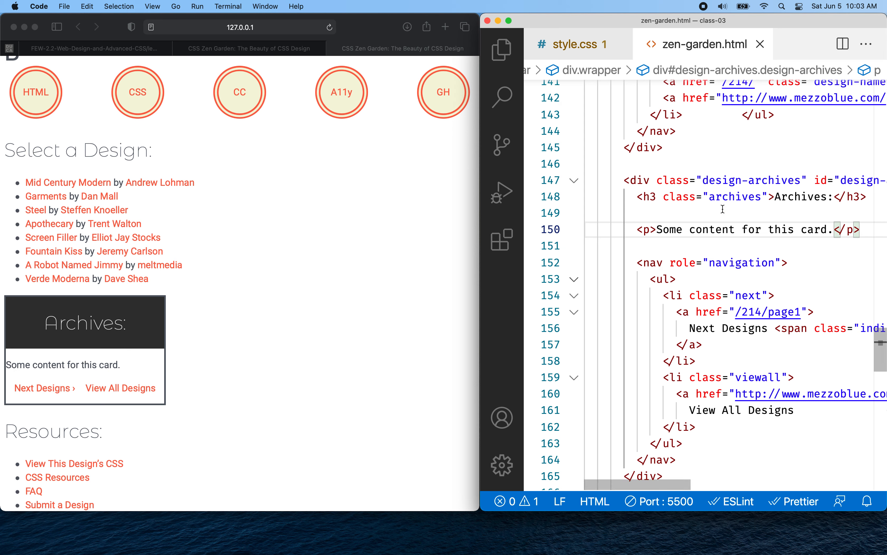
# Step: Add a '.design-archives > p' rule with margin: 1rem in style.css
pyautogui.click(576, 44)
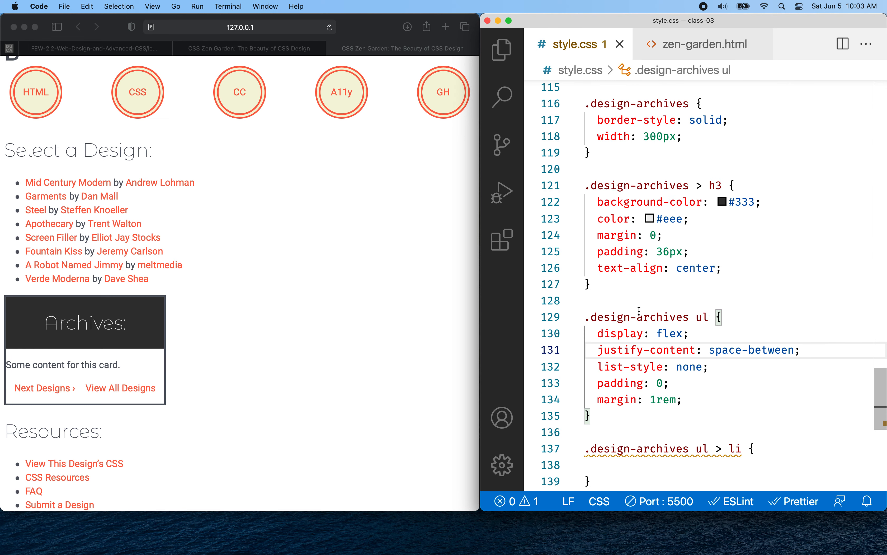
pyautogui.scroll(-3)
pyautogui.write('.design-archives ul > li')
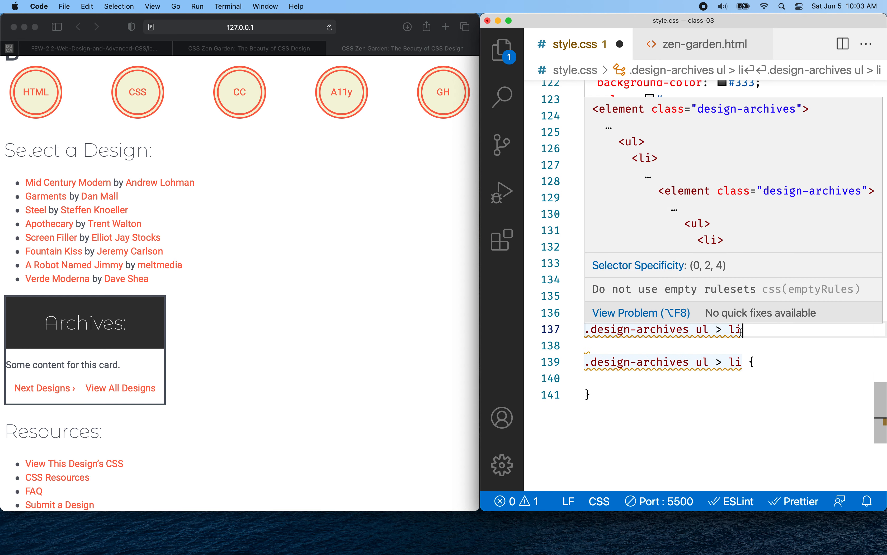
pyautogui.press('Backspace')
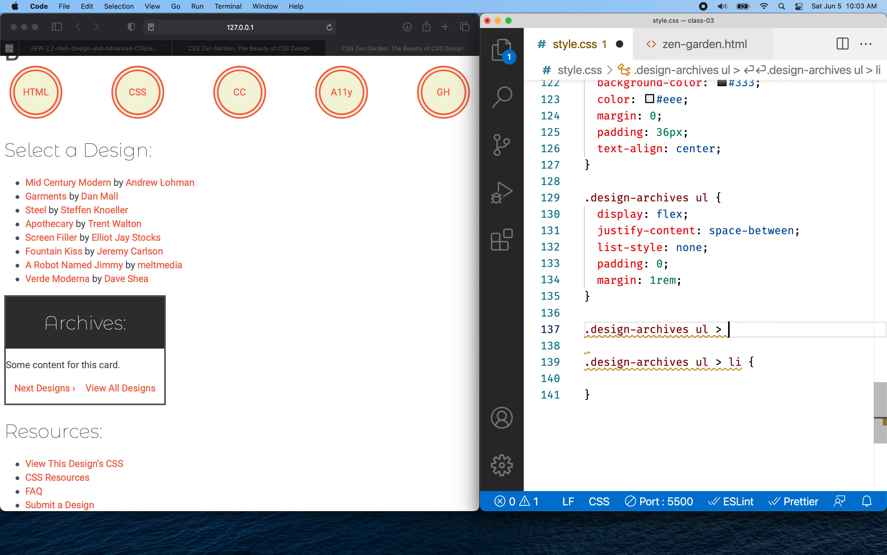
pyautogui.write('p {')
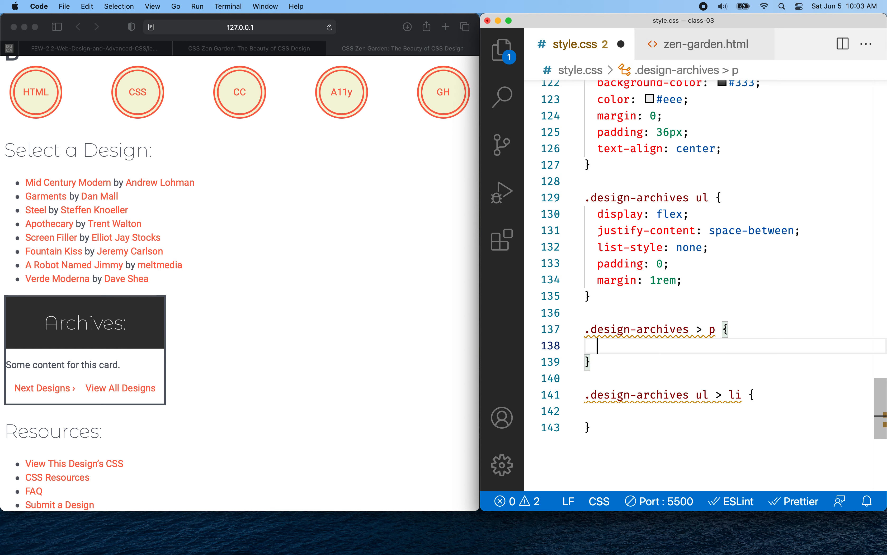
pyautogui.write('margin:')
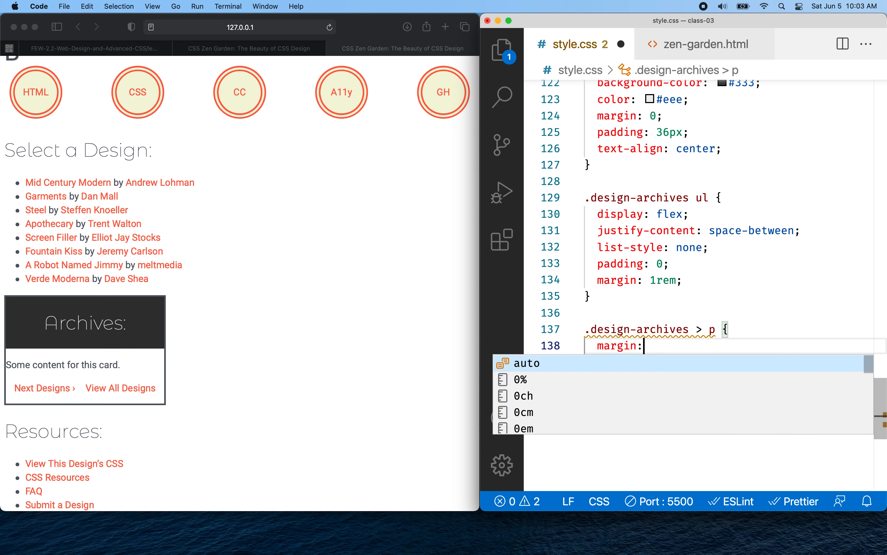
pyautogui.write('1rem')
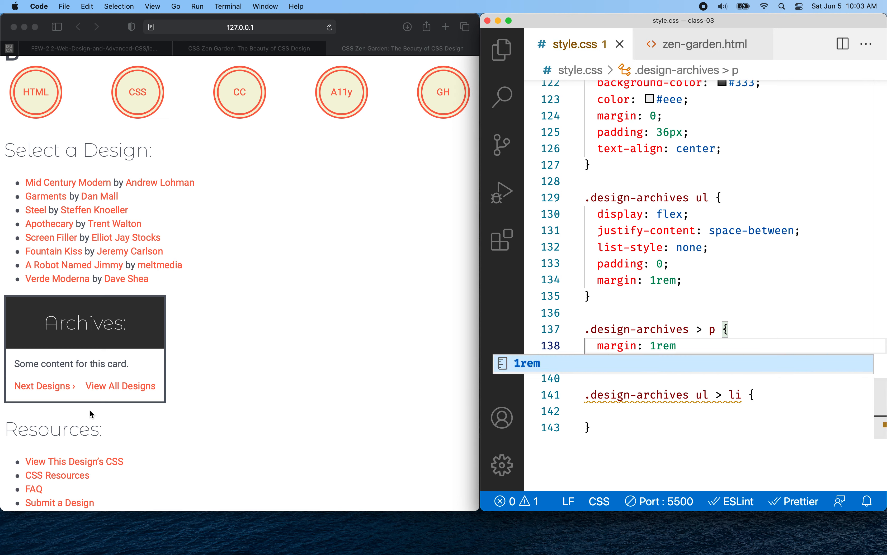
pyautogui.moveTo(153, 382)
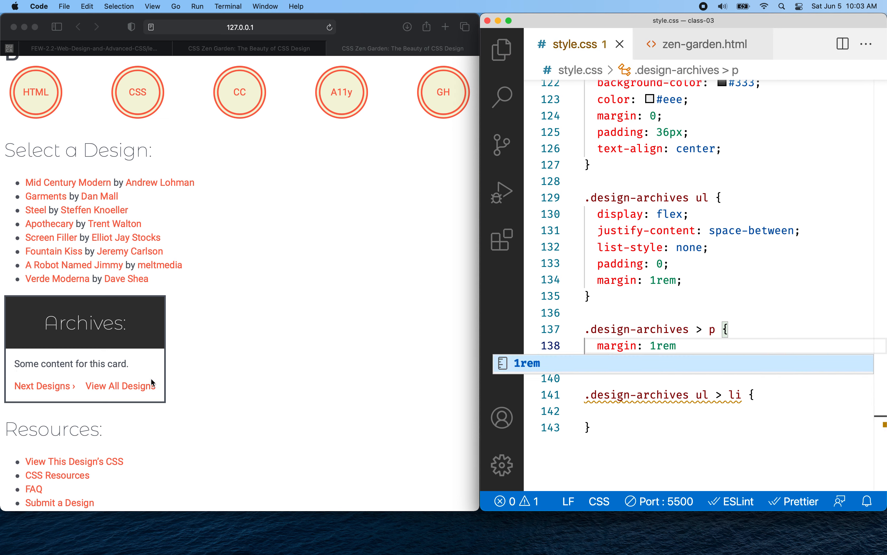
pyautogui.click(707, 44)
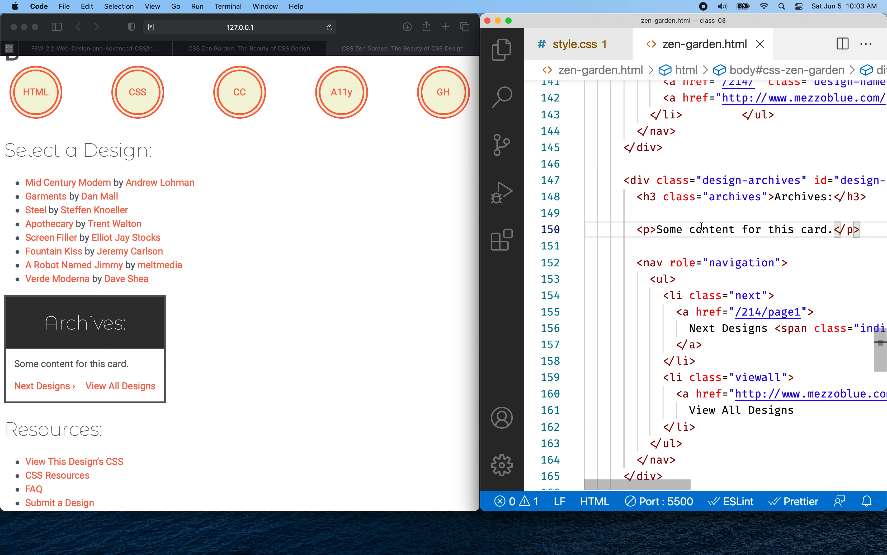
# Step: Type extra text 'fill out this card' into the Archives paragraph, then backspace it away
pyautogui.write('need more conrtent')
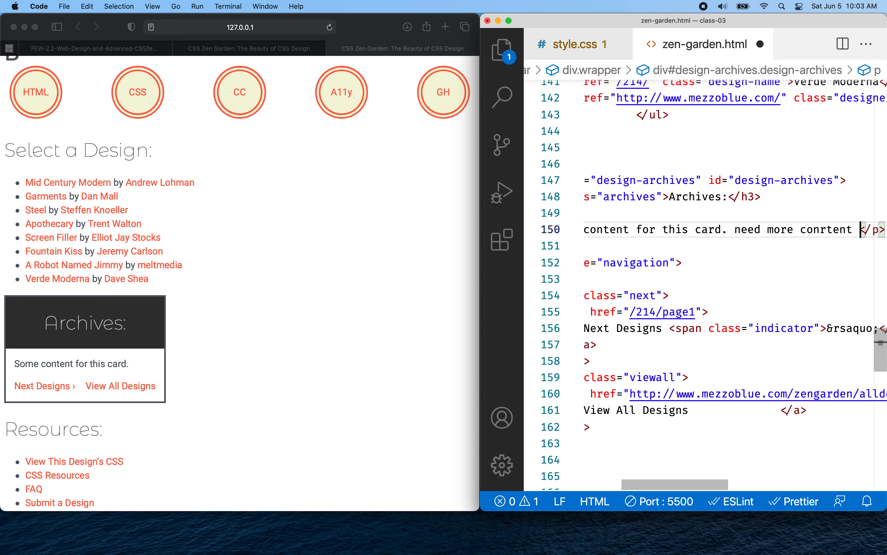
pyautogui.hscroll(3)
pyautogui.write('x')
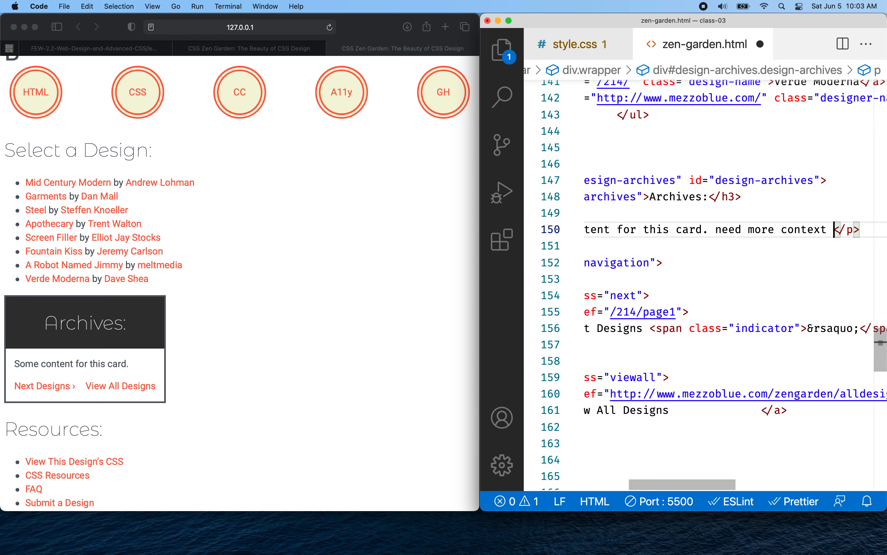
pyautogui.write('fill out this card.')
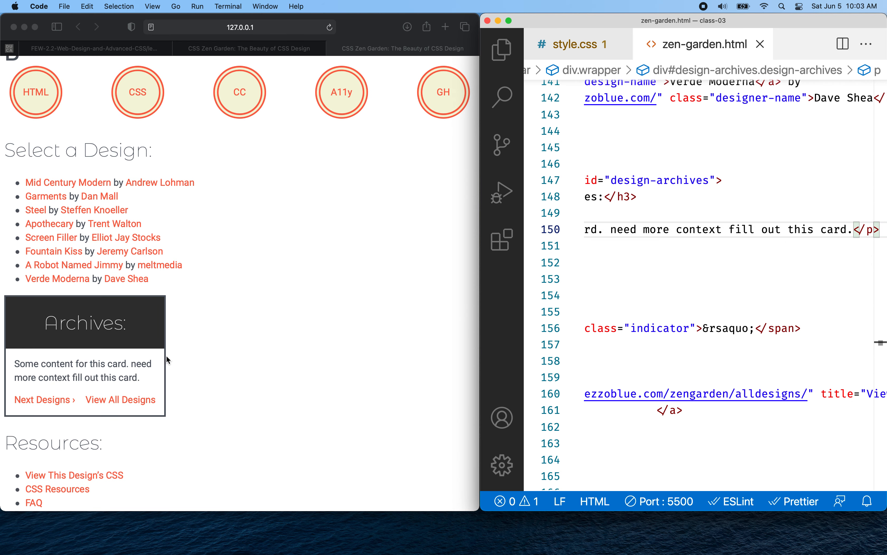
pyautogui.moveTo(362, 339)
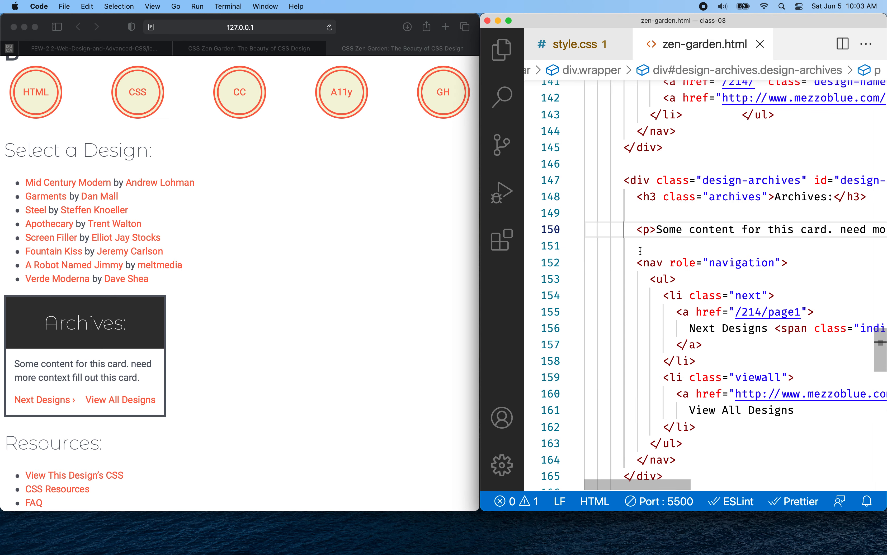
pyautogui.press('Backspace')
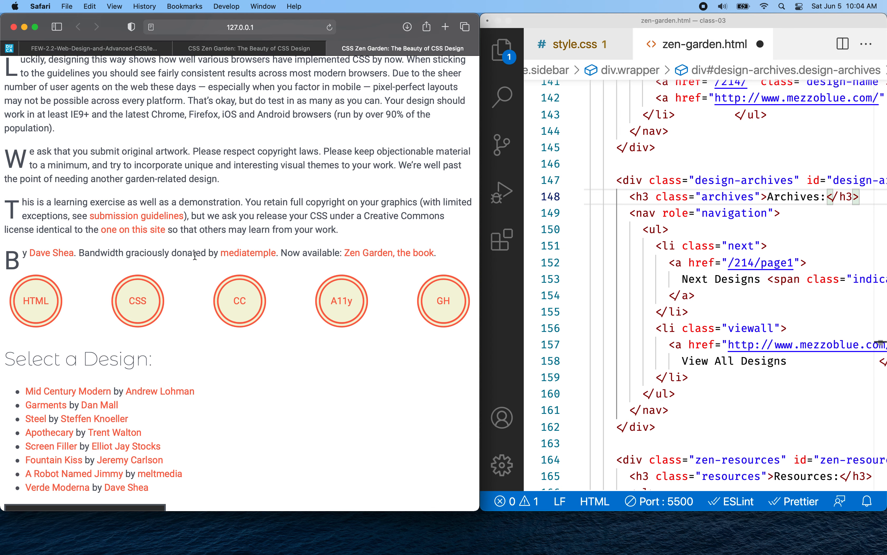
# Step: Scroll the local preview down to the Archives card, then return to style.css
pyautogui.scroll(-3)
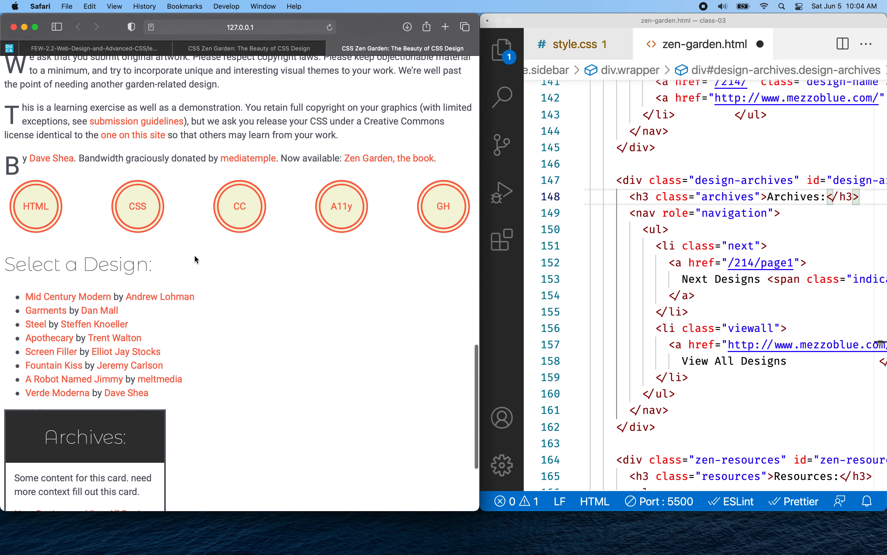
pyautogui.scroll(-3)
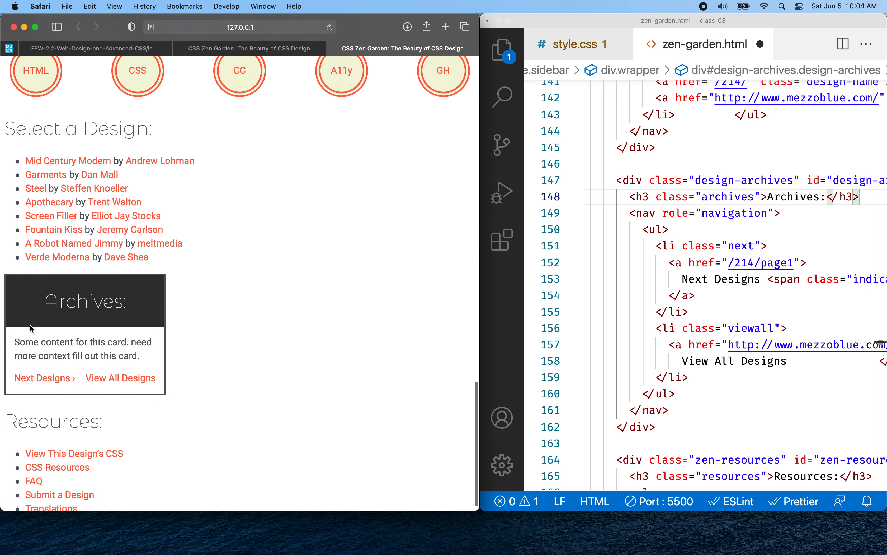
pyautogui.moveTo(102, 276)
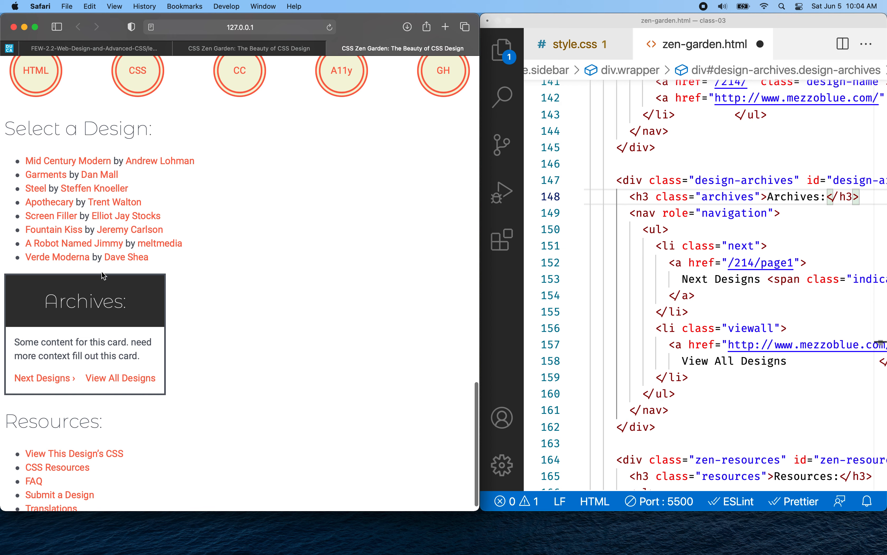
pyautogui.moveTo(166, 281)
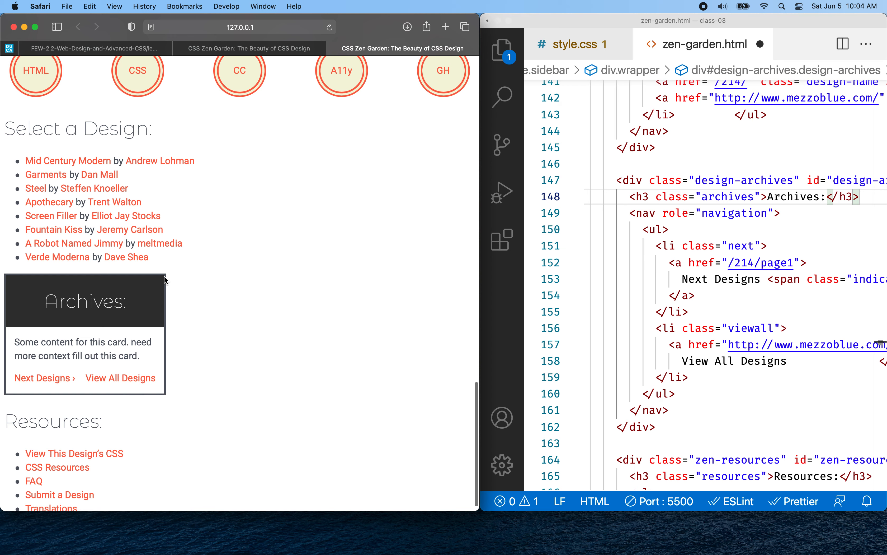
pyautogui.moveTo(126, 277)
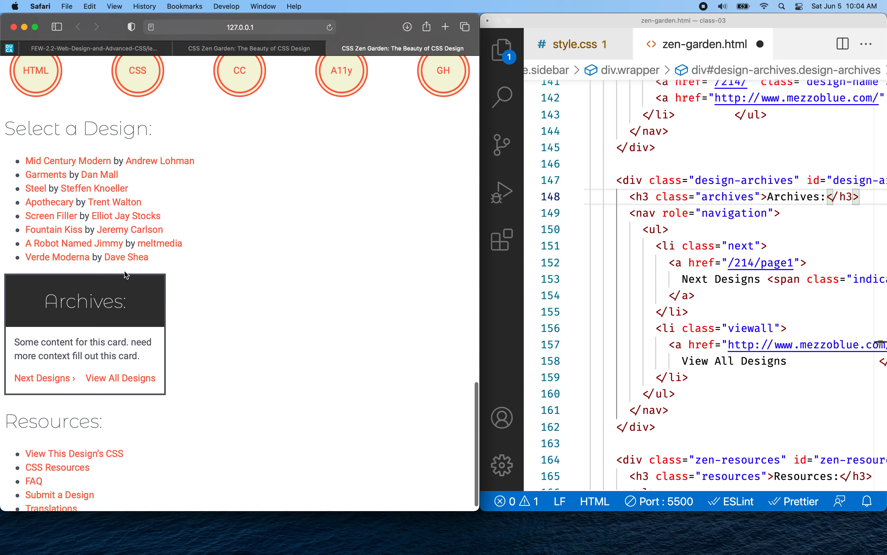
pyautogui.moveTo(172, 414)
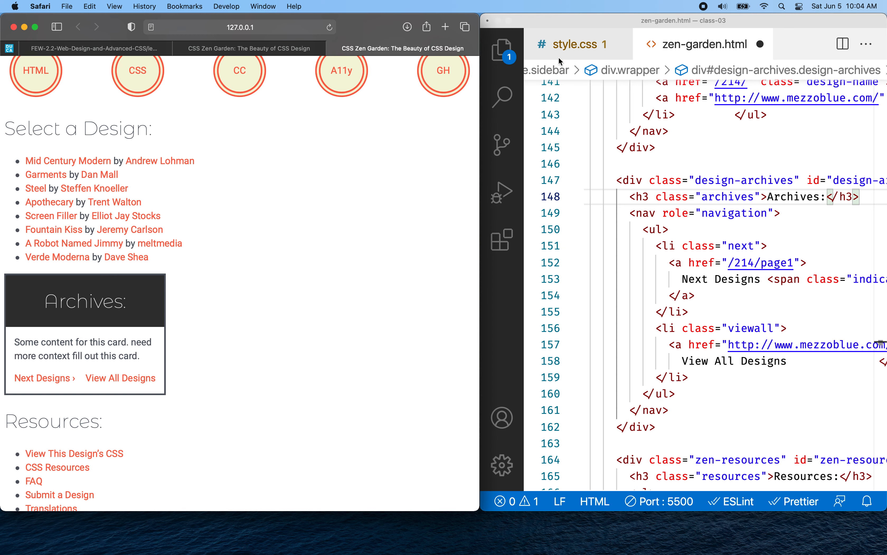
pyautogui.click(574, 44)
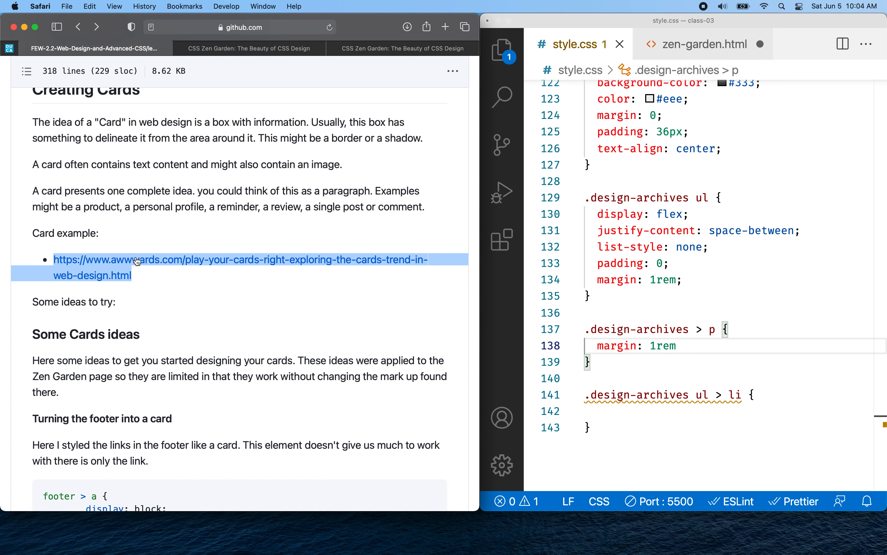
# Step: Open the awwwards card example link from the lesson notes in a new window
pyautogui.rightClick(137, 261)
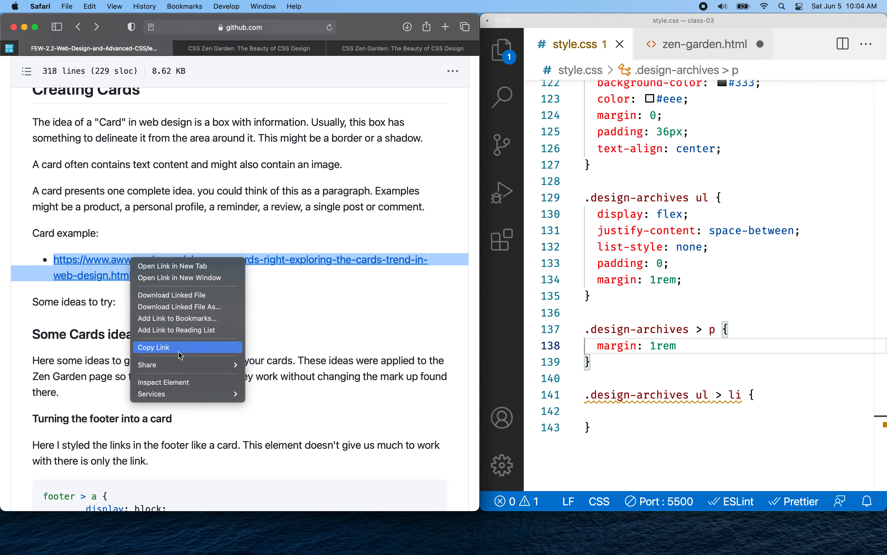
pyautogui.click(154, 347)
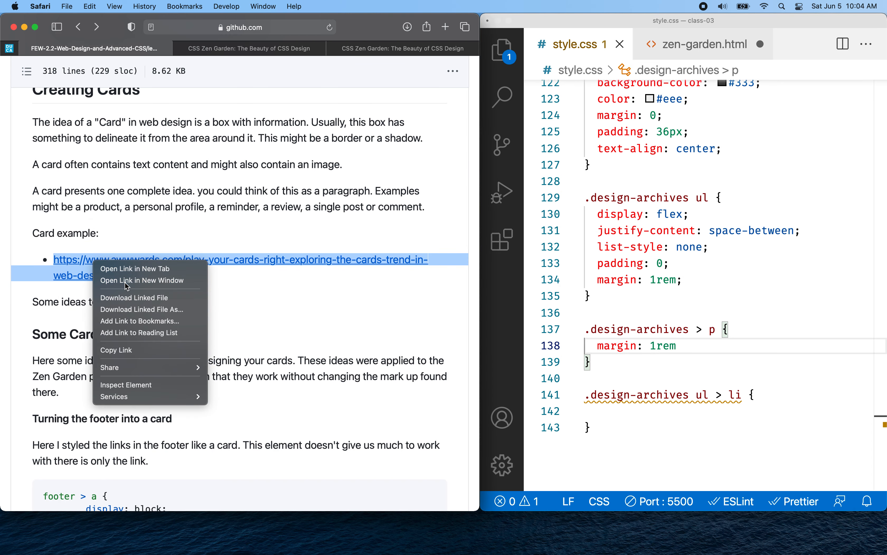
pyautogui.click(141, 280)
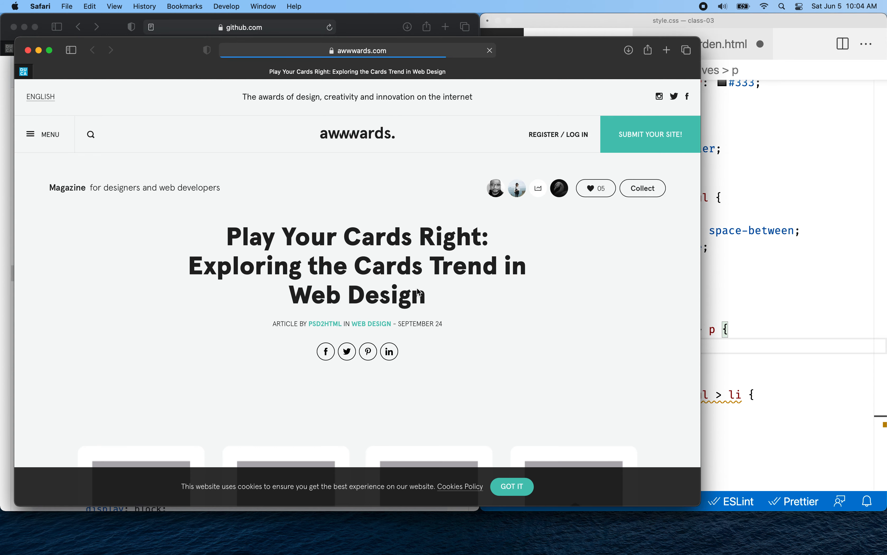
pyautogui.scroll(-3)
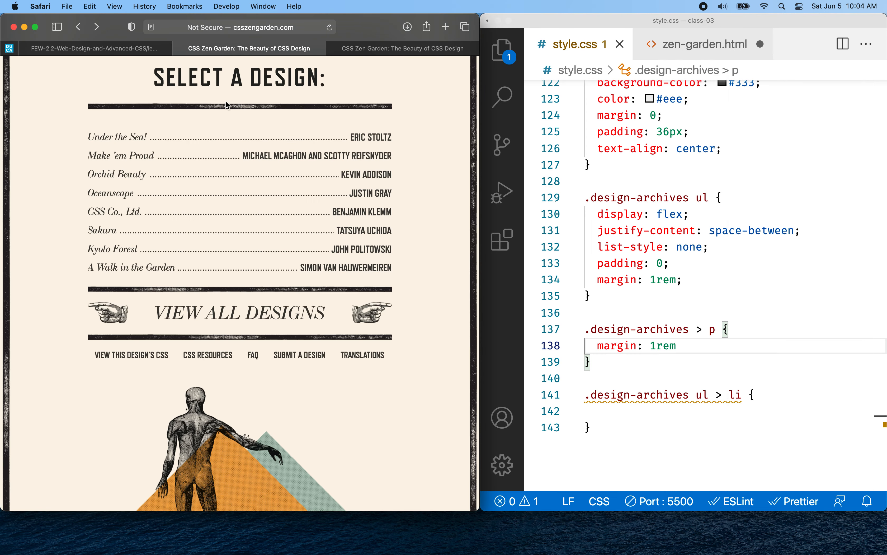
# Step: Scroll the GitHub lesson to the Some Cards ideas footer card examples
pyautogui.scroll(-3)
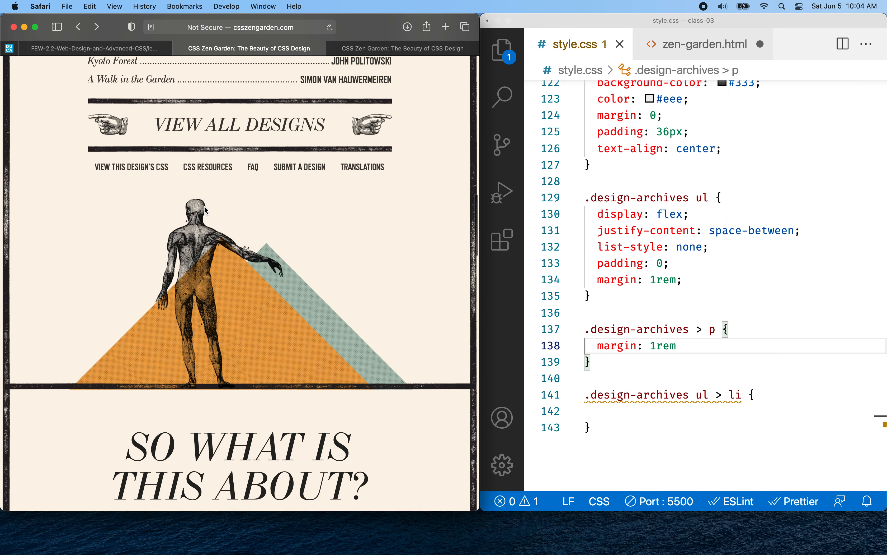
pyautogui.scroll(-3)
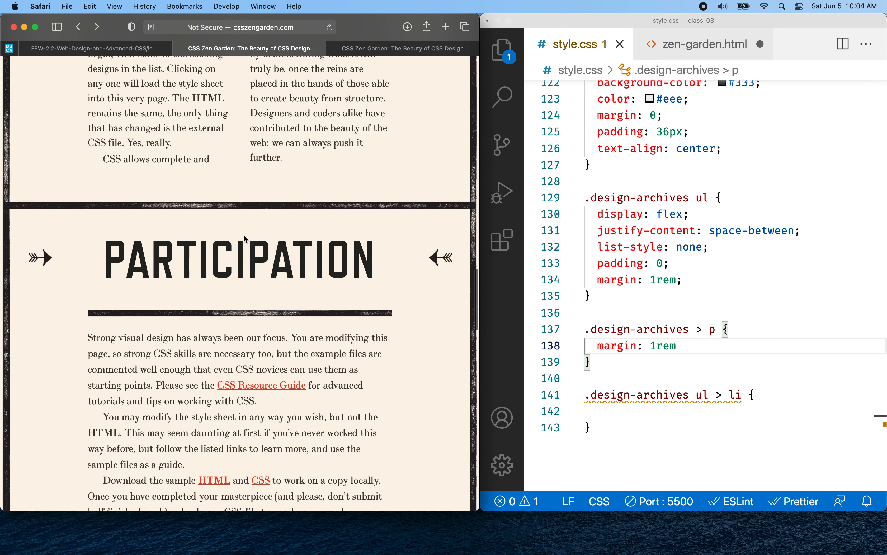
pyautogui.scroll(-3)
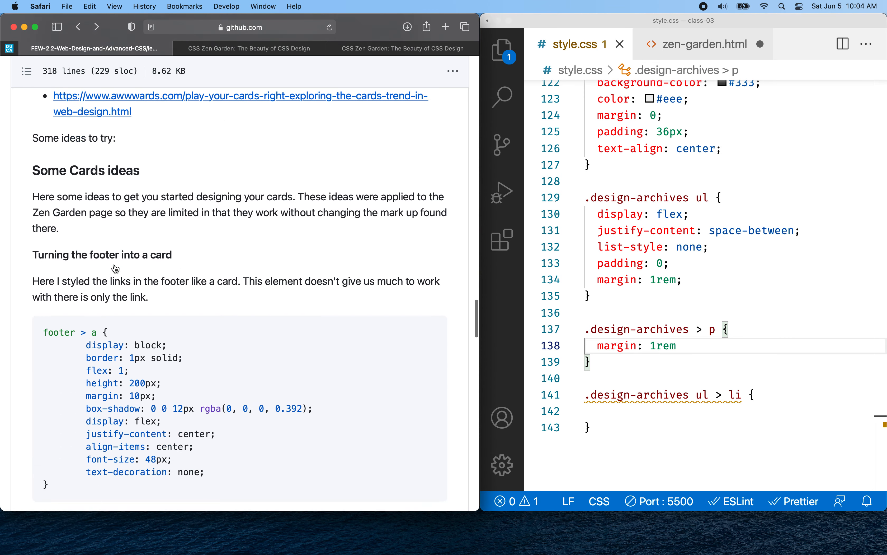
pyautogui.scroll(-3)
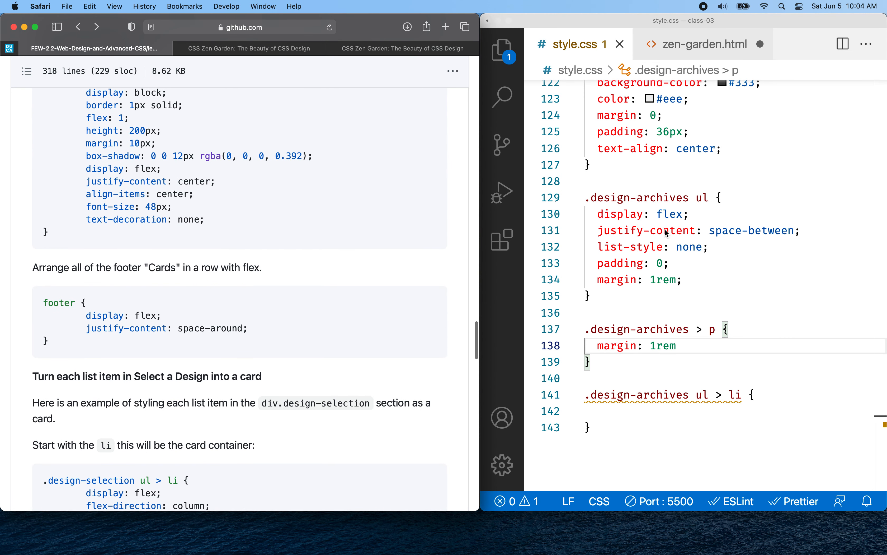
pyautogui.moveTo(511, 217)
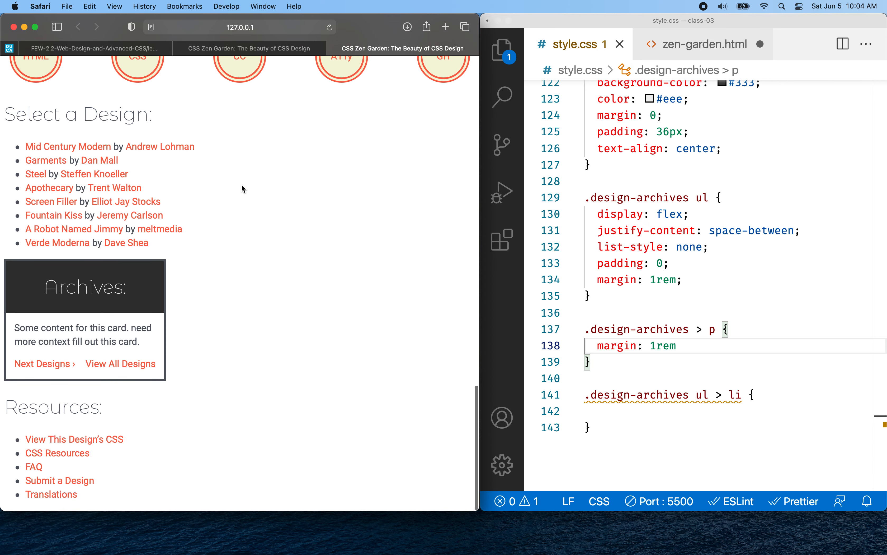
pyautogui.moveTo(53, 305)
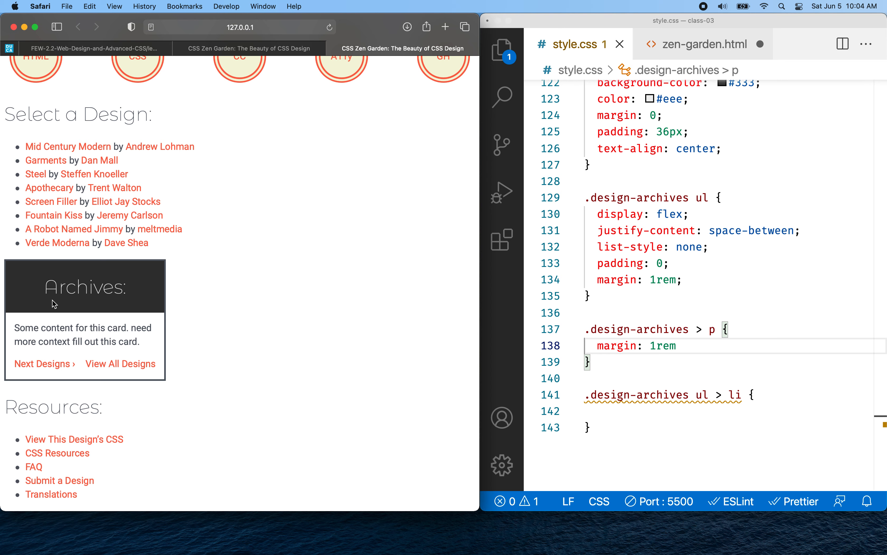
pyautogui.moveTo(60, 217)
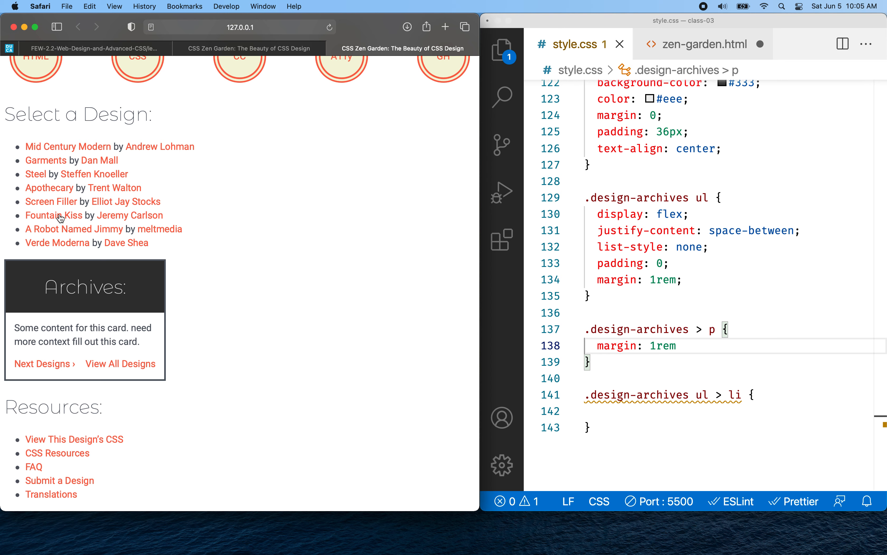
pyautogui.moveTo(62, 423)
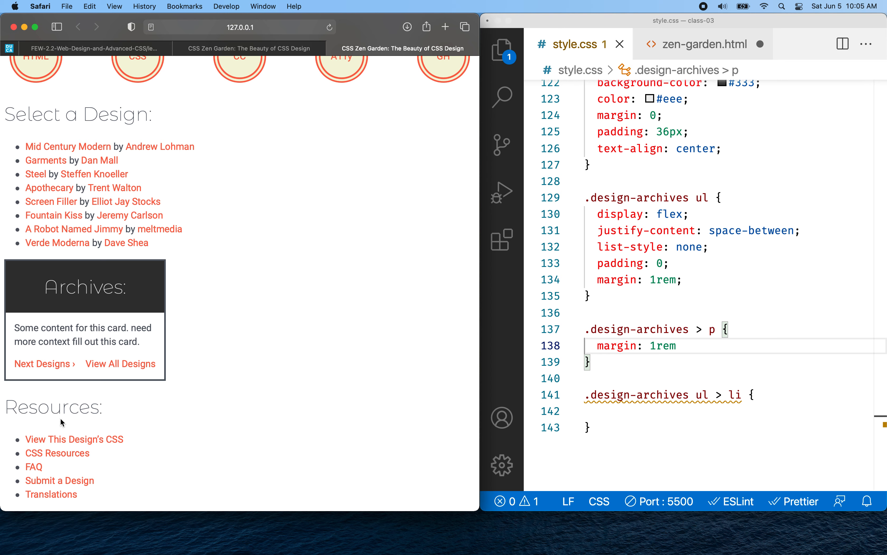
pyautogui.moveTo(241, 202)
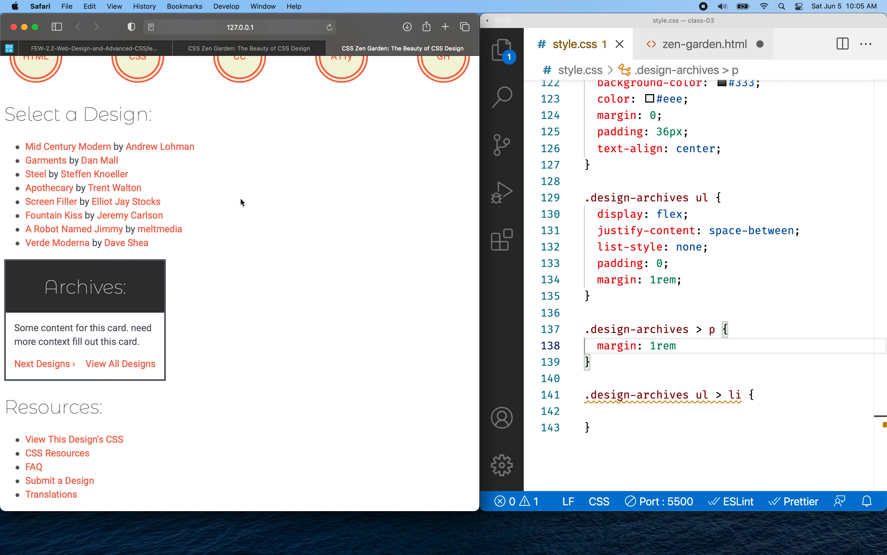
pyautogui.moveTo(354, 224)
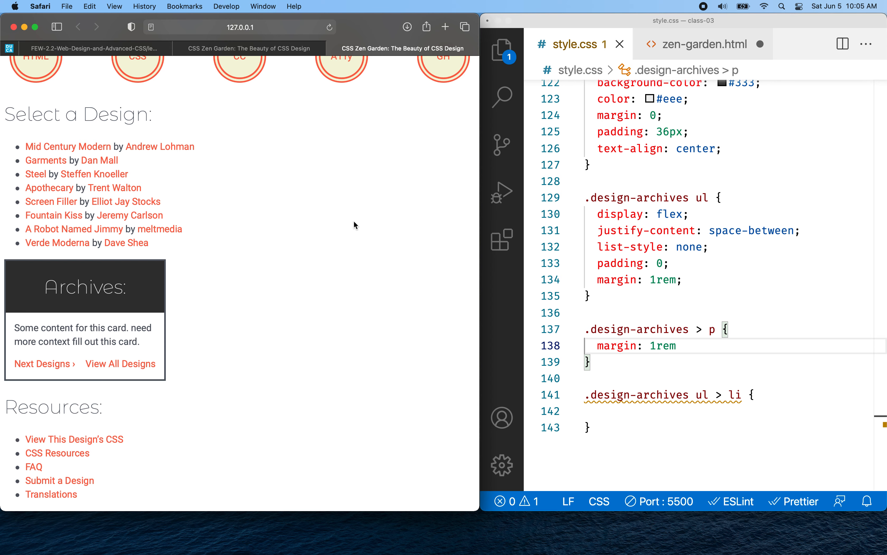